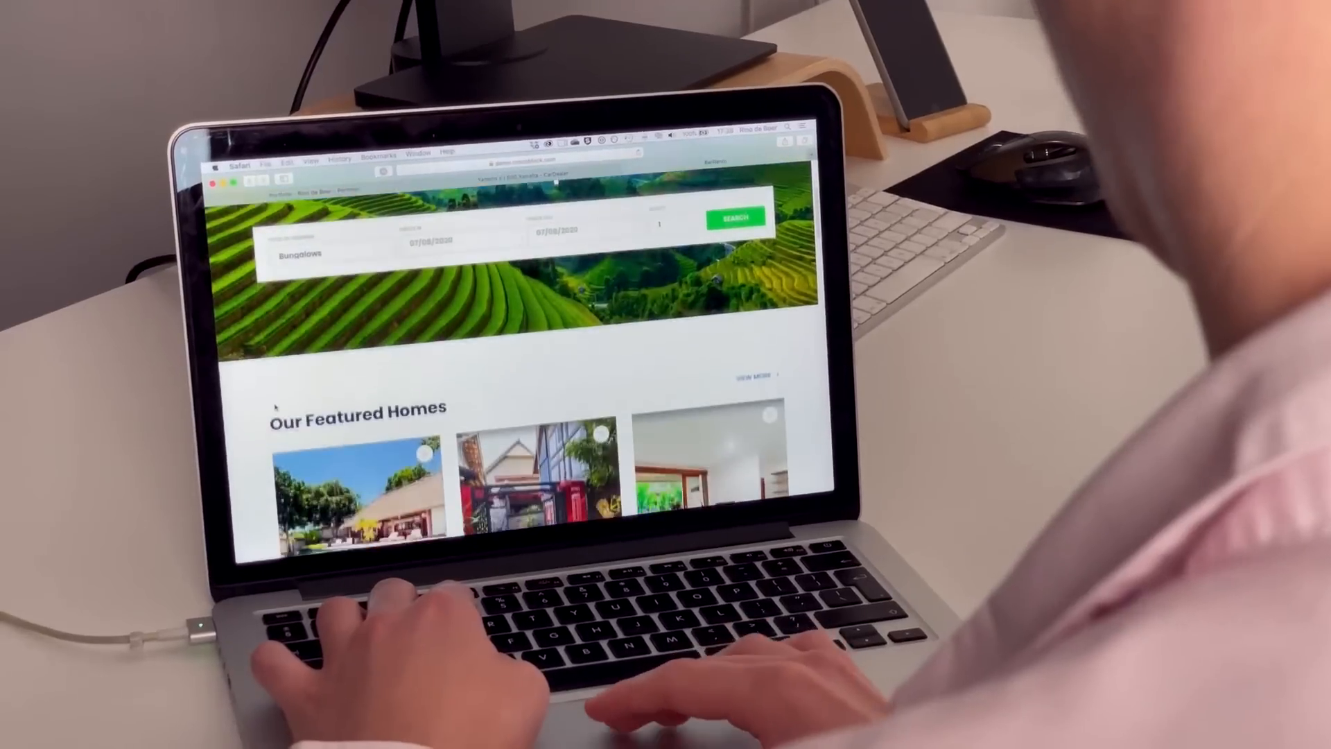
Scroll the Aqua Asia Club post template, then bring up the CarDealer Ads Listing demo
{"action": "scroll", "scroll_direction": "down", "scroll_amount": 3}
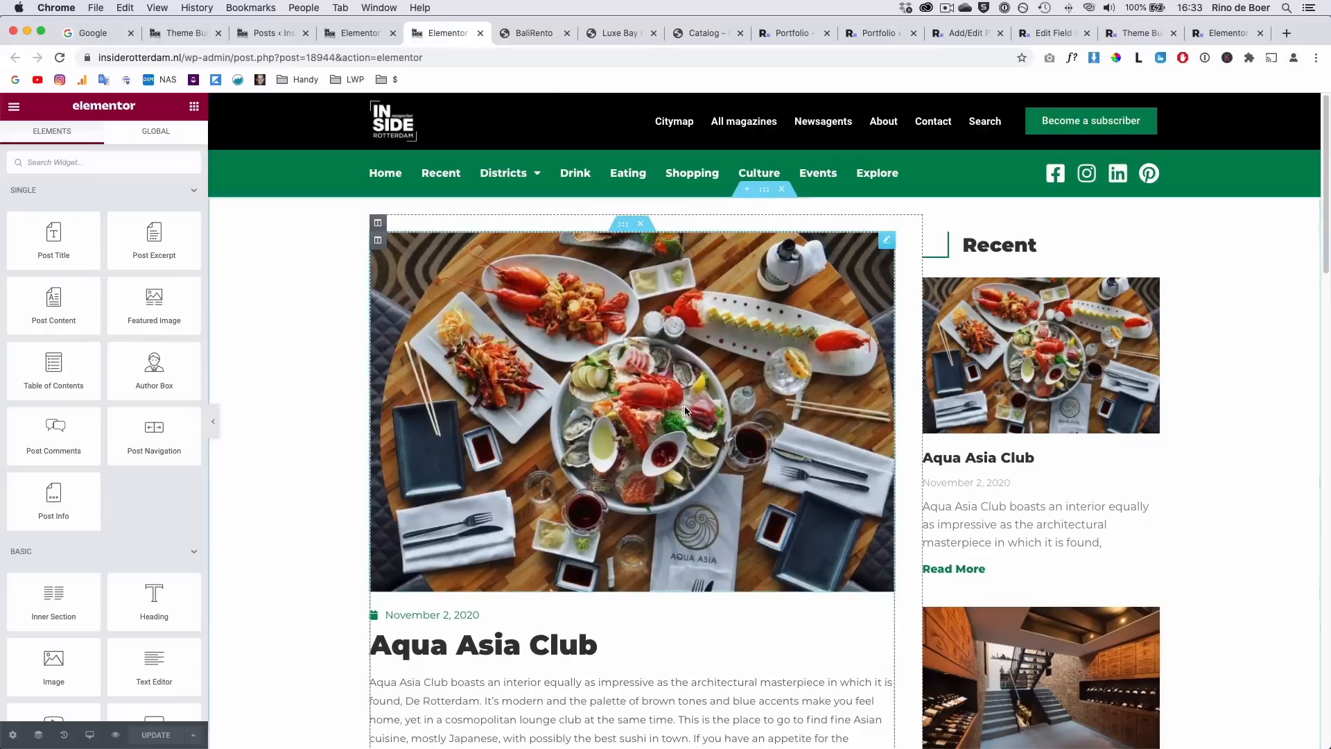
{"action": "scroll", "scroll_direction": "down", "scroll_amount": 3}
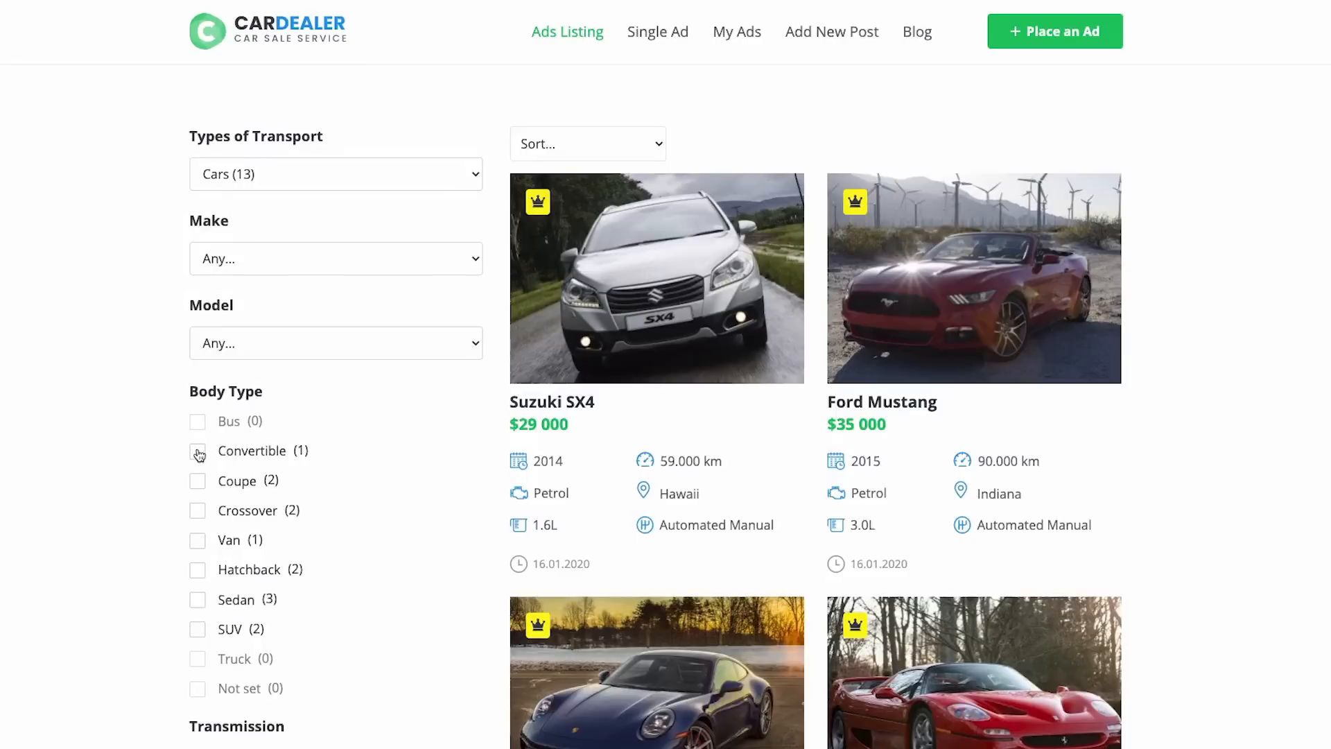
Filter car listings to Convertible, view the Luxe Bay cottage demo, then return to Elementor
{"action": "left_click", "coordinate": [197, 449]}
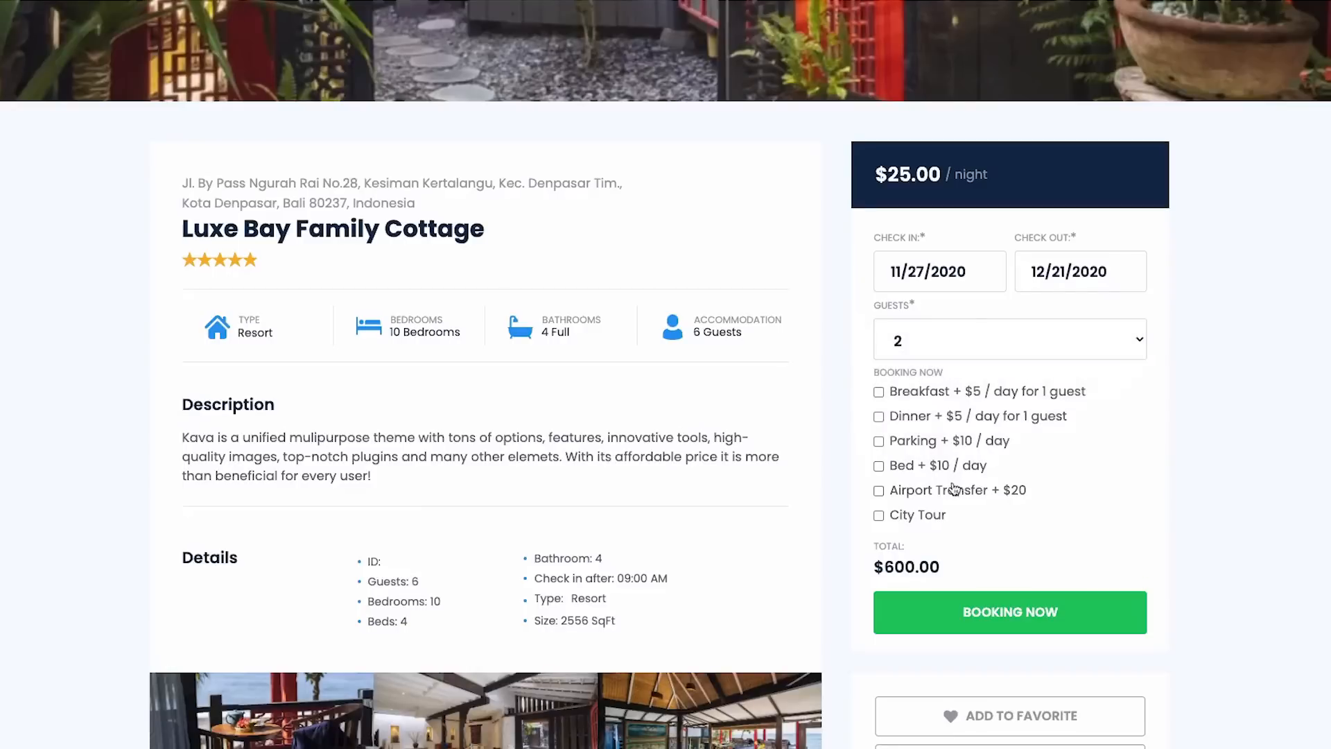
{"action": "left_click", "coordinate": [878, 441]}
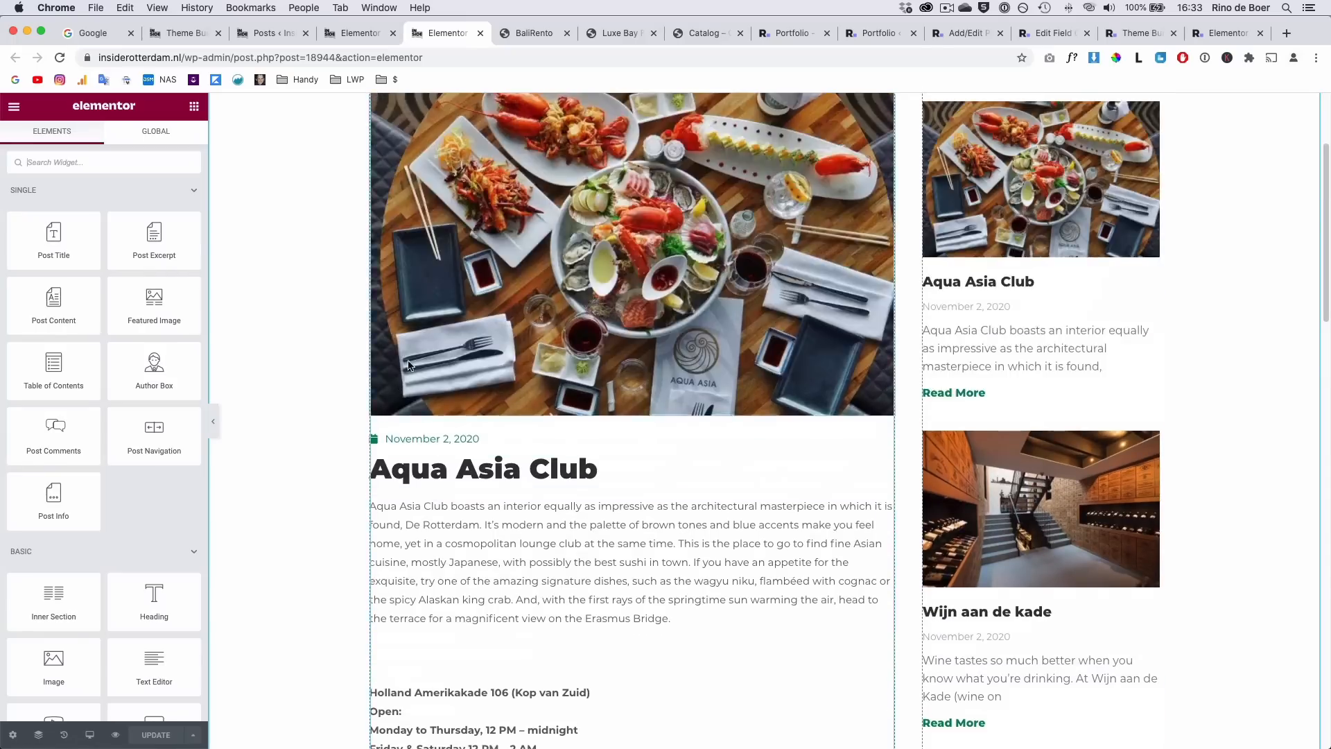
Review the RdB portfolio site, Portfolio post type and Portfolio input fields, then open Betonbekleding
{"action": "left_click", "coordinate": [789, 33]}
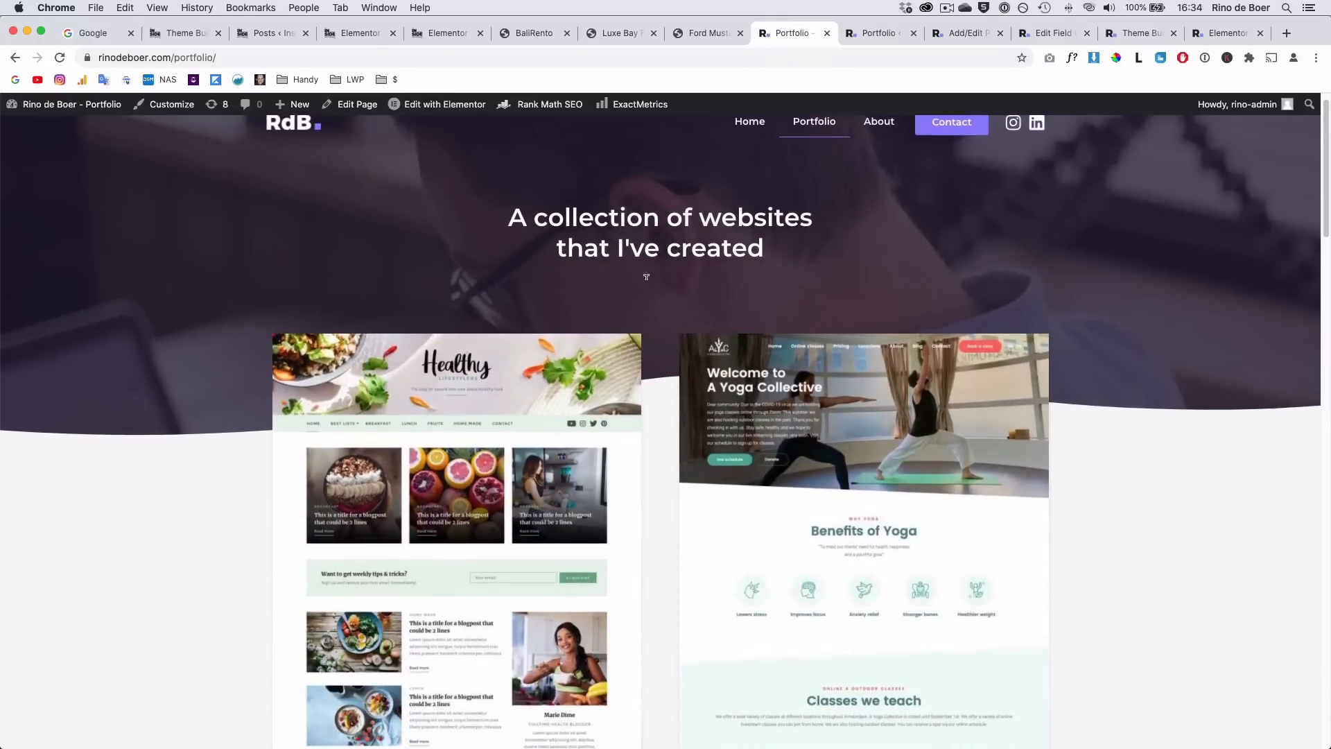
{"action": "scroll", "scroll_direction": "down", "scroll_amount": 3}
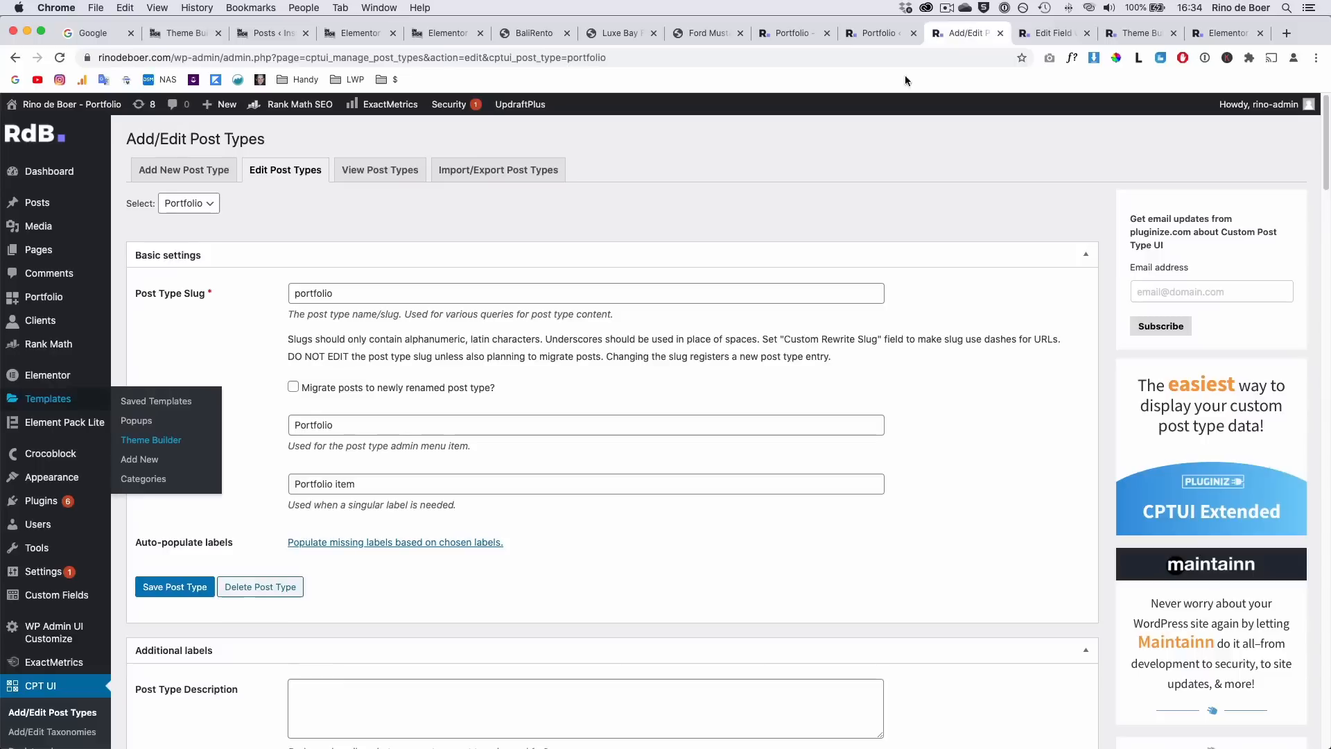
{"action": "mouse_move", "coordinate": [230, 220]}
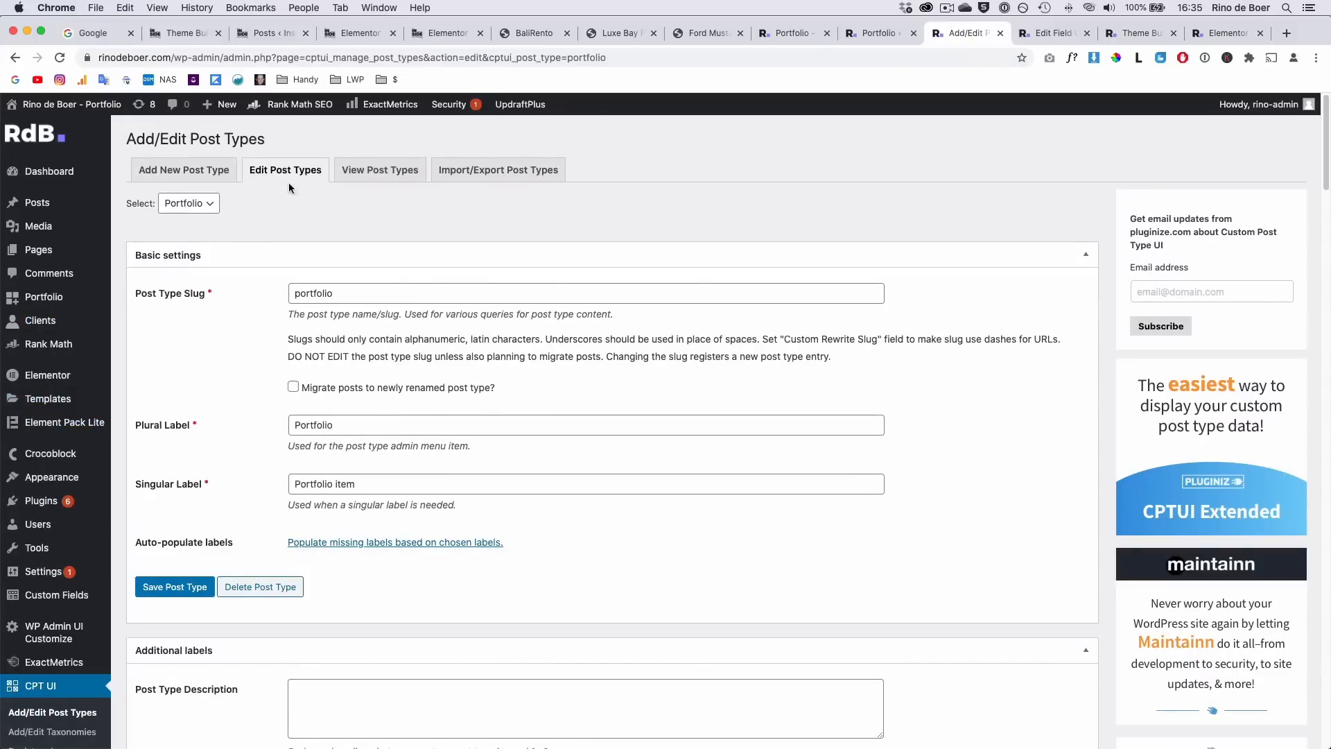
{"action": "mouse_move", "coordinate": [43, 296]}
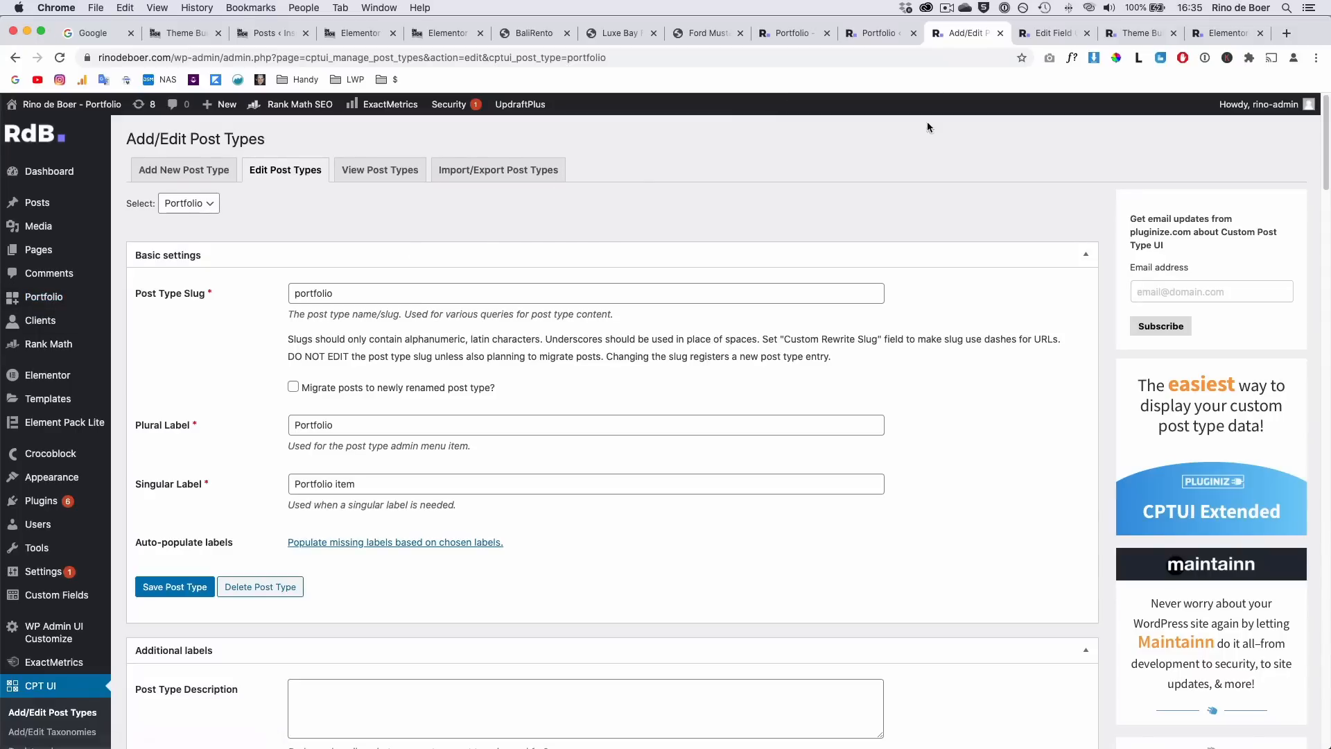
{"action": "left_click", "coordinate": [1052, 33]}
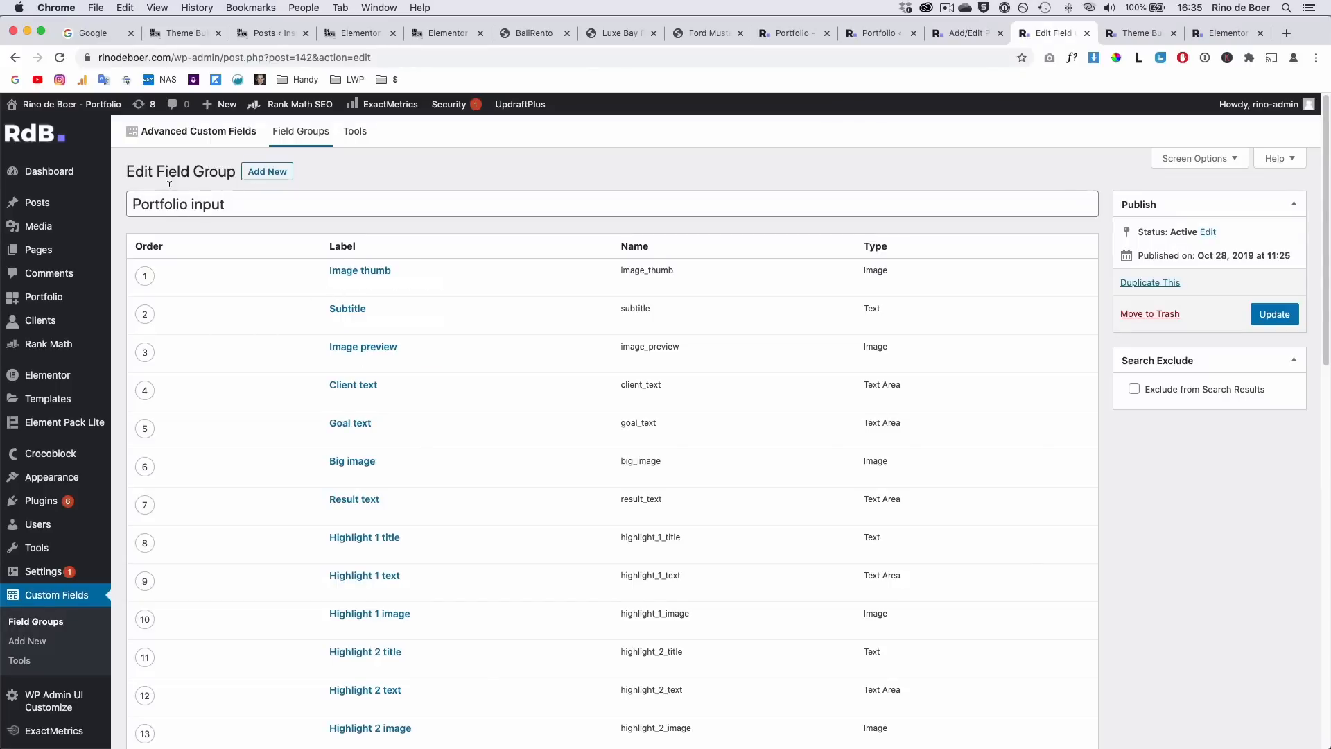
{"action": "mouse_move", "coordinate": [43, 571]}
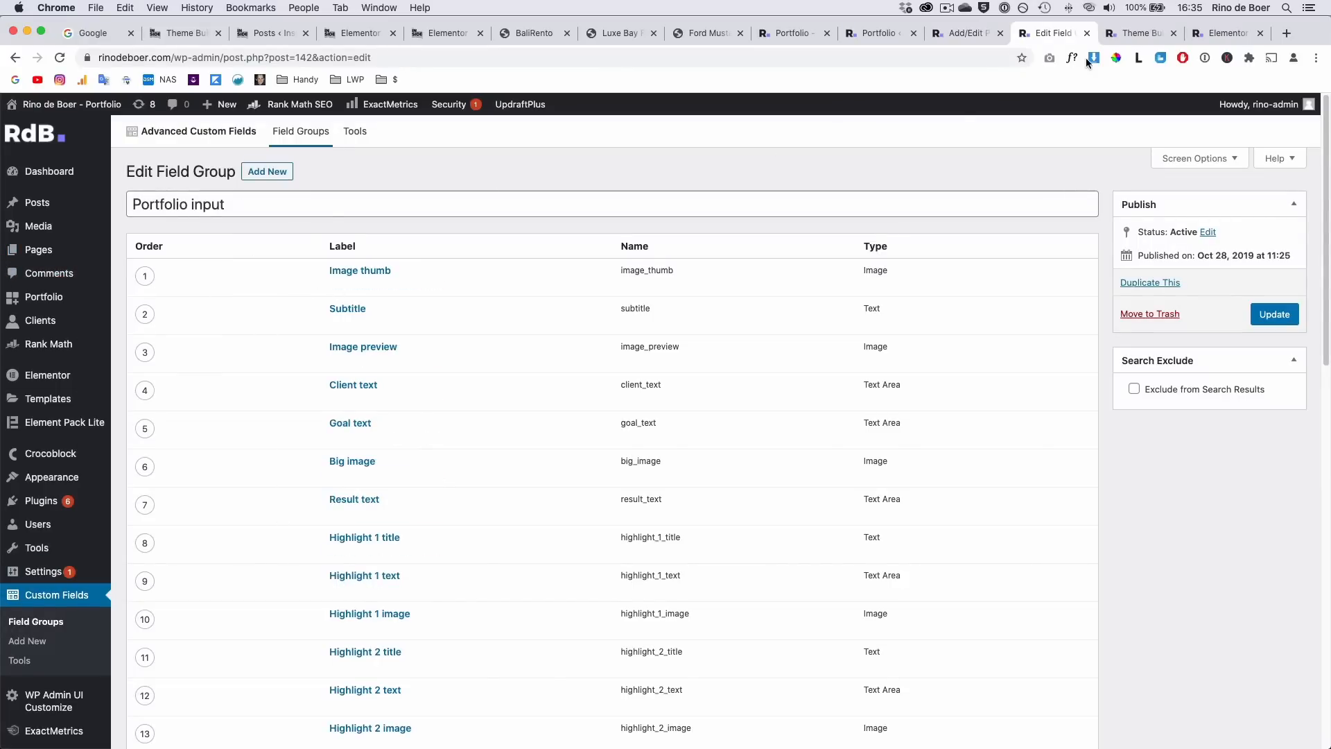
{"action": "left_click", "coordinate": [1137, 33]}
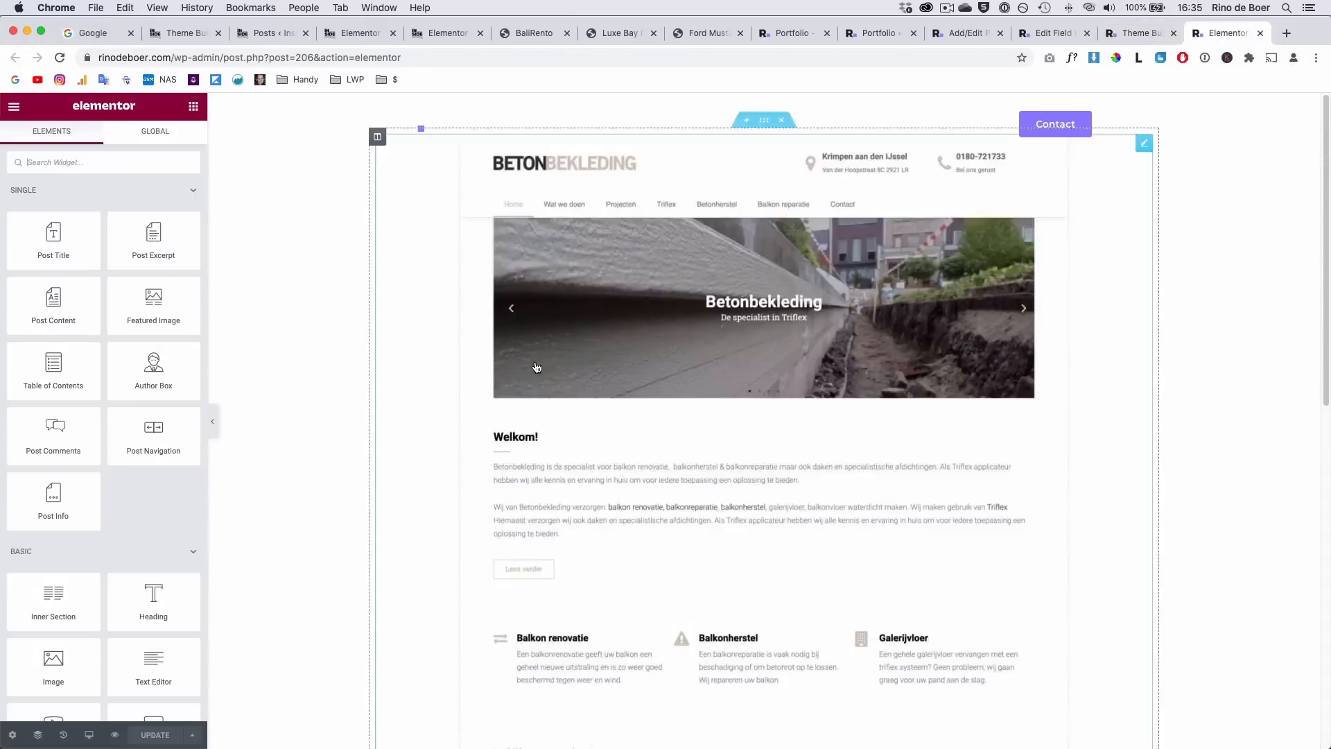
Scroll the Betonbekleding page, then move to Crocoblock's Premium JetPlugins page
{"action": "scroll", "scroll_direction": "down", "scroll_amount": 3}
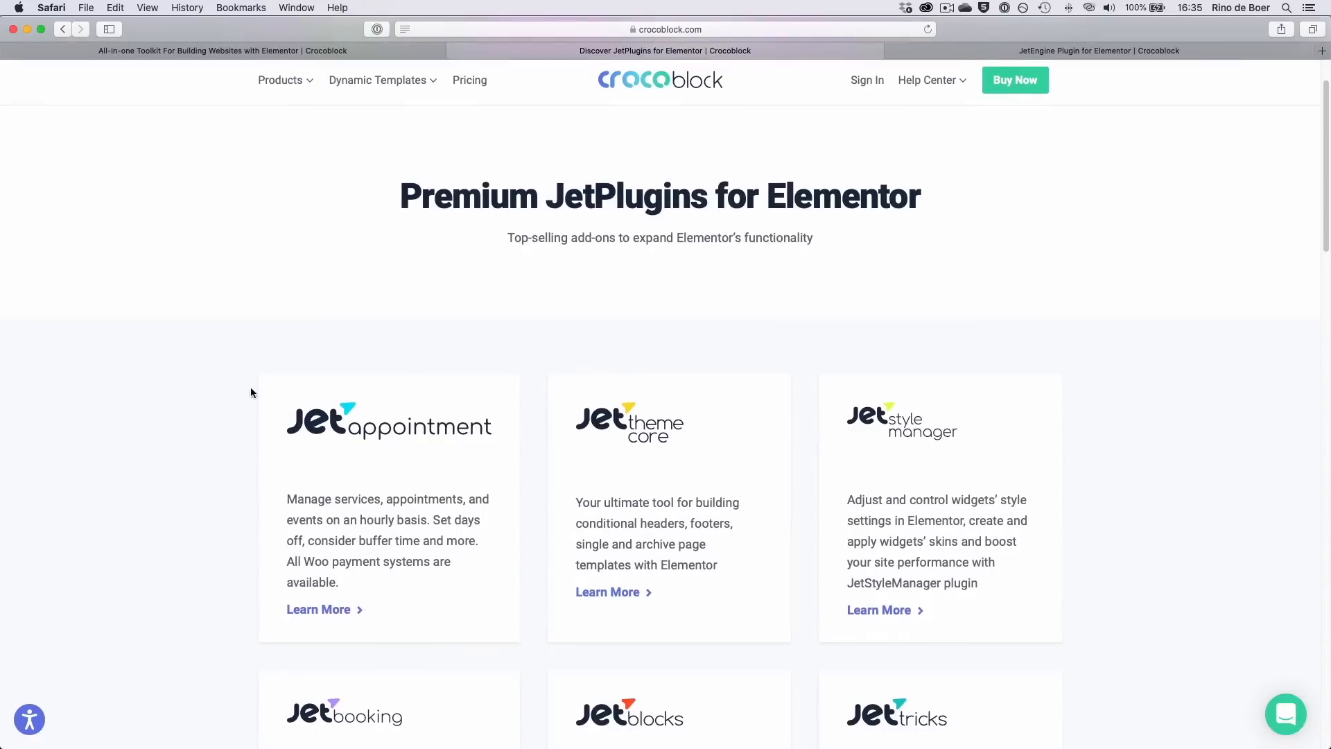
Browse the JetPlugins grid and open JetEngine's product page at $16 instead of $26
{"action": "scroll", "scroll_direction": "down", "scroll_amount": 3}
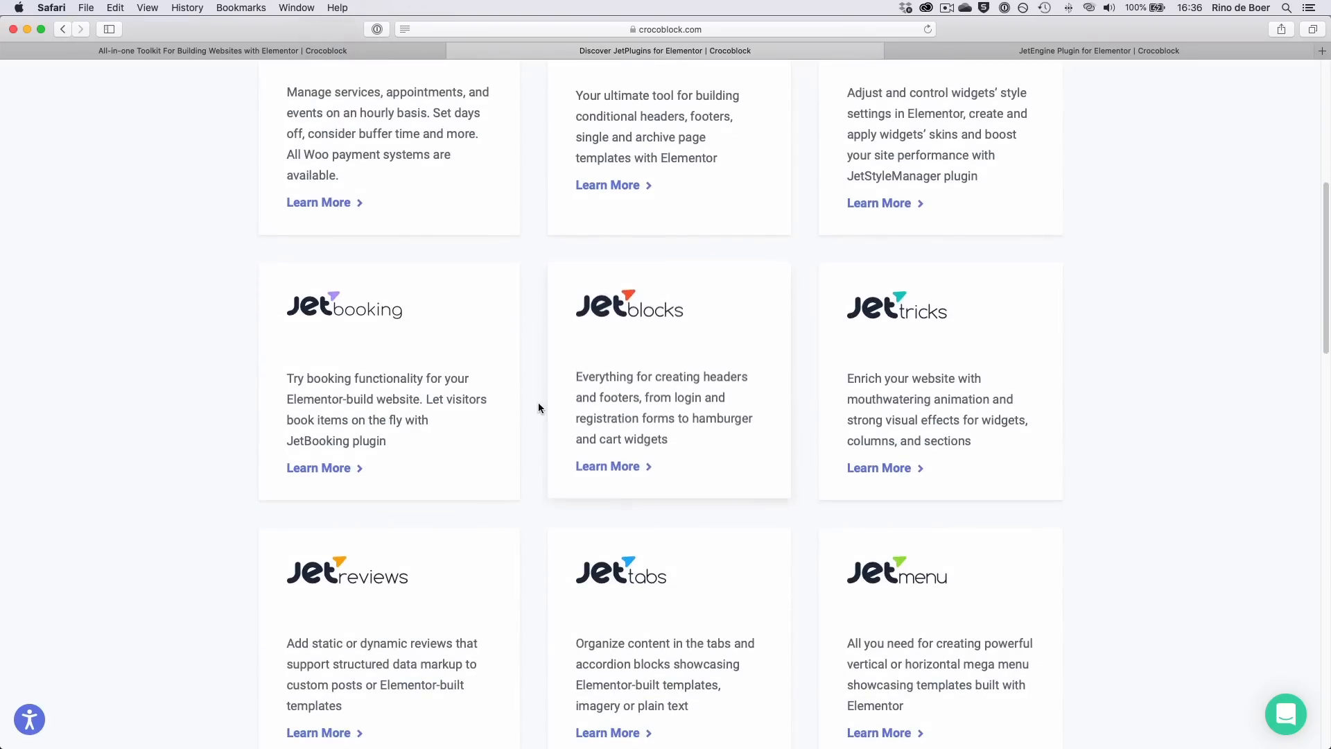
{"action": "scroll", "scroll_direction": "down", "scroll_amount": 3}
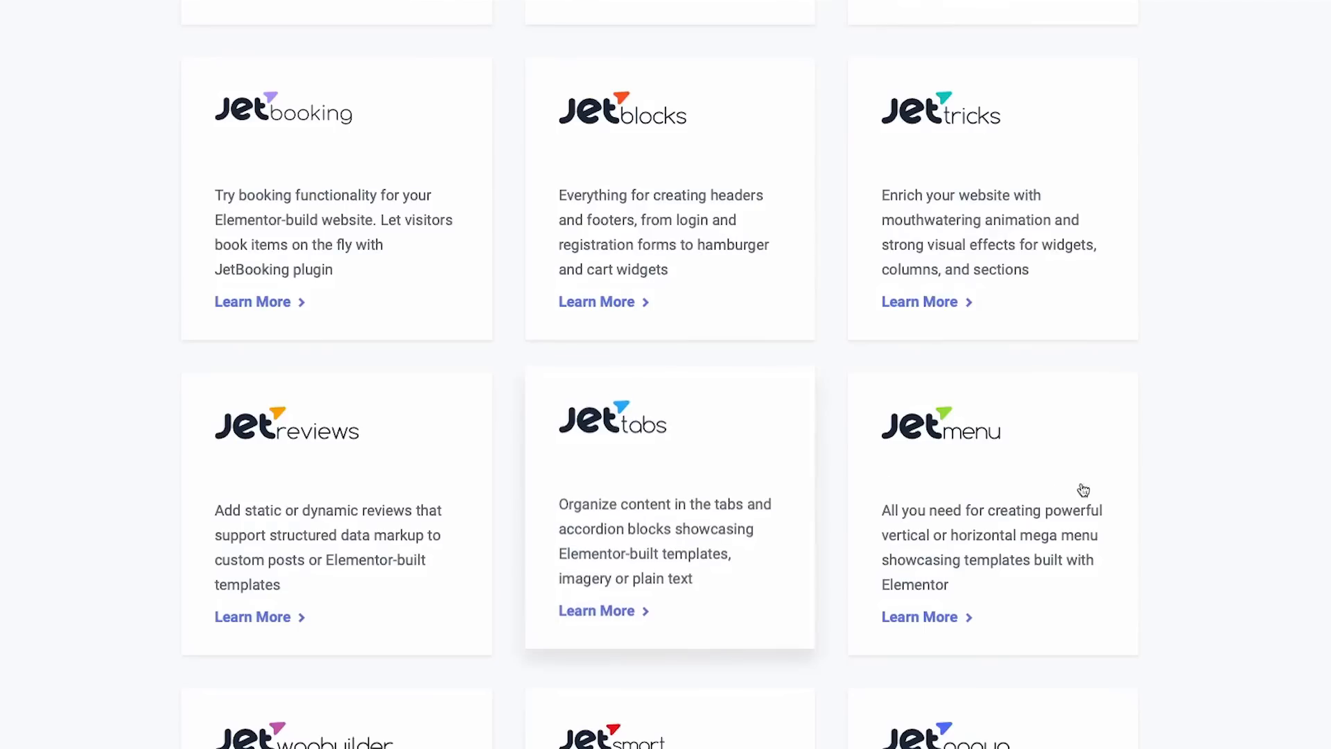
{"action": "scroll", "scroll_direction": "down", "scroll_amount": 3}
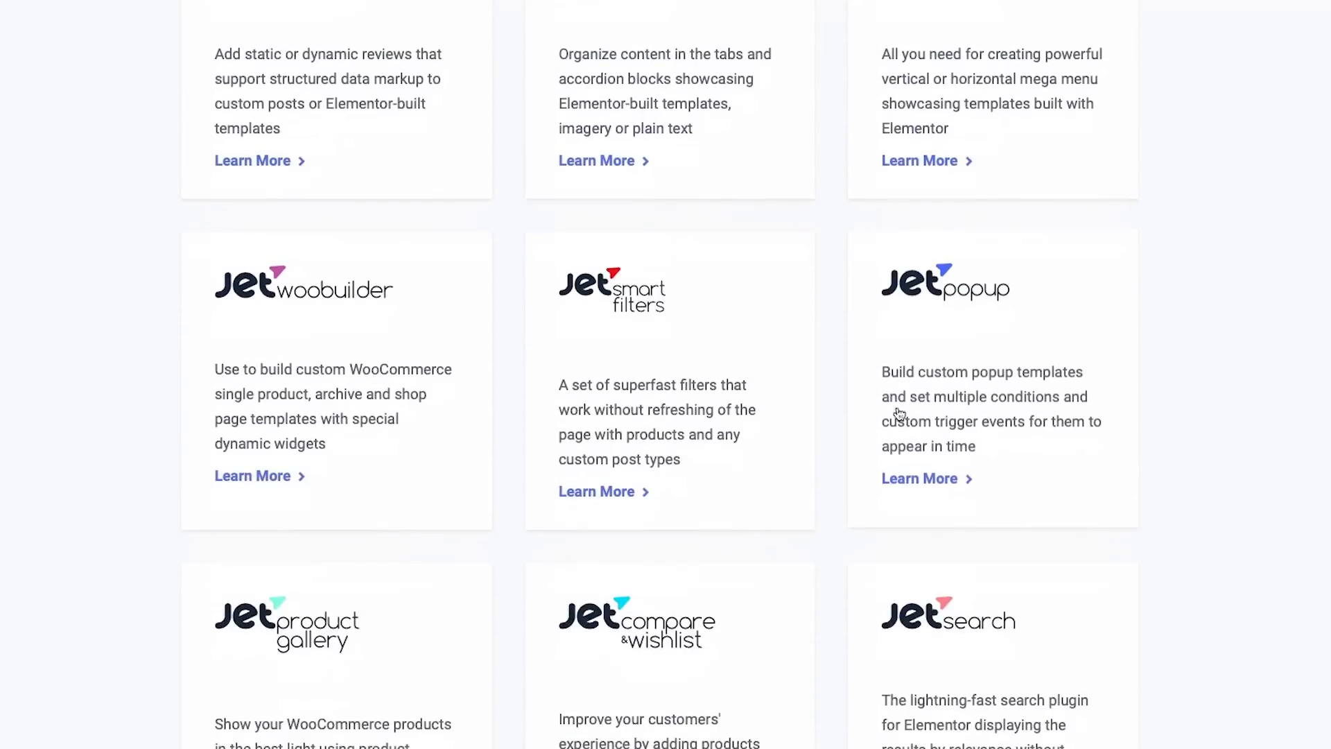
{"action": "scroll", "scroll_direction": "down", "scroll_amount": 3}
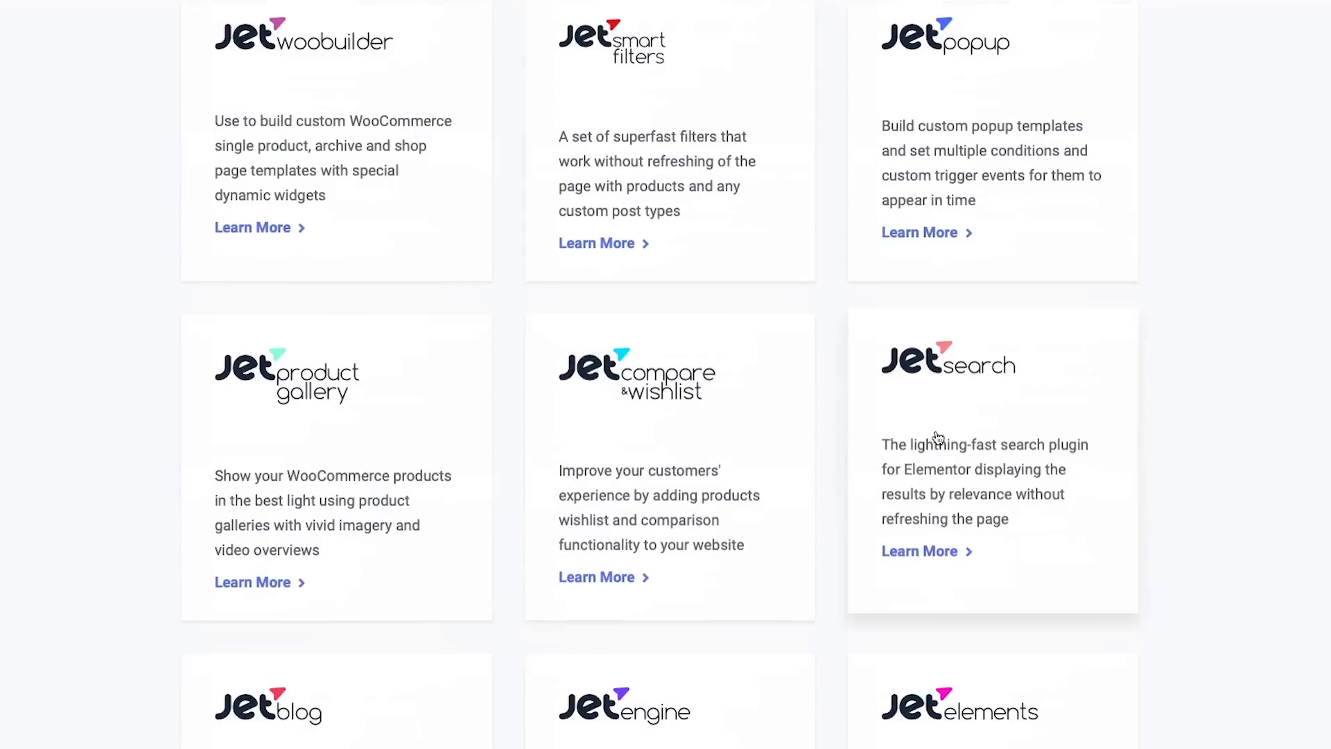
{"action": "scroll", "scroll_direction": "down", "scroll_amount": 3}
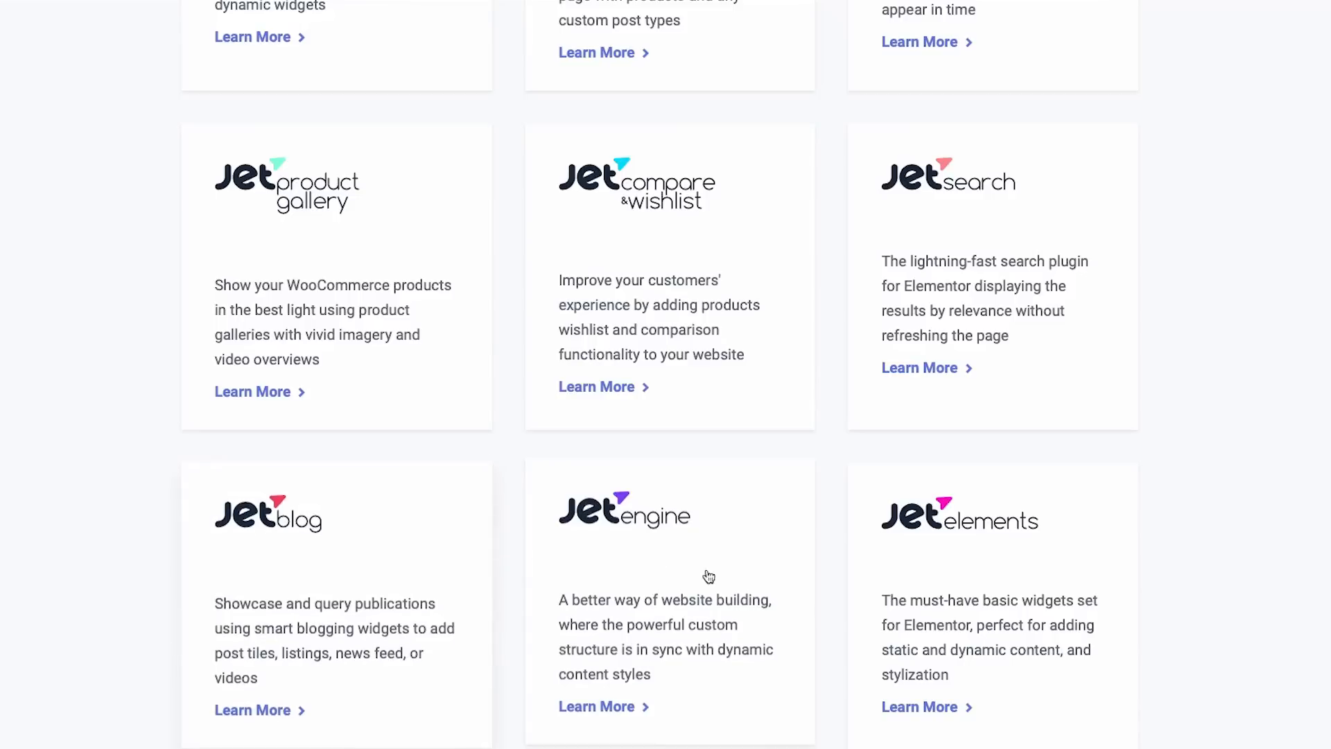
{"action": "scroll", "scroll_direction": "down", "scroll_amount": 3}
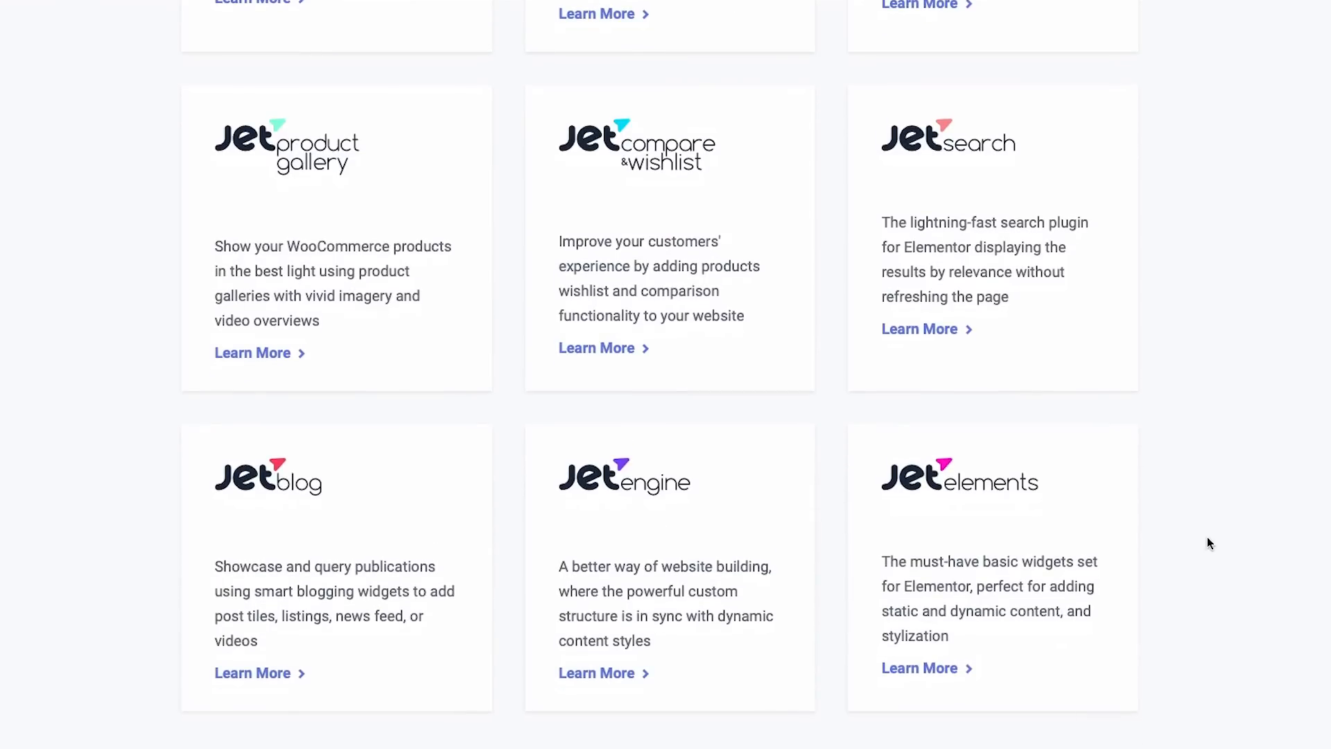
{"action": "scroll", "scroll_direction": "down", "scroll_amount": 3}
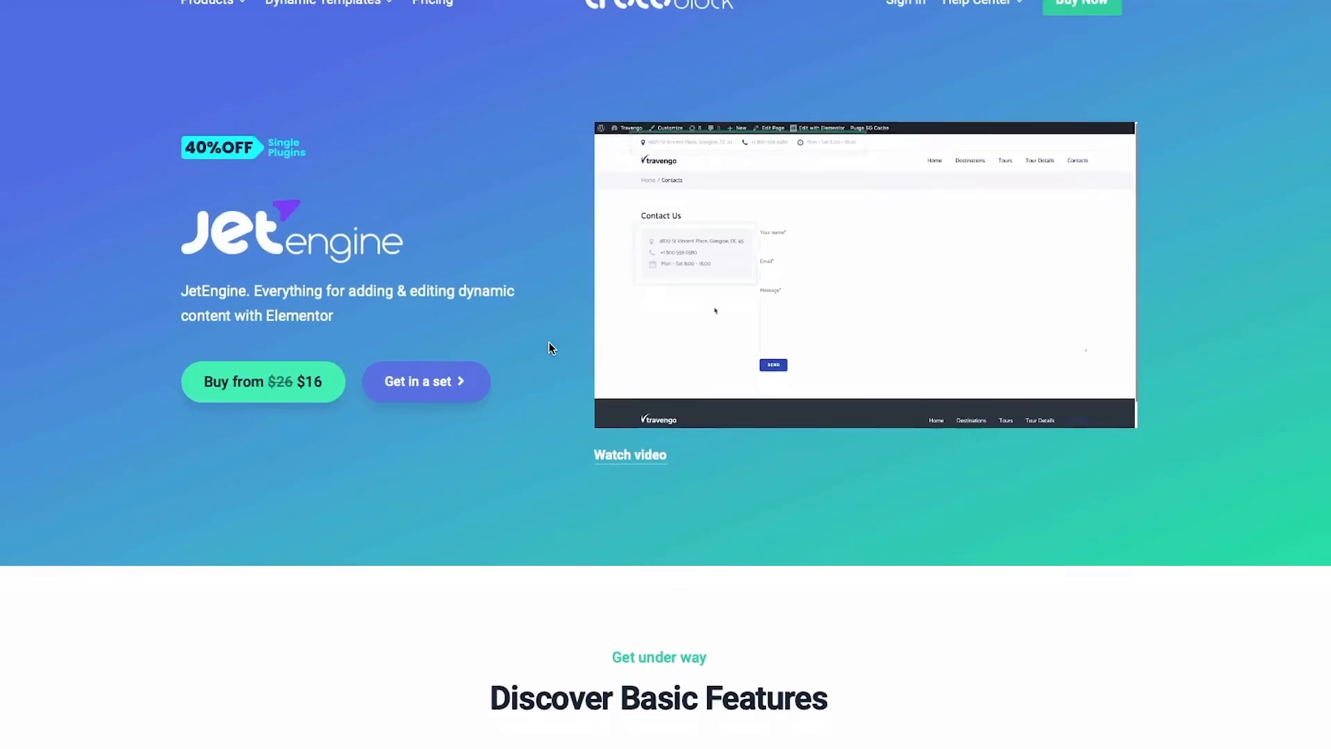
Scroll JetEngine's page to Develop Listing Items, then view the ACF PRO page
{"action": "scroll", "scroll_direction": "down", "scroll_amount": 3}
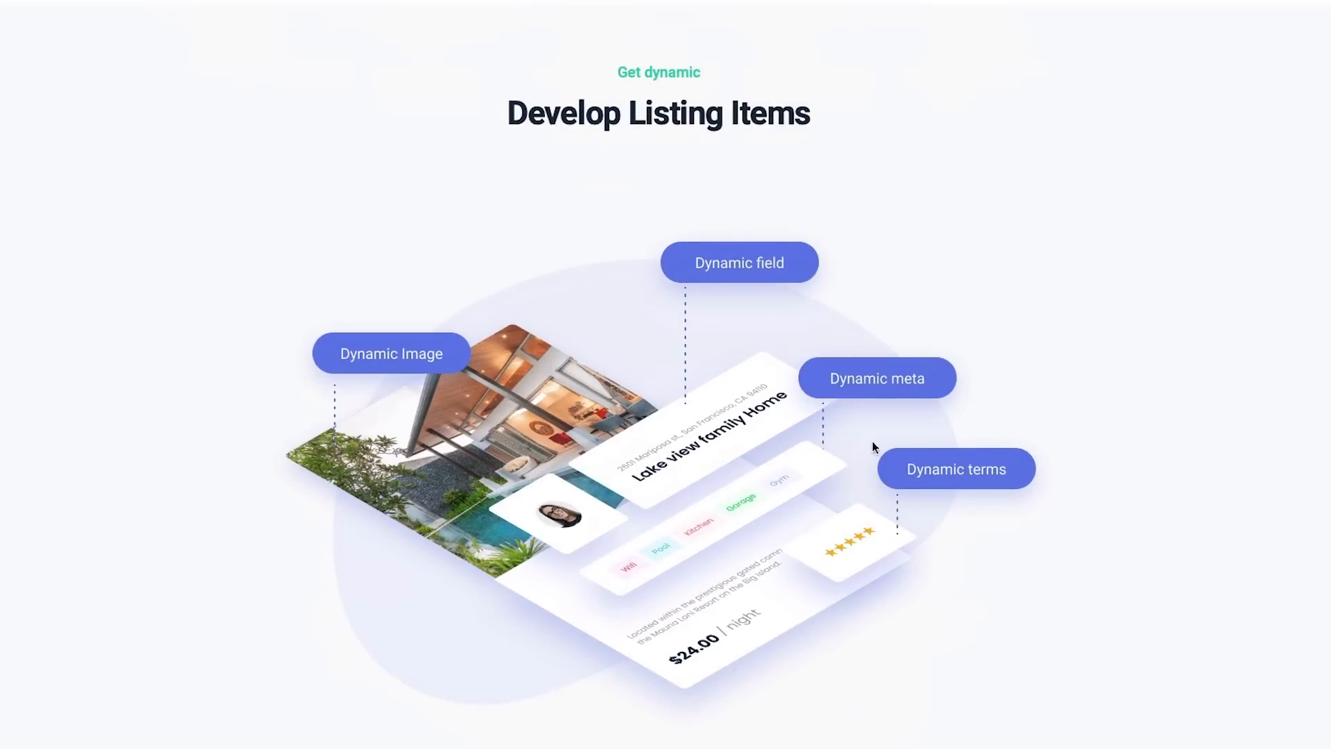
{"action": "mouse_move", "coordinate": [129, 491]}
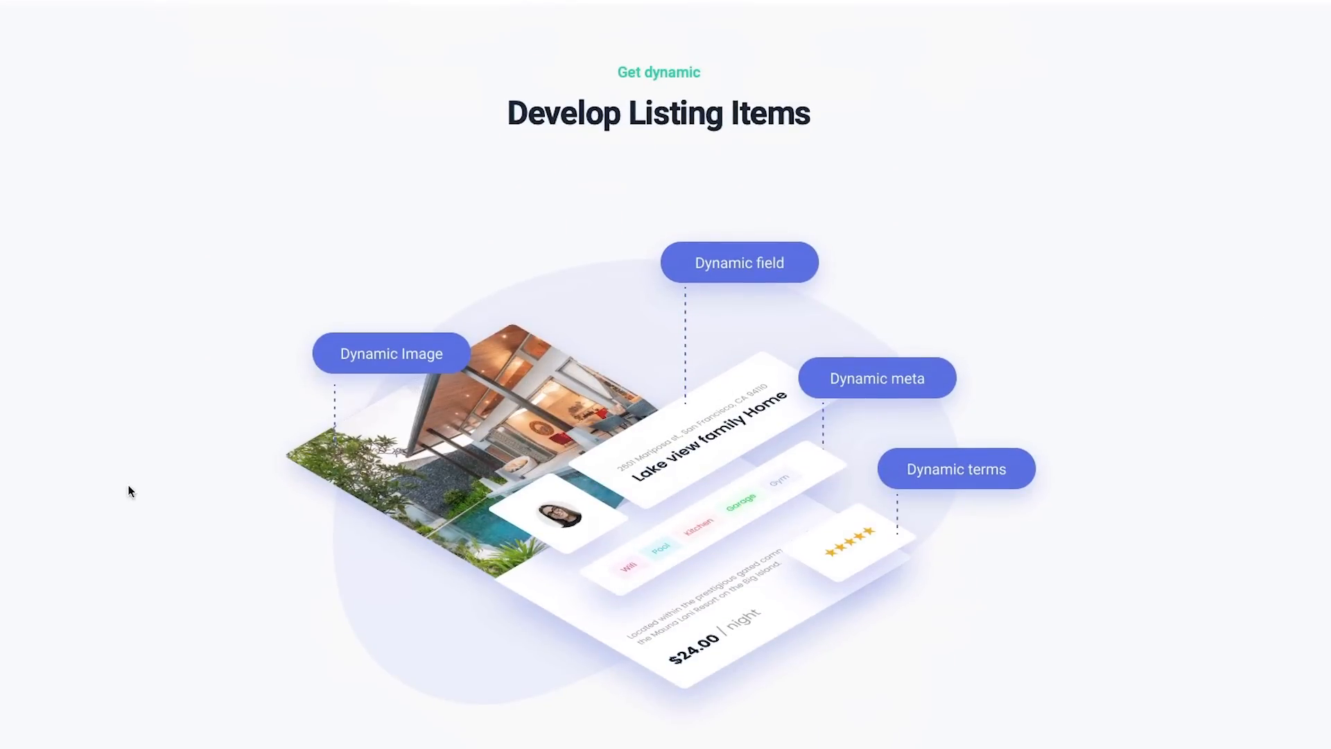
{"action": "scroll", "scroll_direction": "down", "scroll_amount": 3}
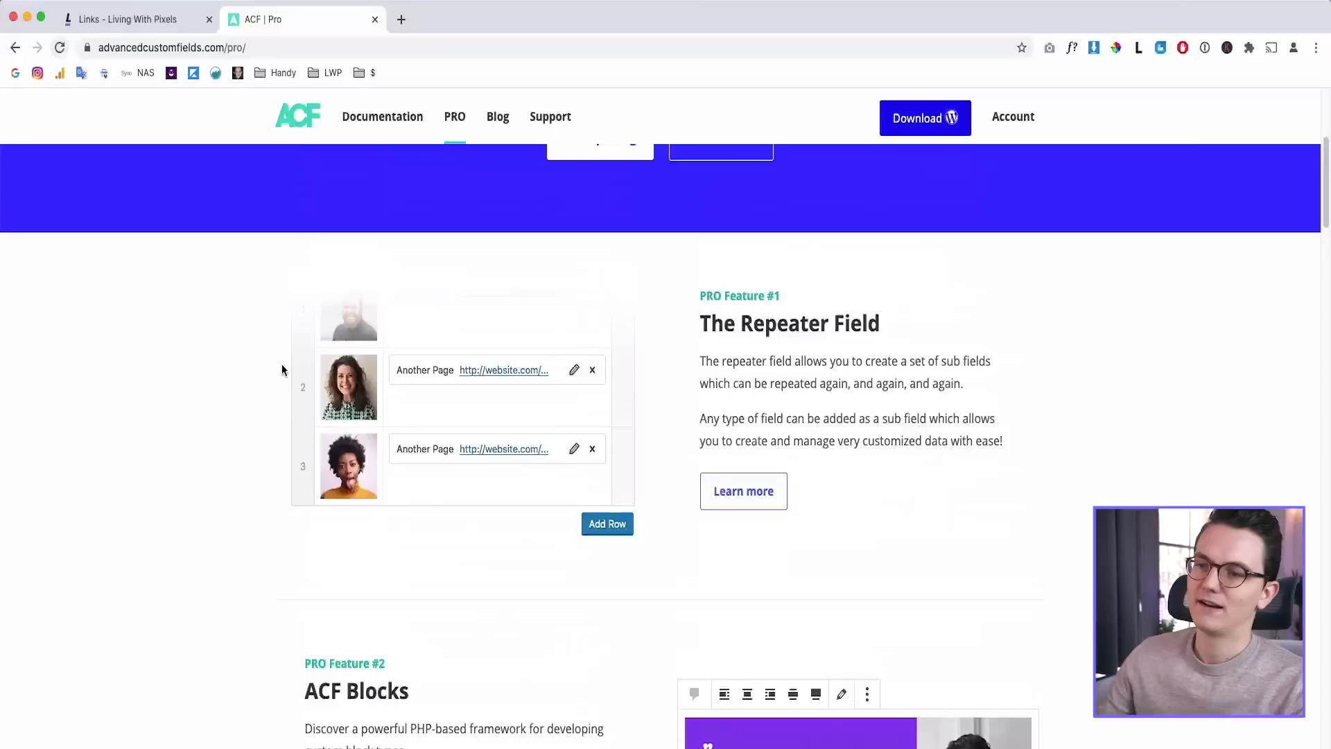
Compare the ACF PRO Personal, Freelancer and Agency prices, then return to Living With Pixels links
{"action": "scroll", "scroll_direction": "up", "scroll_amount": 3}
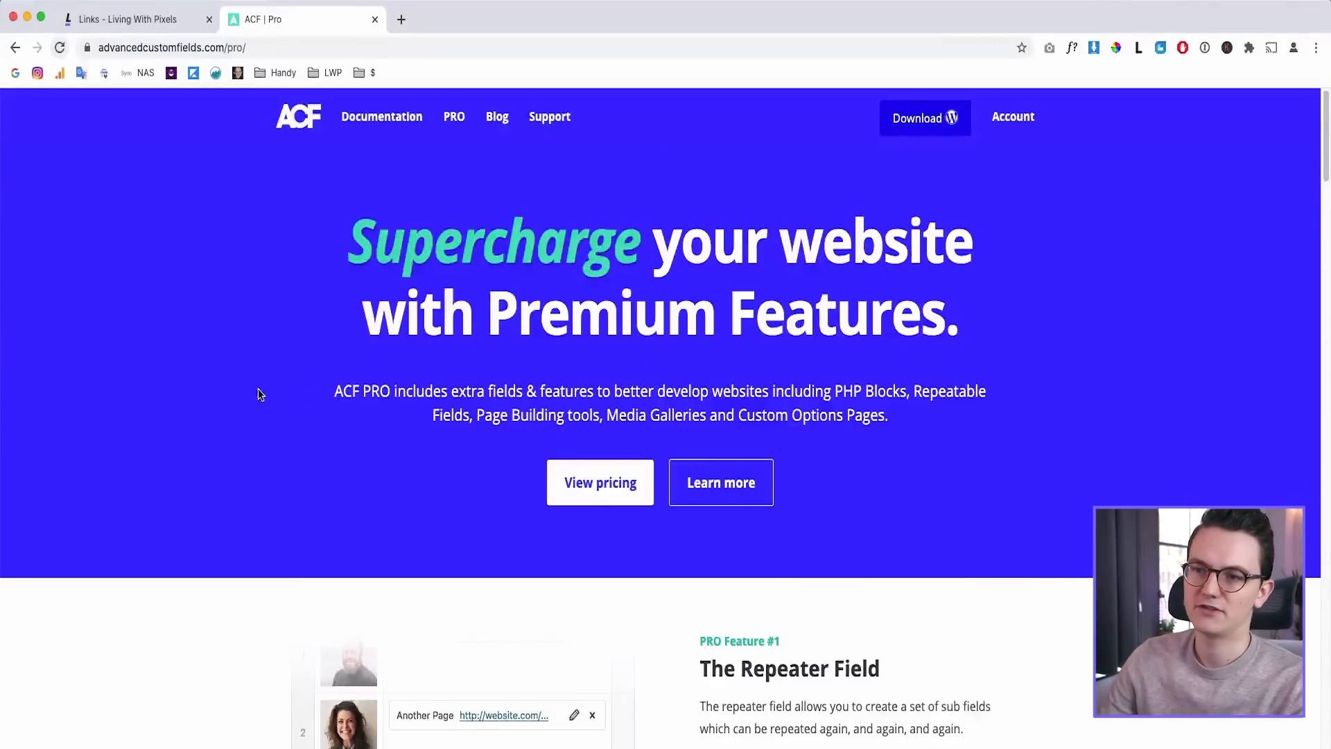
{"action": "scroll", "scroll_direction": "down", "scroll_amount": 3}
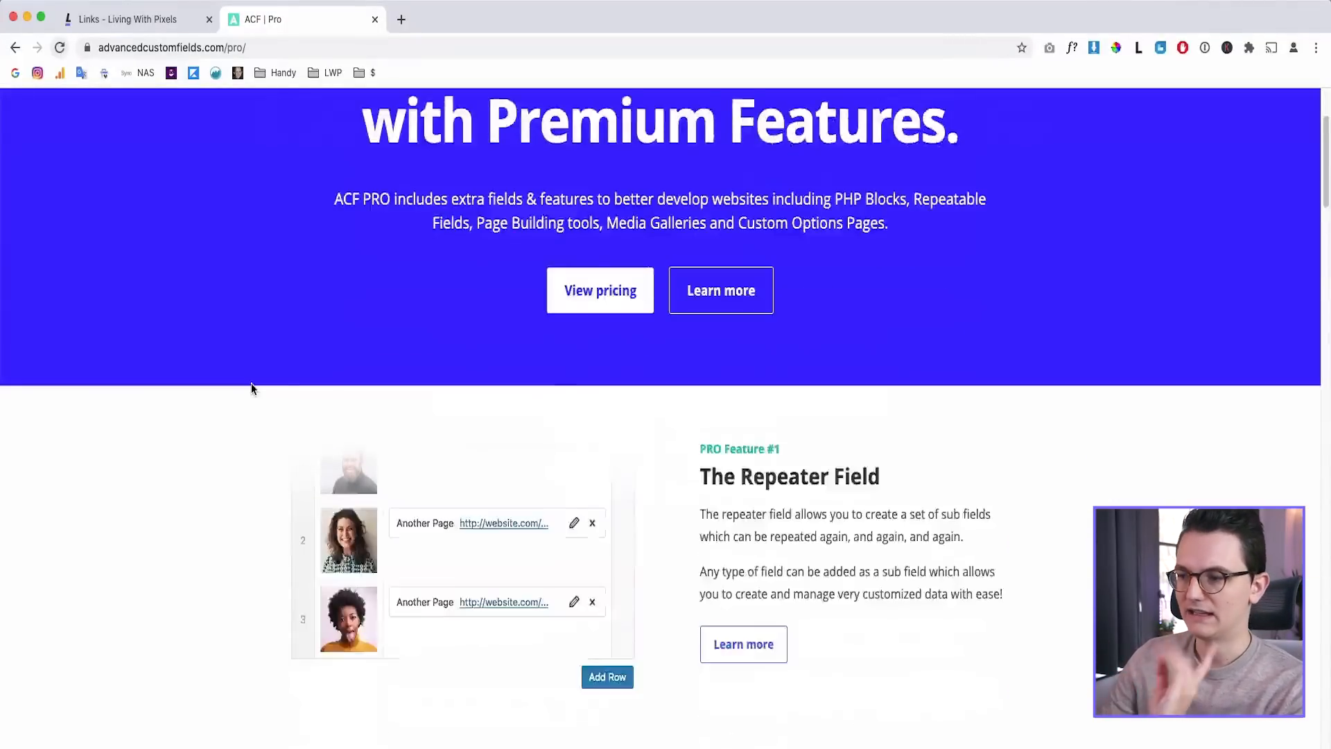
{"action": "scroll", "scroll_direction": "down", "scroll_amount": 3}
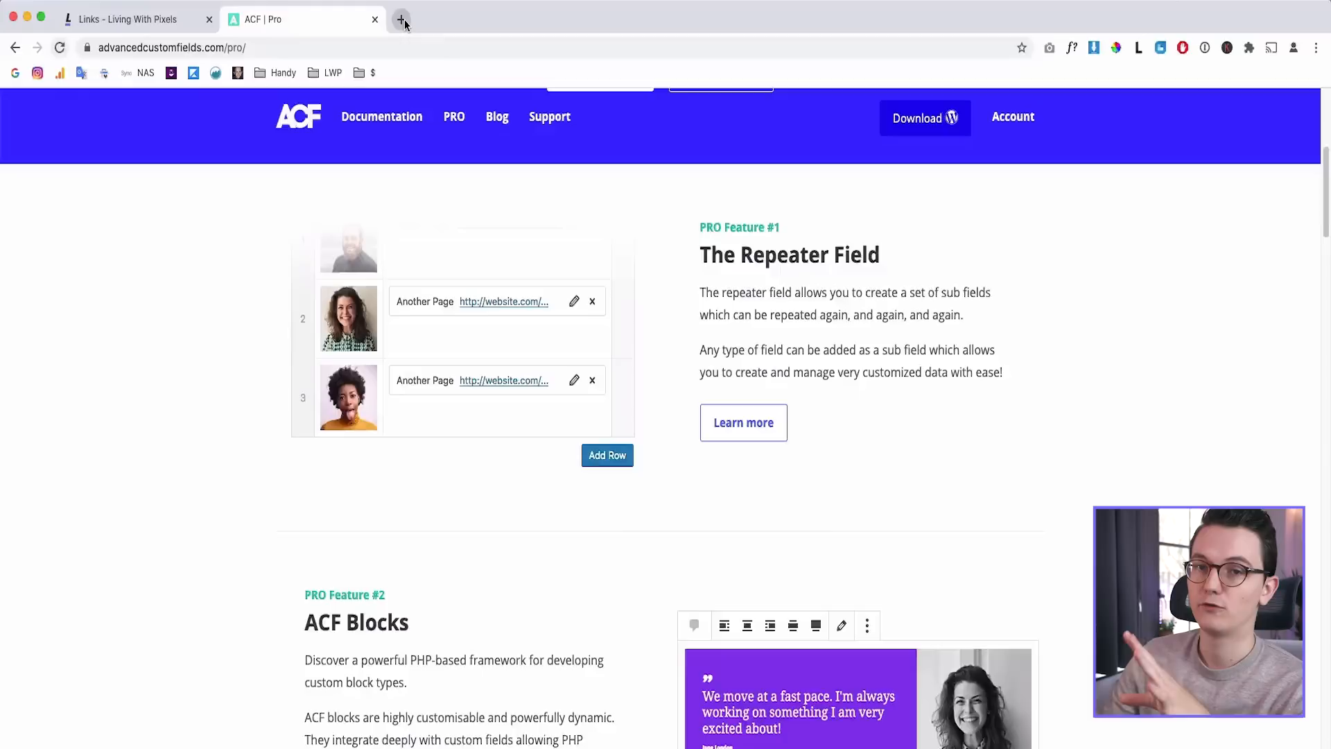
{"action": "mouse_move", "coordinate": [402, 20]}
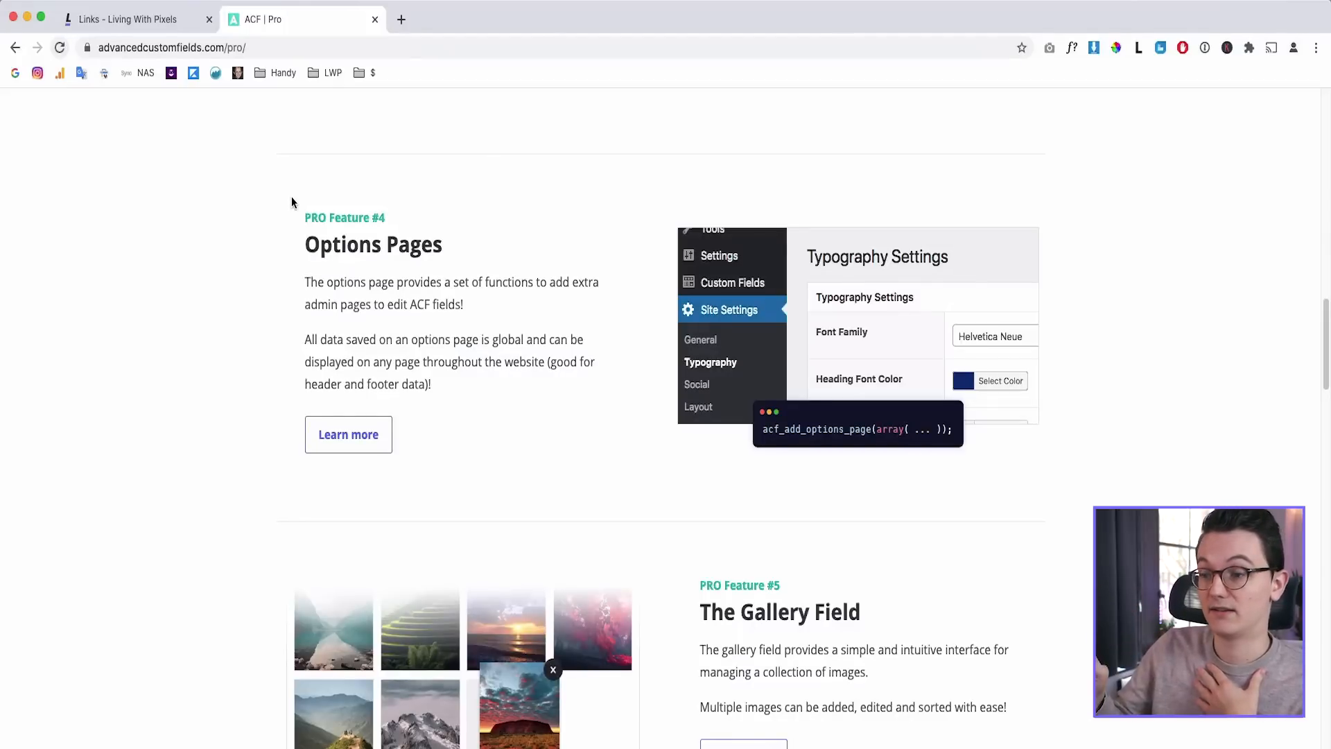
{"action": "scroll", "scroll_direction": "down", "scroll_amount": 3}
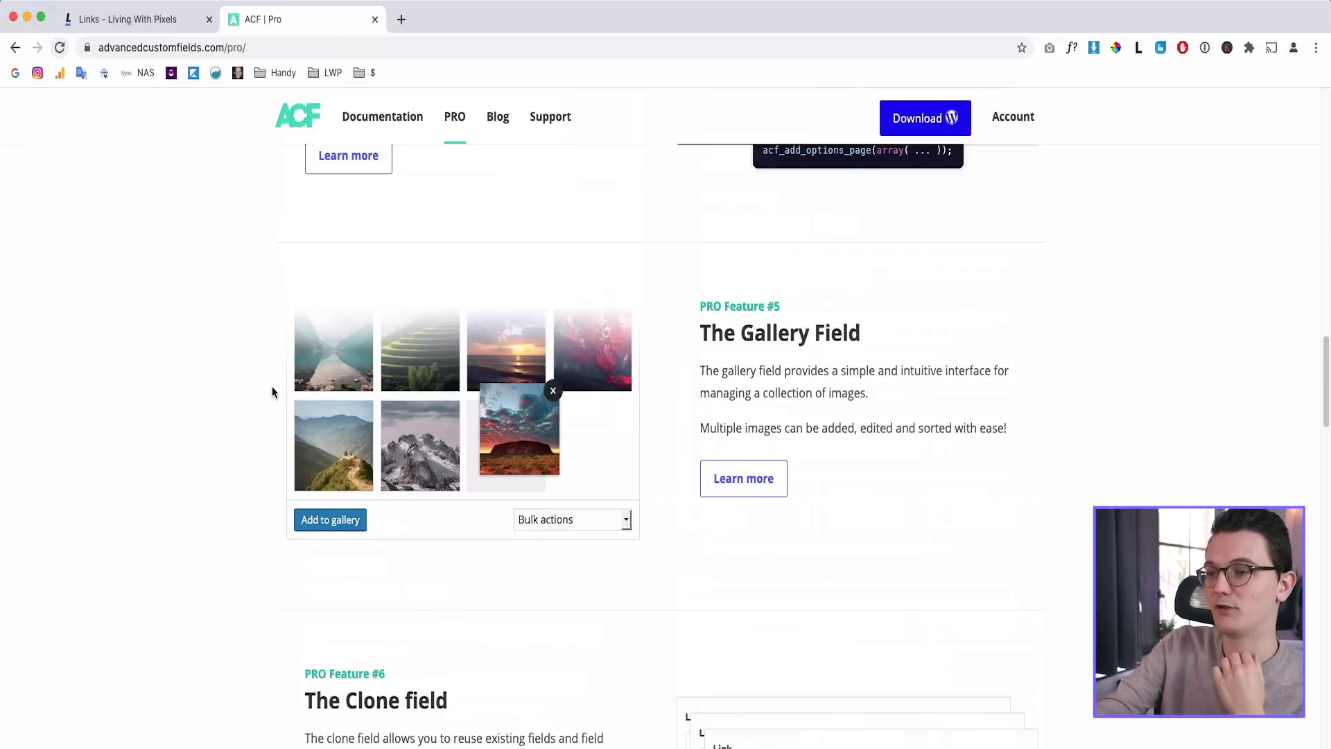
{"action": "scroll", "scroll_direction": "down", "scroll_amount": 3}
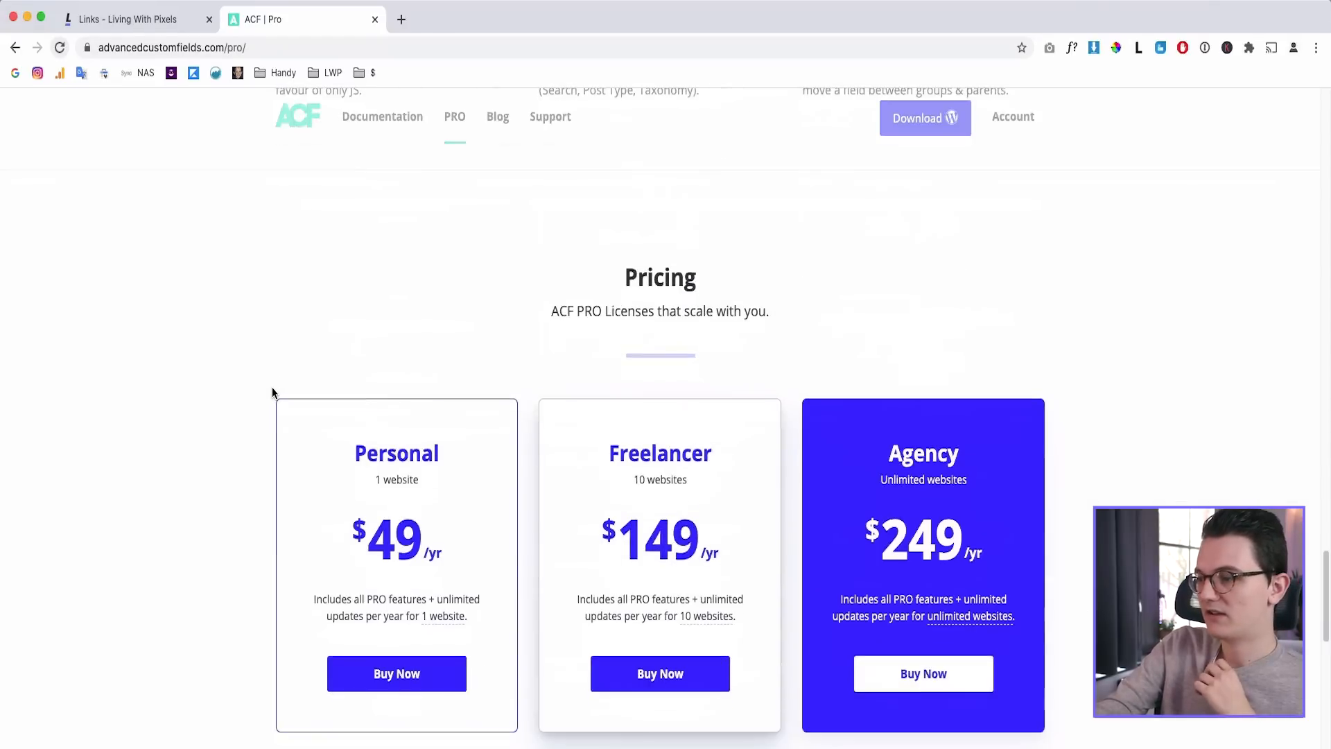
{"action": "scroll", "scroll_direction": "down", "scroll_amount": 3}
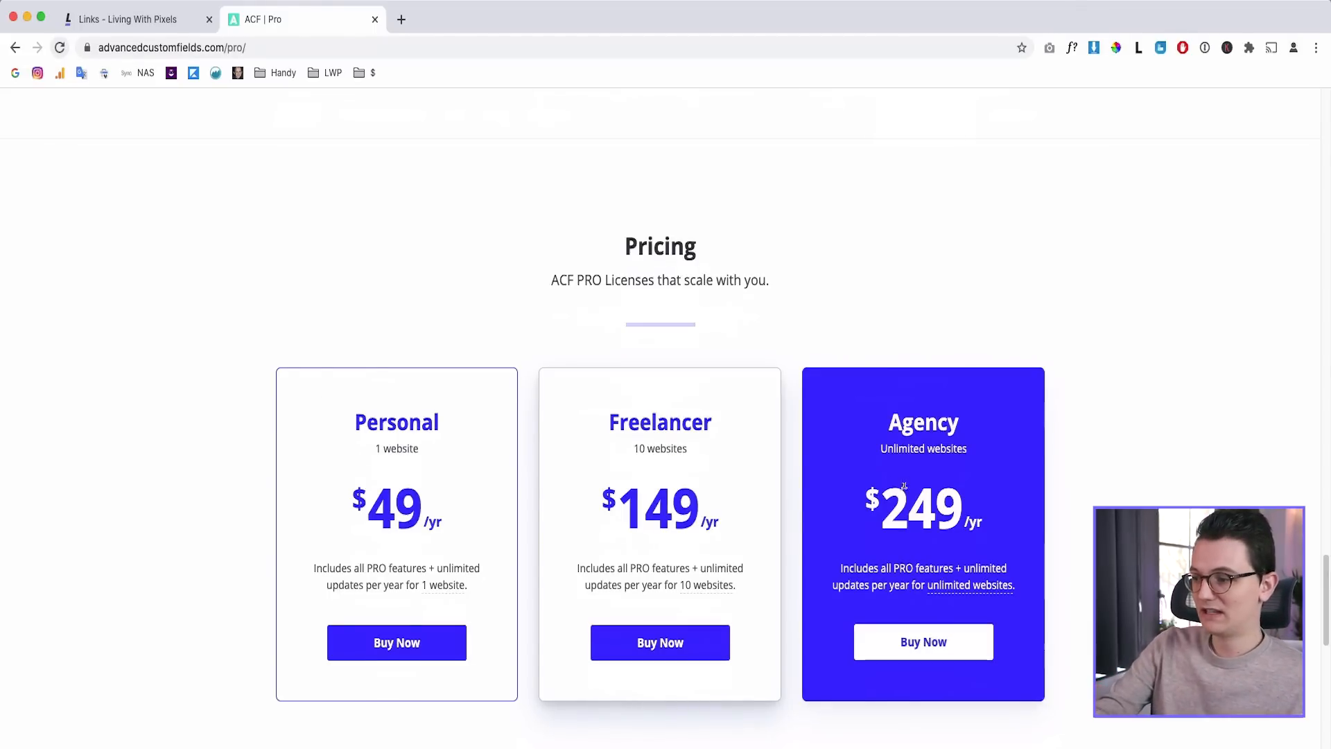
{"action": "double_click", "coordinate": [921, 506]}
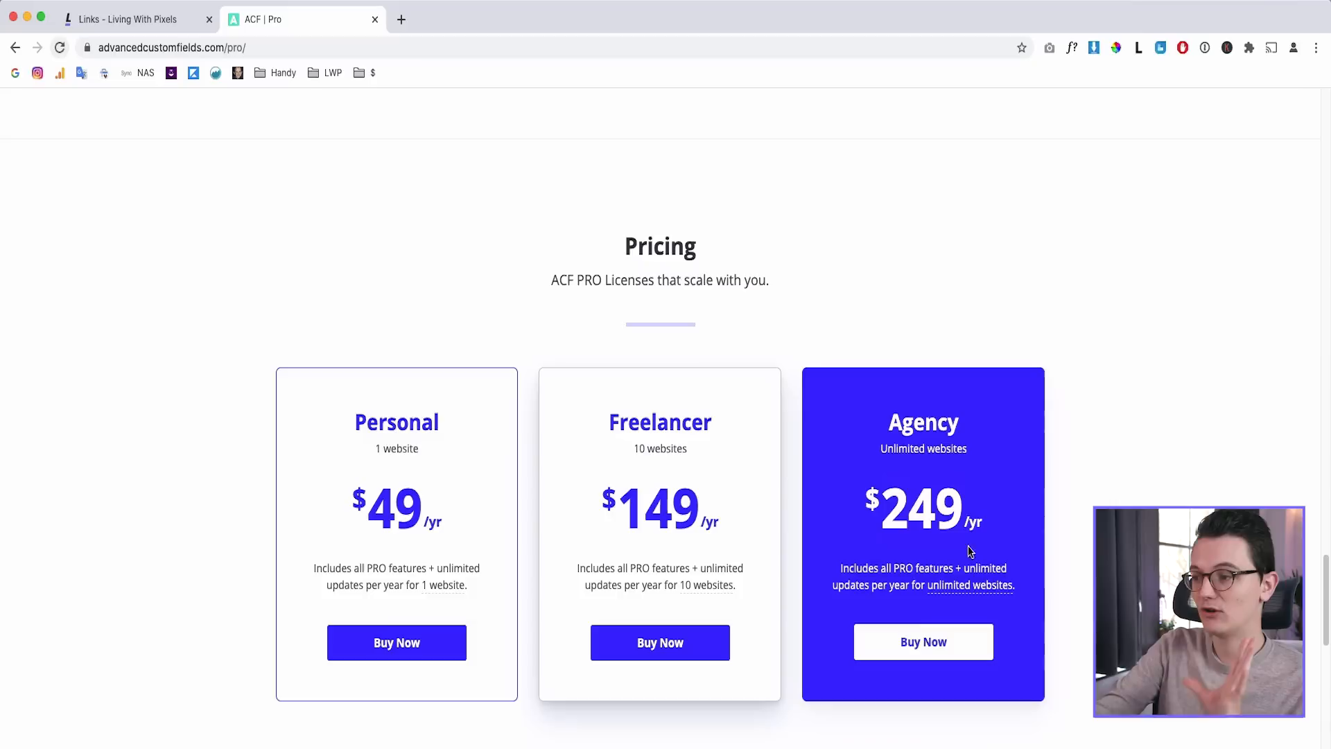
{"action": "mouse_move", "coordinate": [1036, 537]}
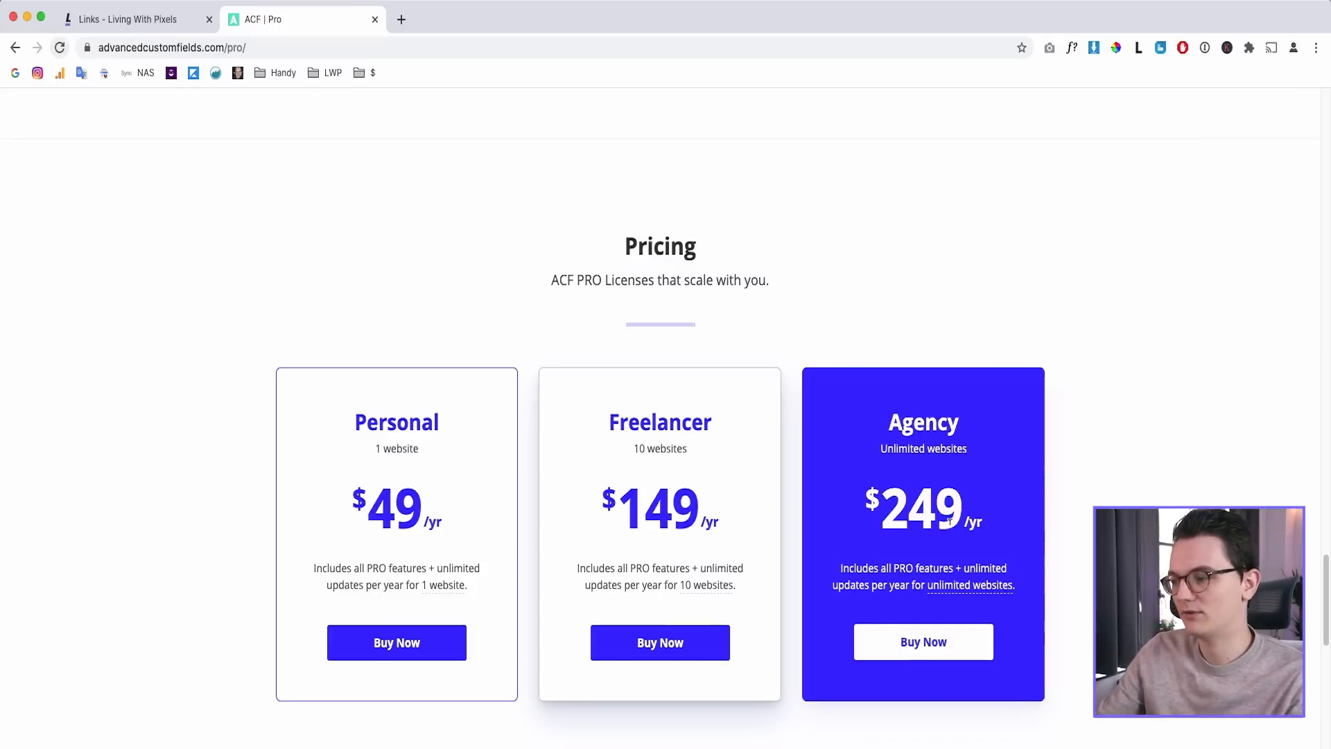
{"action": "left_click", "coordinate": [127, 18]}
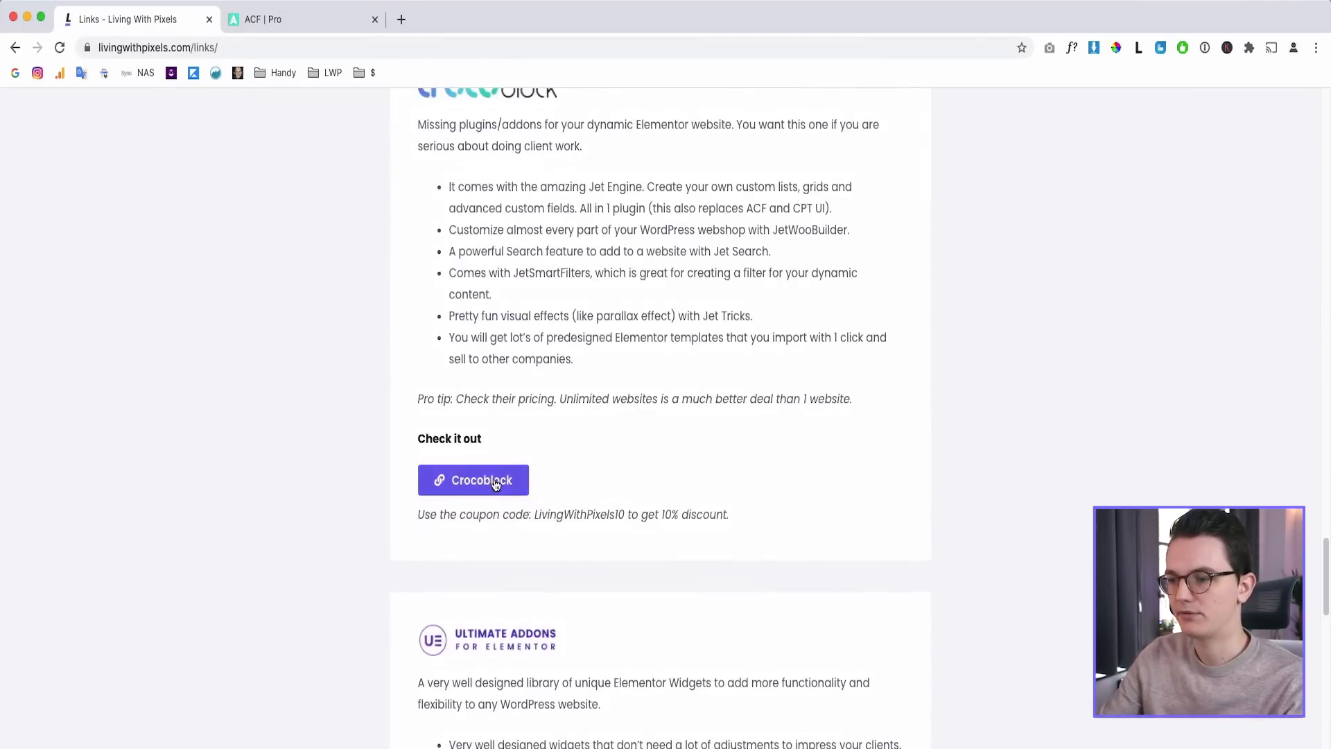
Open Crocoblock, check JetEngine's separate and set pricing, then view JetSmartFilters ($24)
{"action": "left_click", "coordinate": [472, 480]}
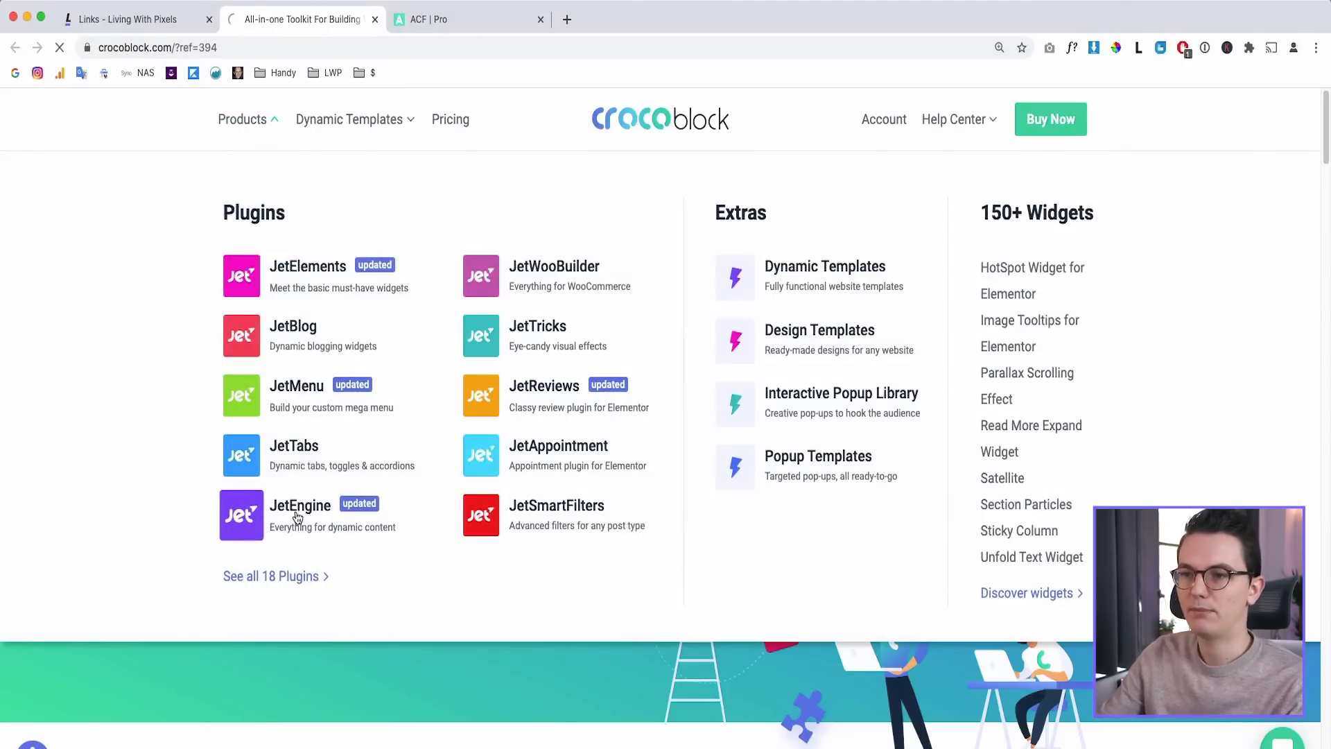
{"action": "left_click", "coordinate": [299, 505]}
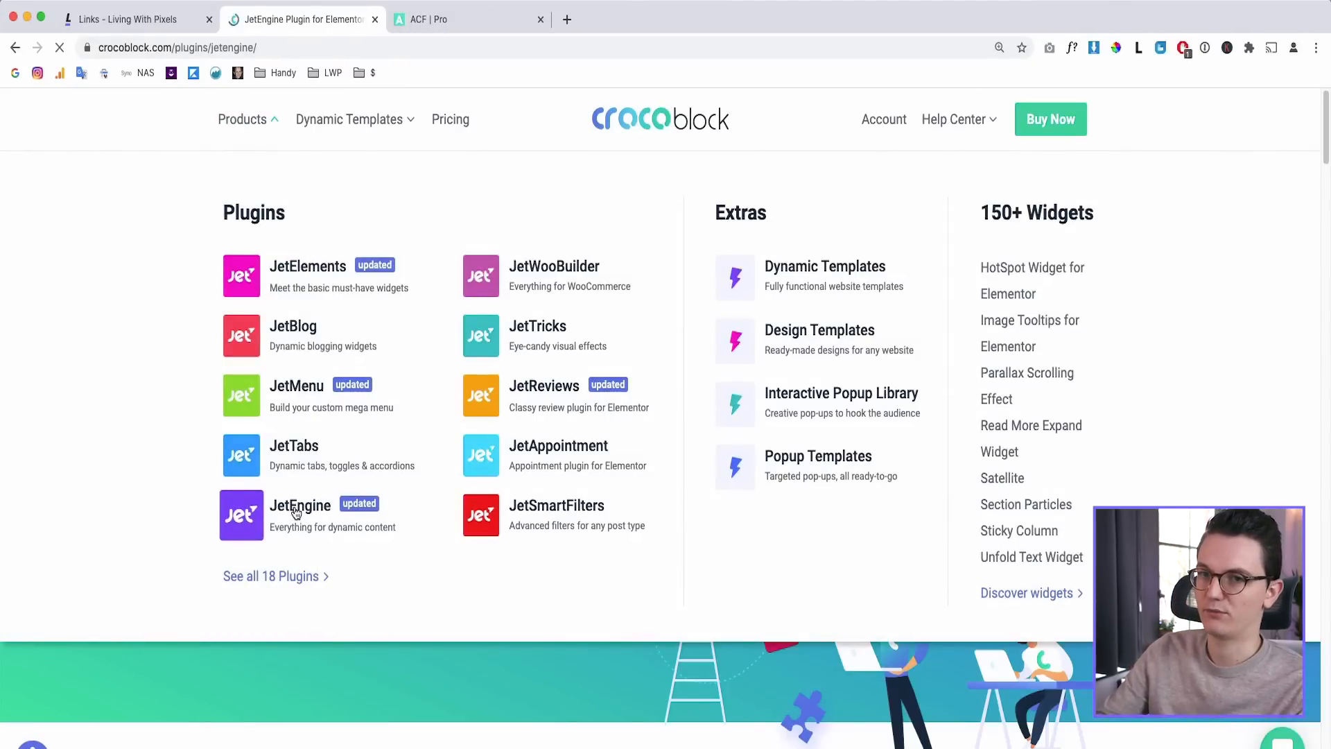
{"action": "left_click", "coordinate": [300, 505]}
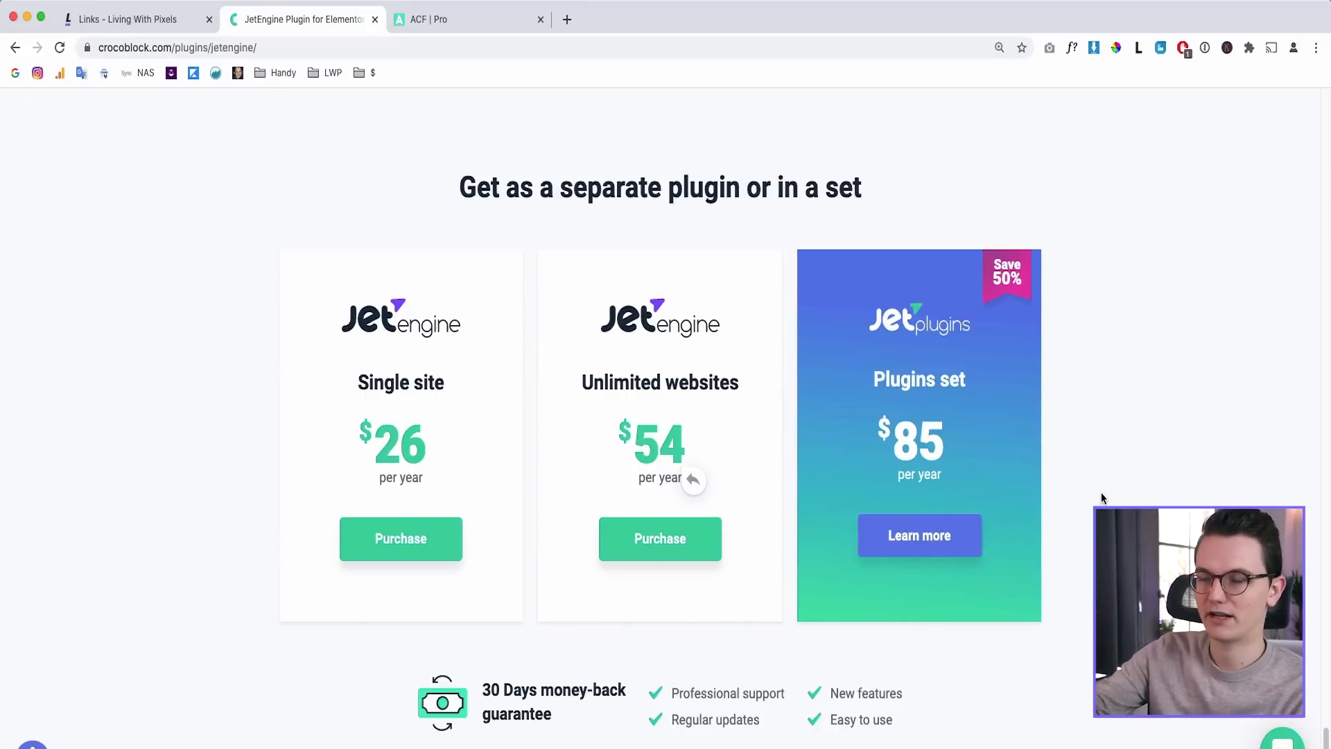
{"action": "mouse_move", "coordinate": [235, 499]}
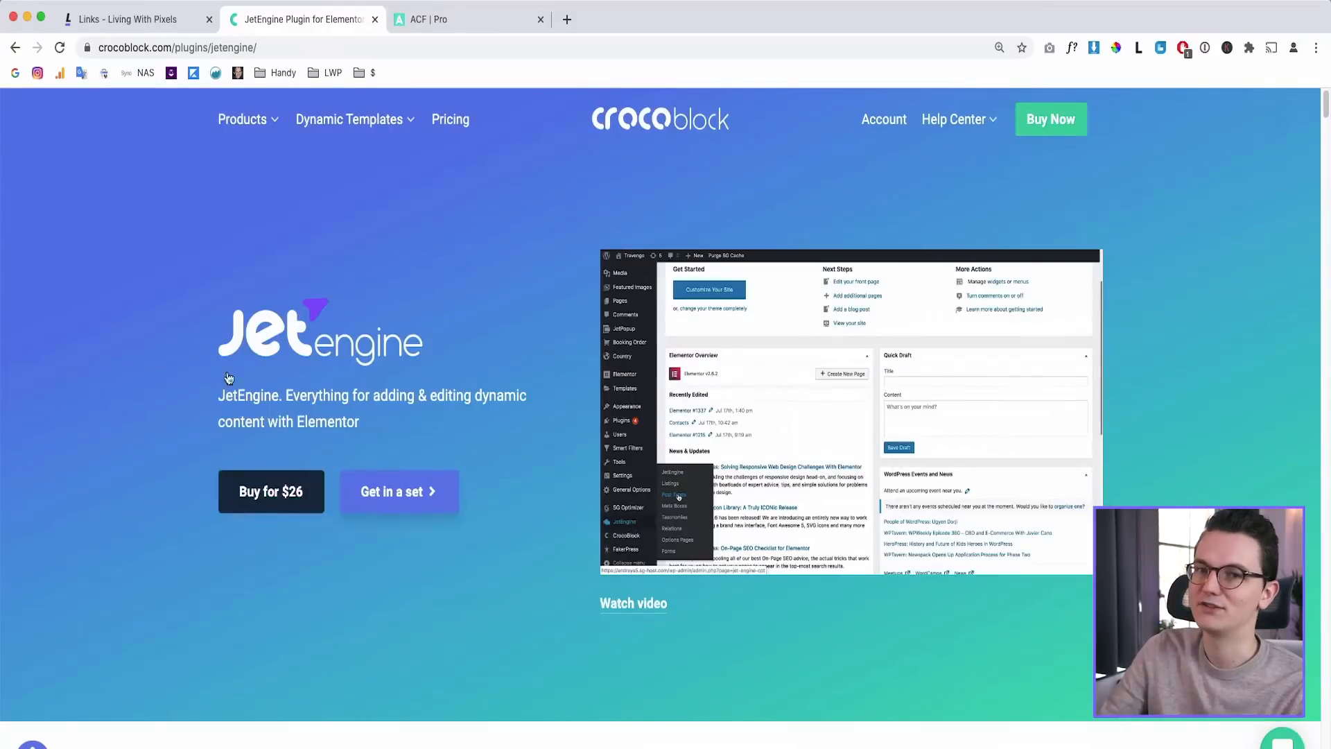
{"action": "left_click", "coordinate": [243, 118]}
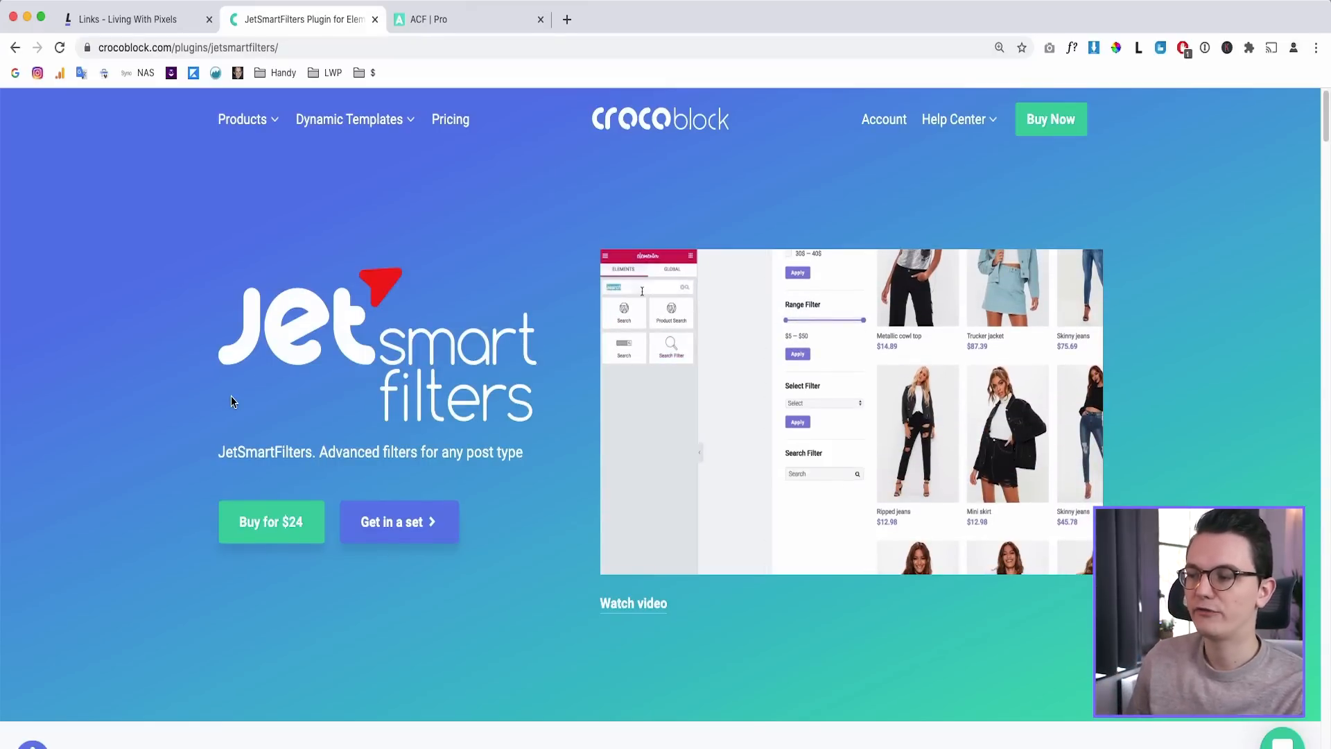
Try the JetSearch ($19) search demo with 'elementor', then bring up JetBooking ($19)
{"action": "scroll", "scroll_direction": "down", "scroll_amount": 3}
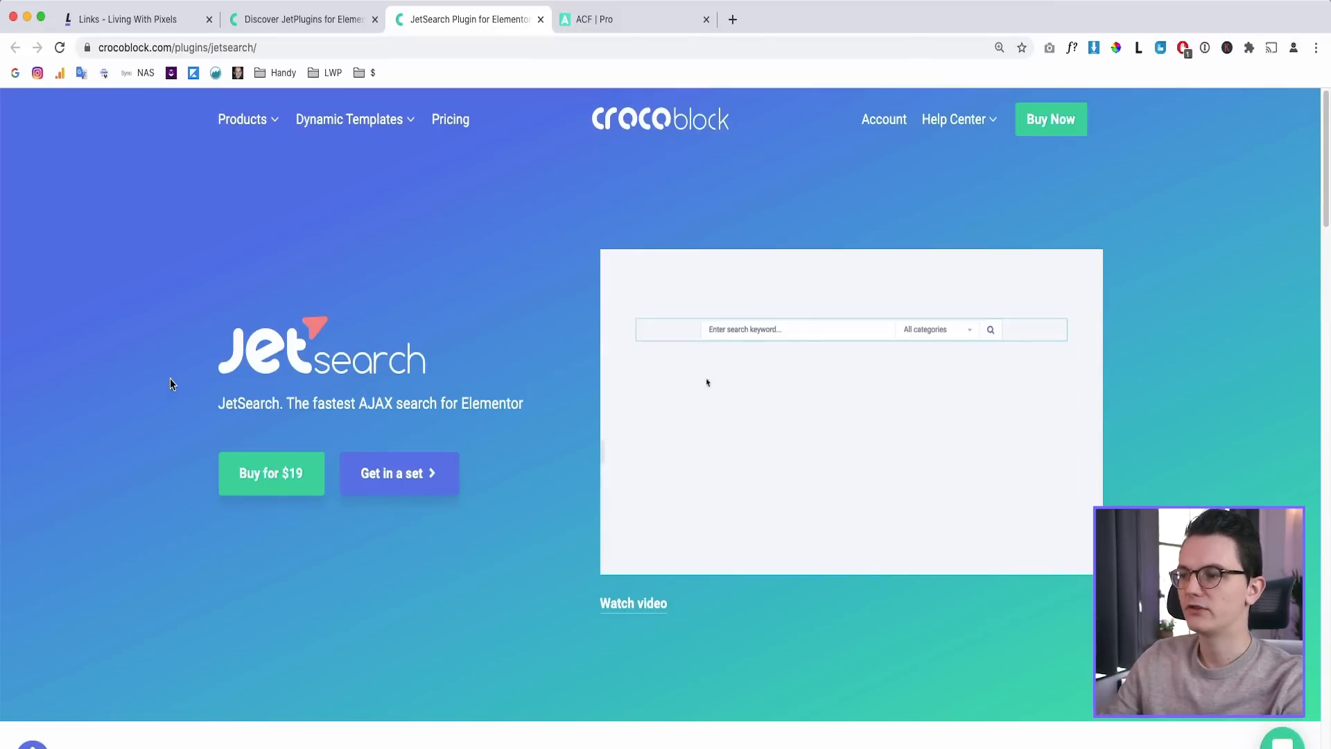
{"action": "type", "text": "elementor"}
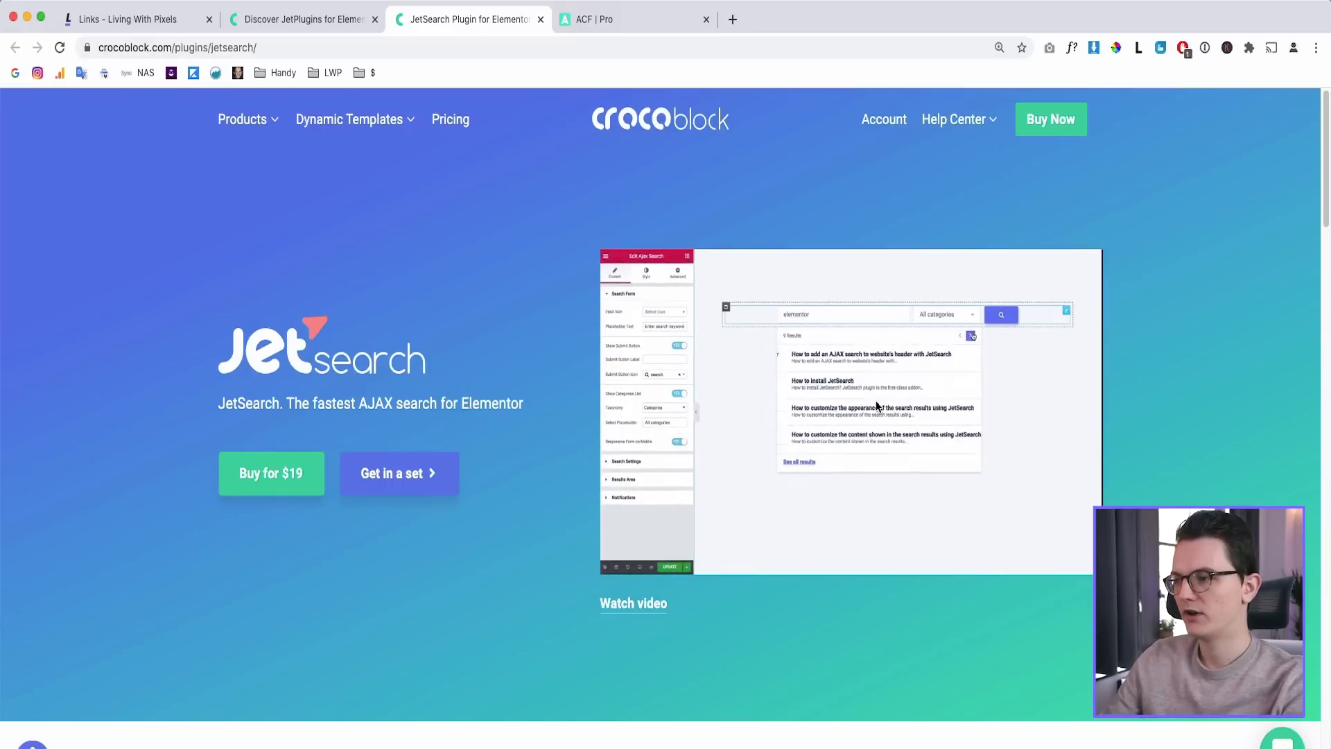
{"action": "left_click", "coordinate": [945, 314]}
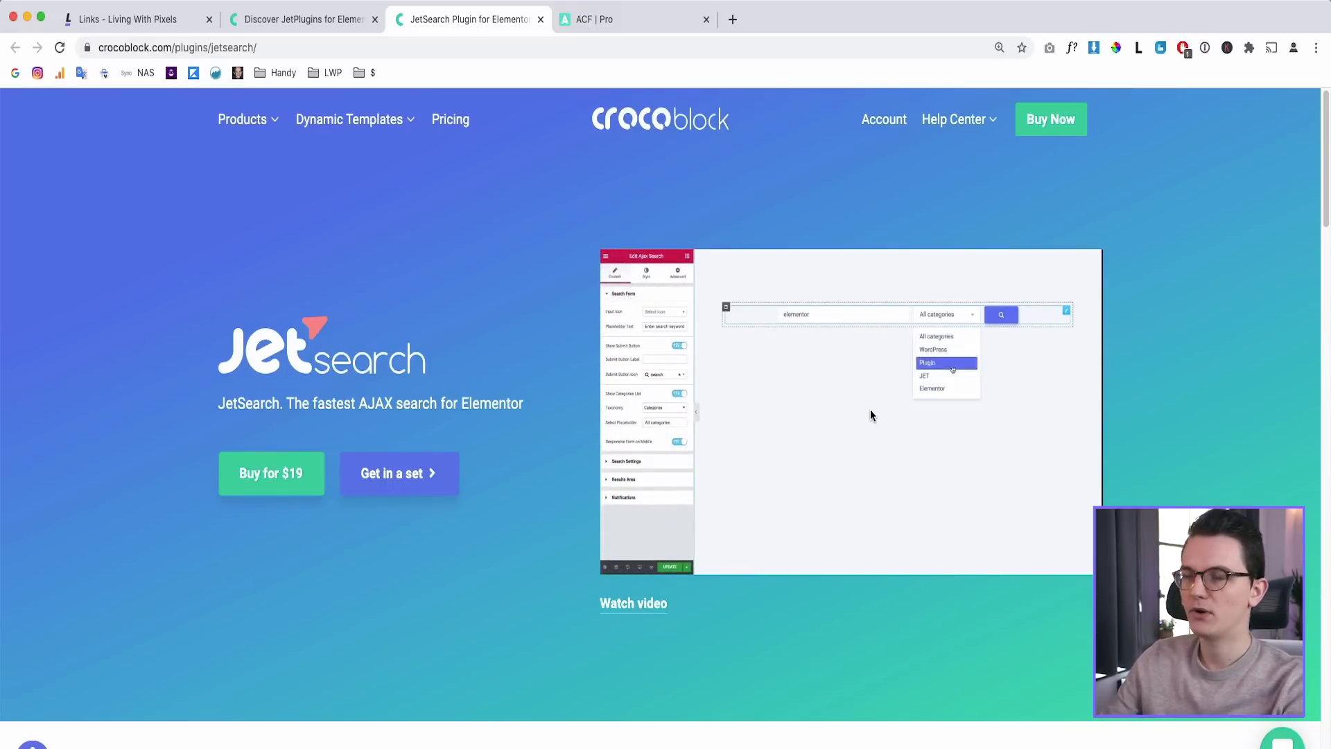
{"action": "scroll", "scroll_direction": "down", "scroll_amount": 3}
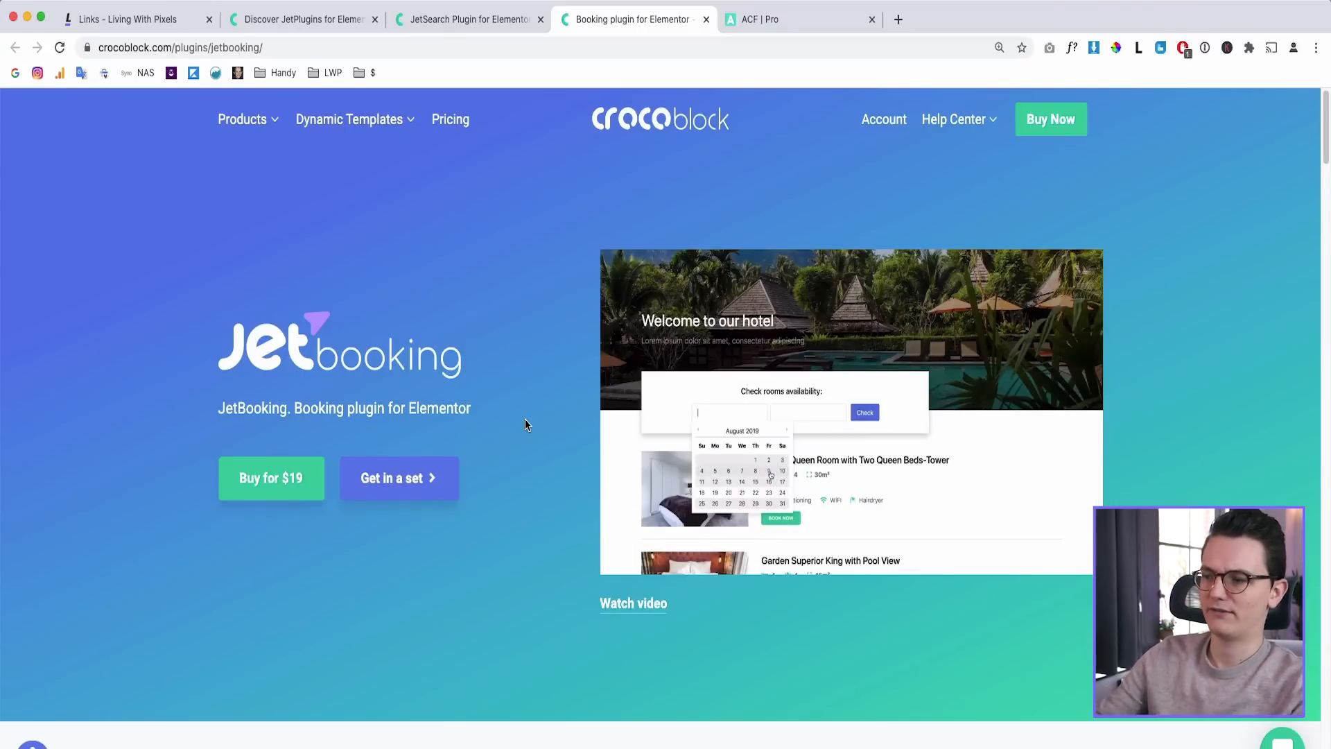
Open JetBooking and JetMenu ($24) in new tabs, then return to the Discover JetPlugins overview
{"action": "left_click", "coordinate": [864, 415]}
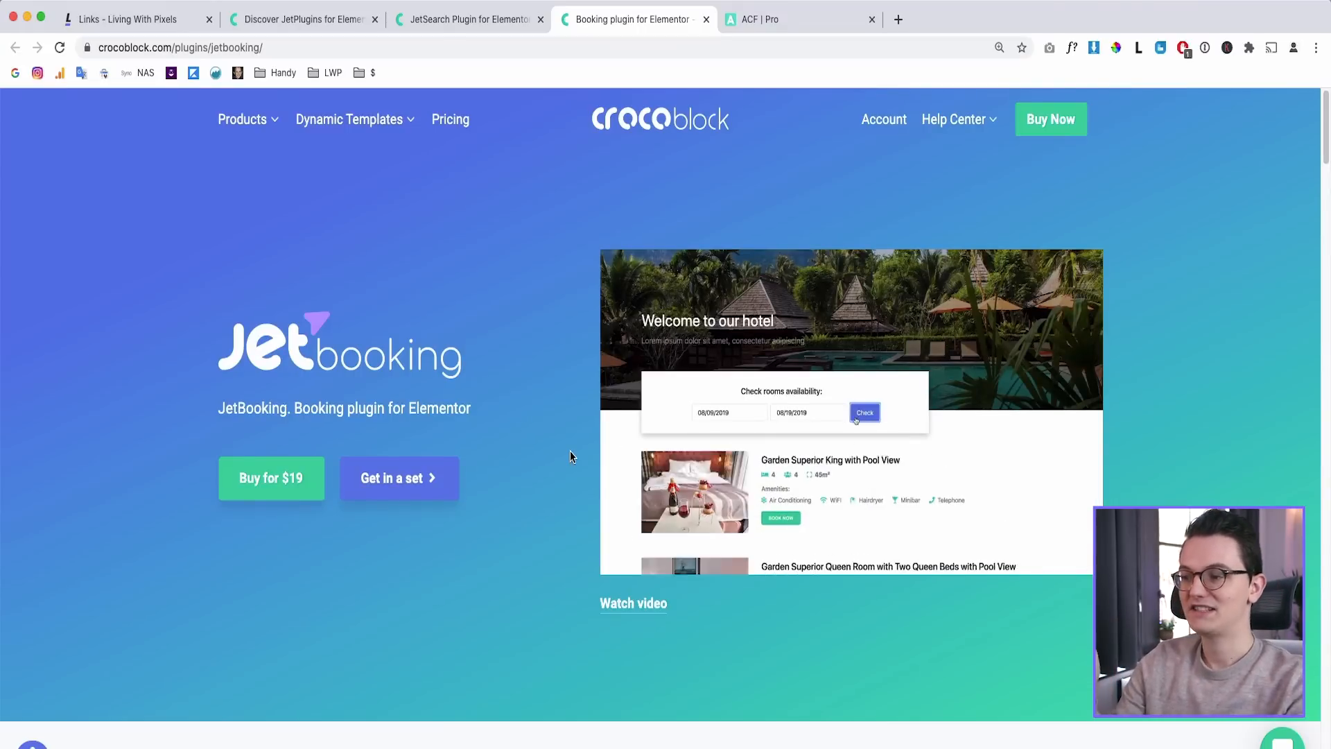
{"action": "scroll", "scroll_direction": "down", "scroll_amount": 3}
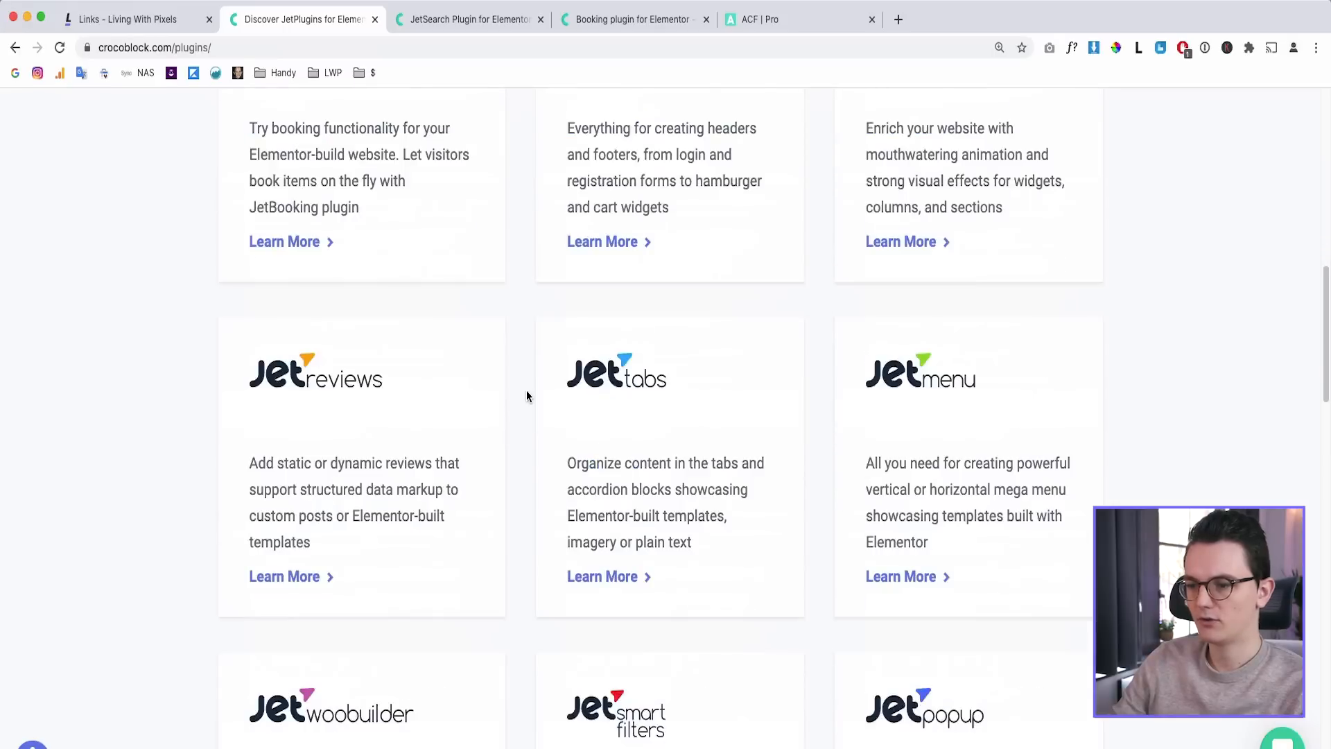
{"action": "scroll", "scroll_direction": "down", "scroll_amount": 3}
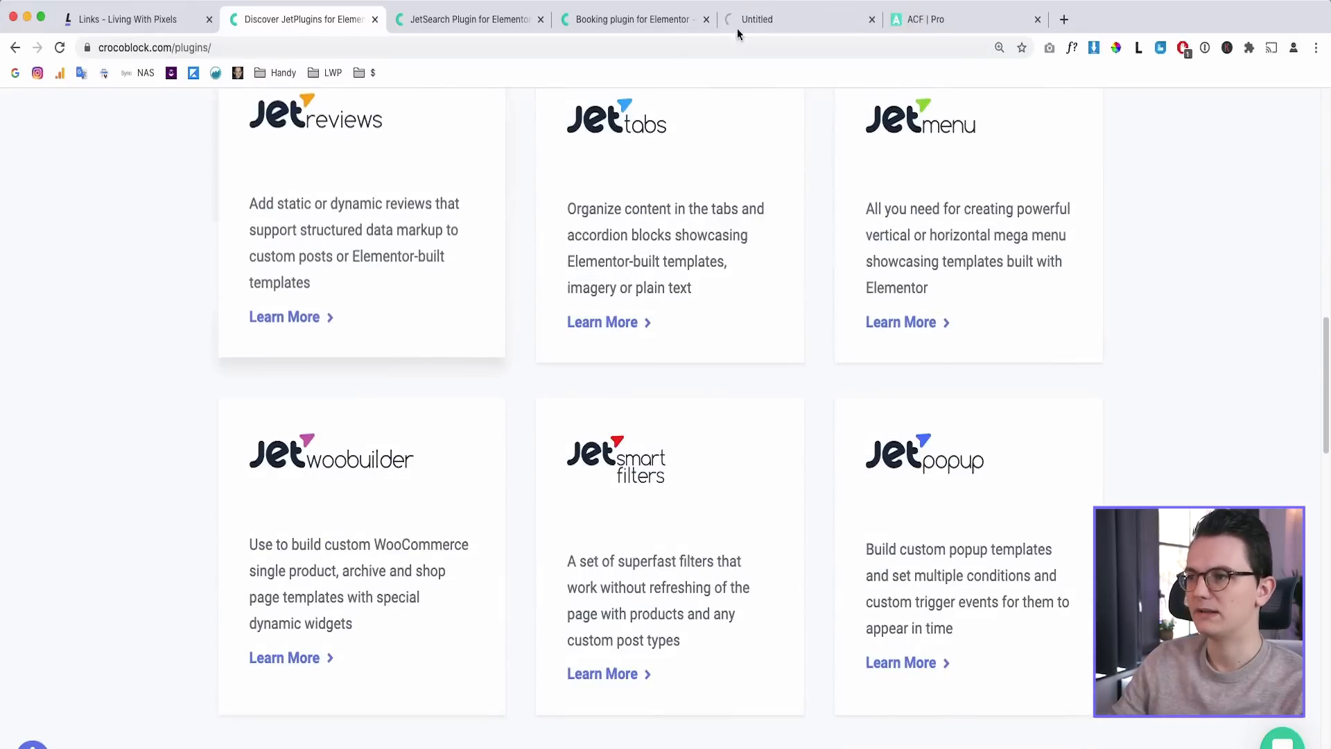
{"action": "left_click", "coordinate": [901, 322]}
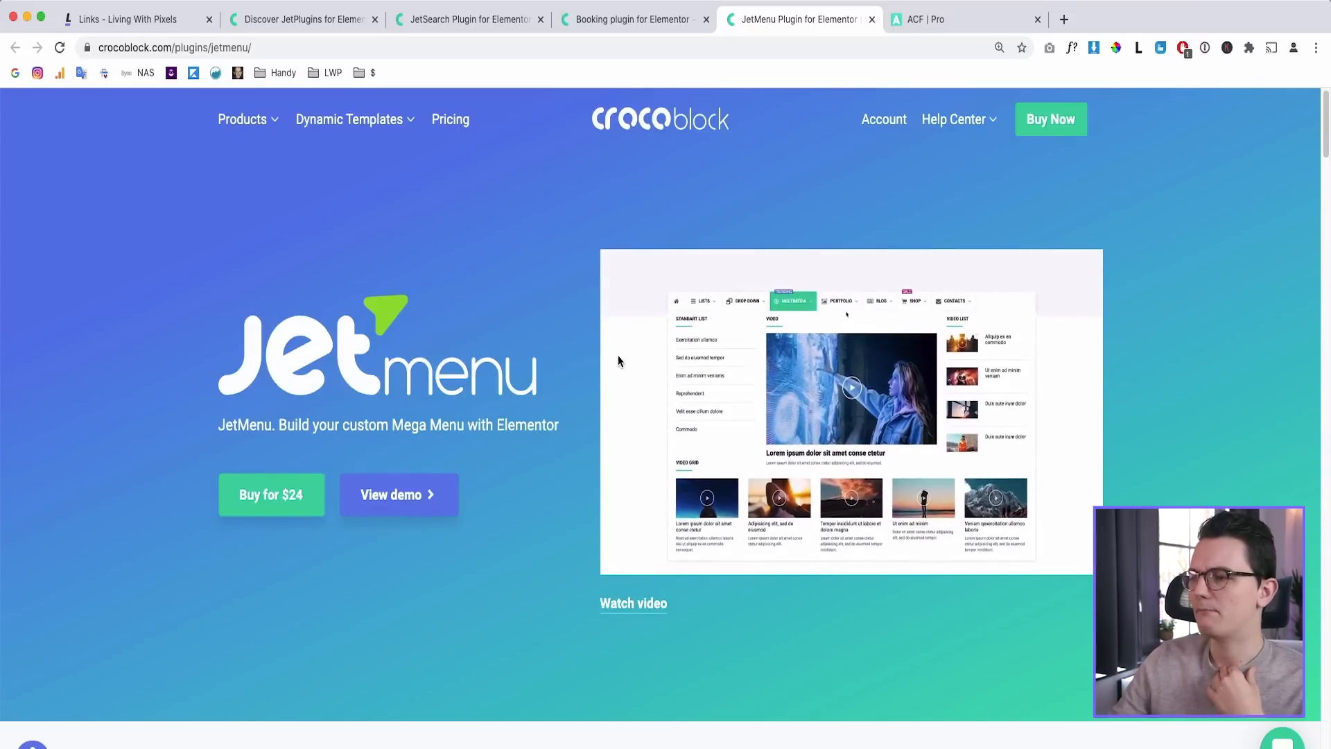
{"action": "left_click", "coordinate": [880, 300]}
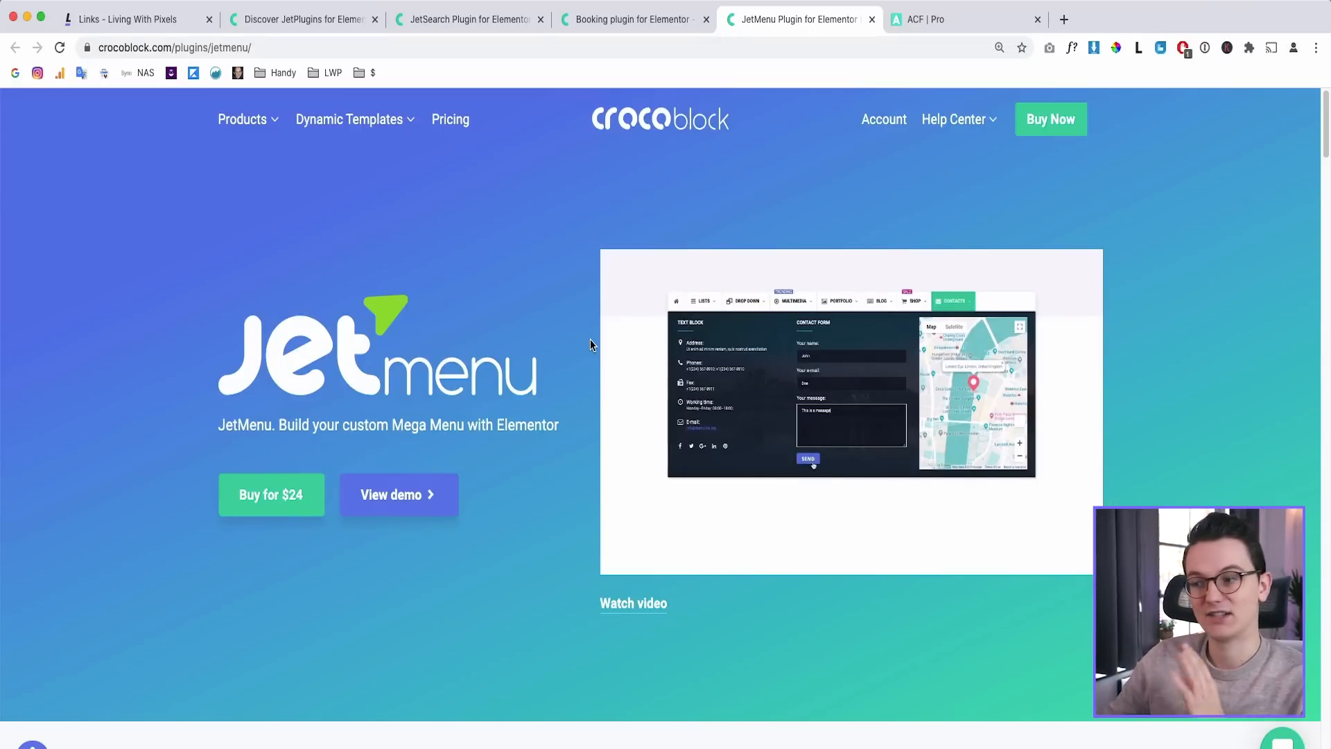
{"action": "left_click", "coordinate": [301, 19]}
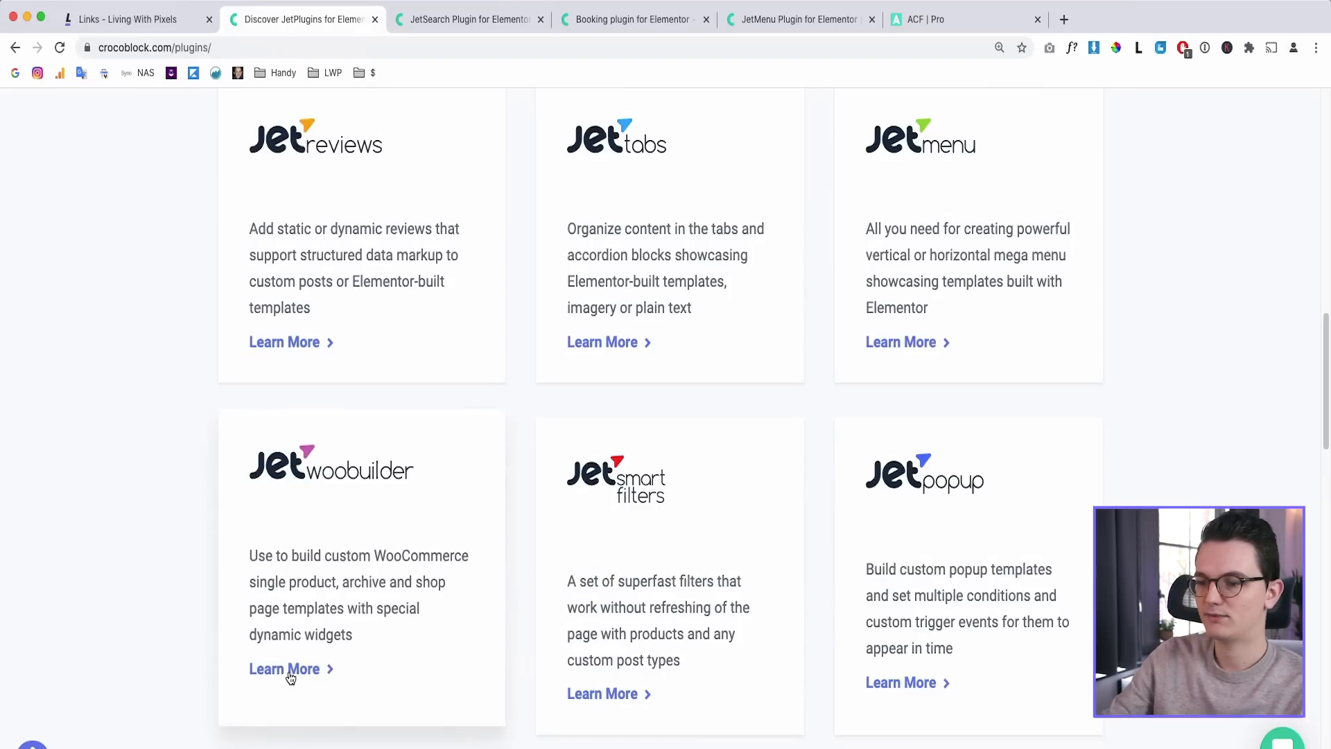
Open the JetWooBuilder plugin page and scroll through its WooCommerce feature cards
{"action": "left_click", "coordinate": [284, 668]}
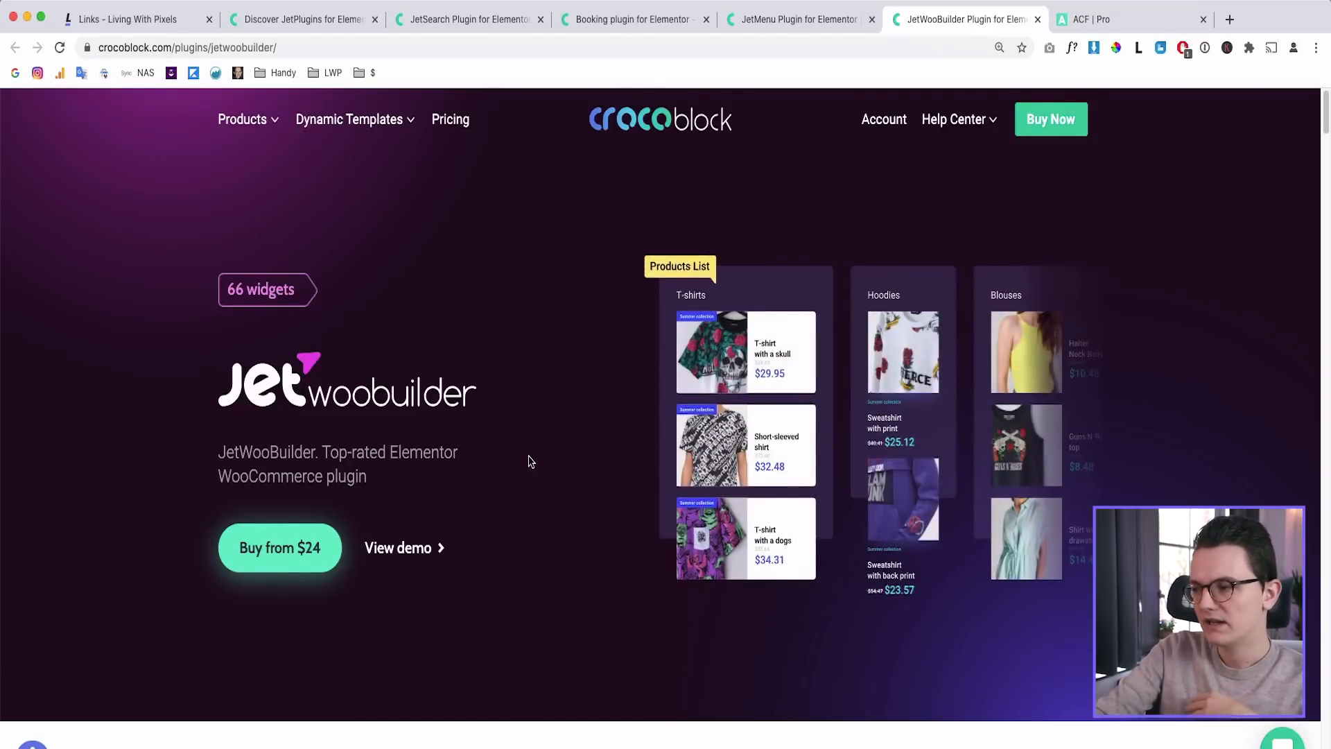
{"action": "scroll", "scroll_direction": "down", "scroll_amount": 3}
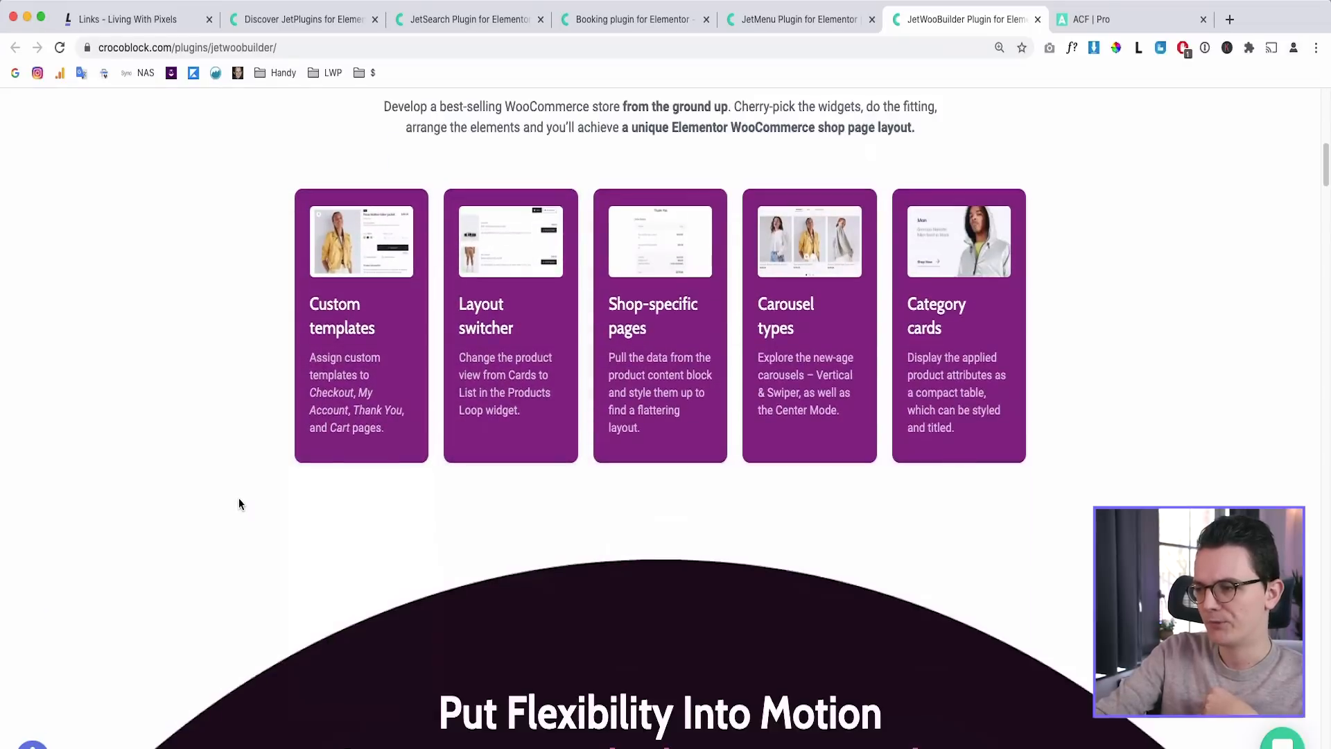
{"action": "mouse_move", "coordinate": [249, 442]}
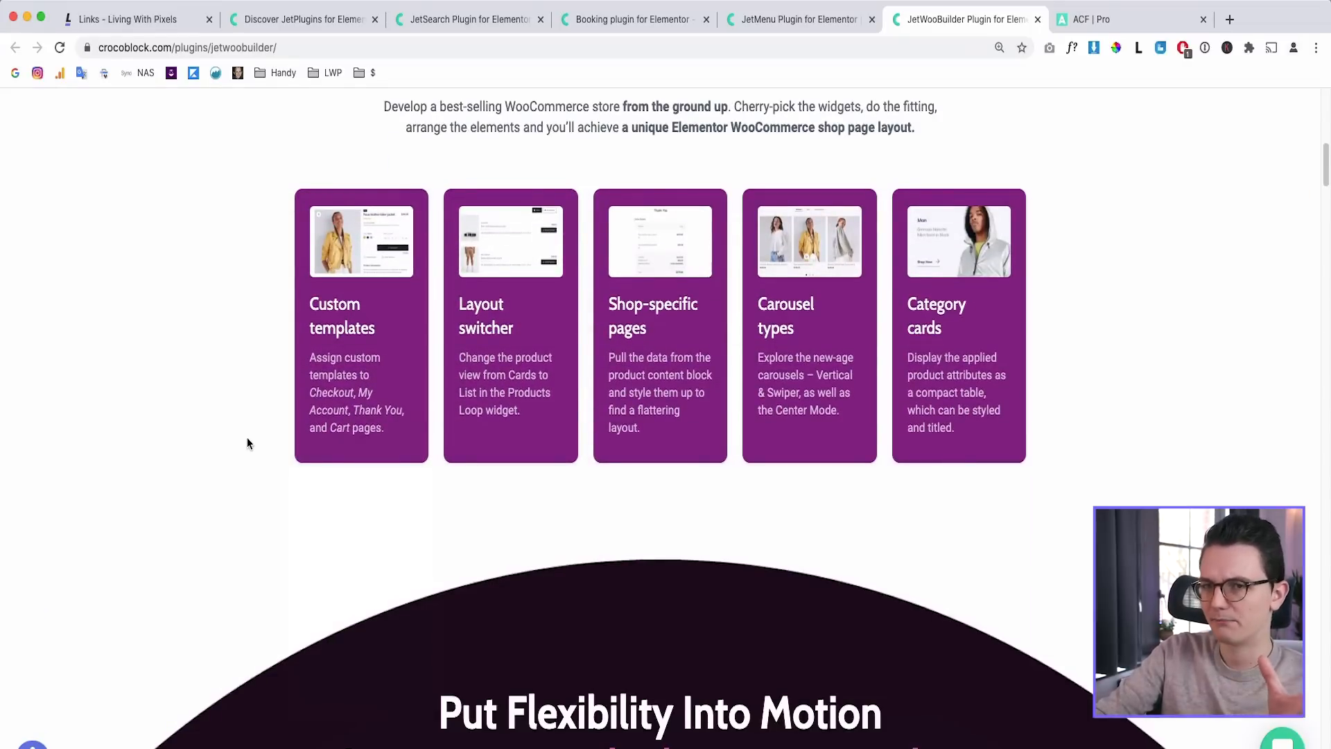
{"action": "scroll", "scroll_direction": "down", "scroll_amount": 3}
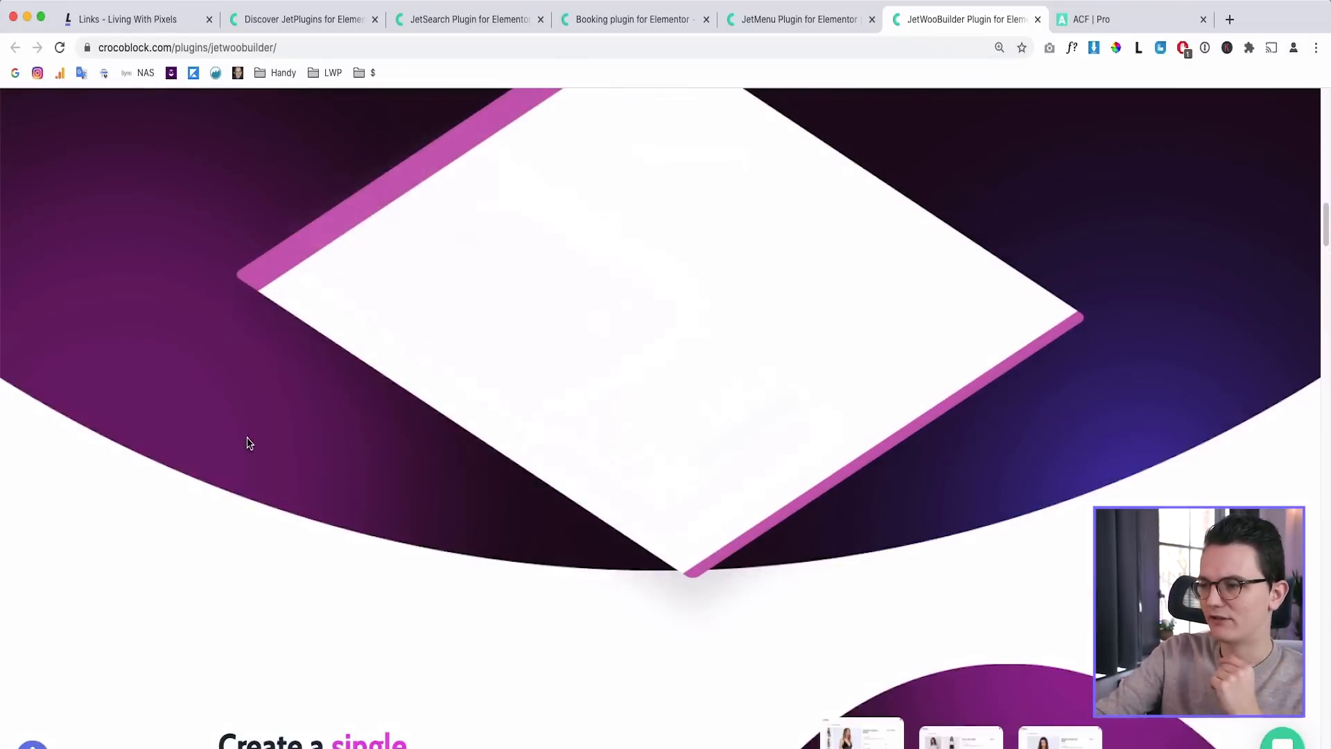
{"action": "scroll", "scroll_direction": "down", "scroll_amount": 3}
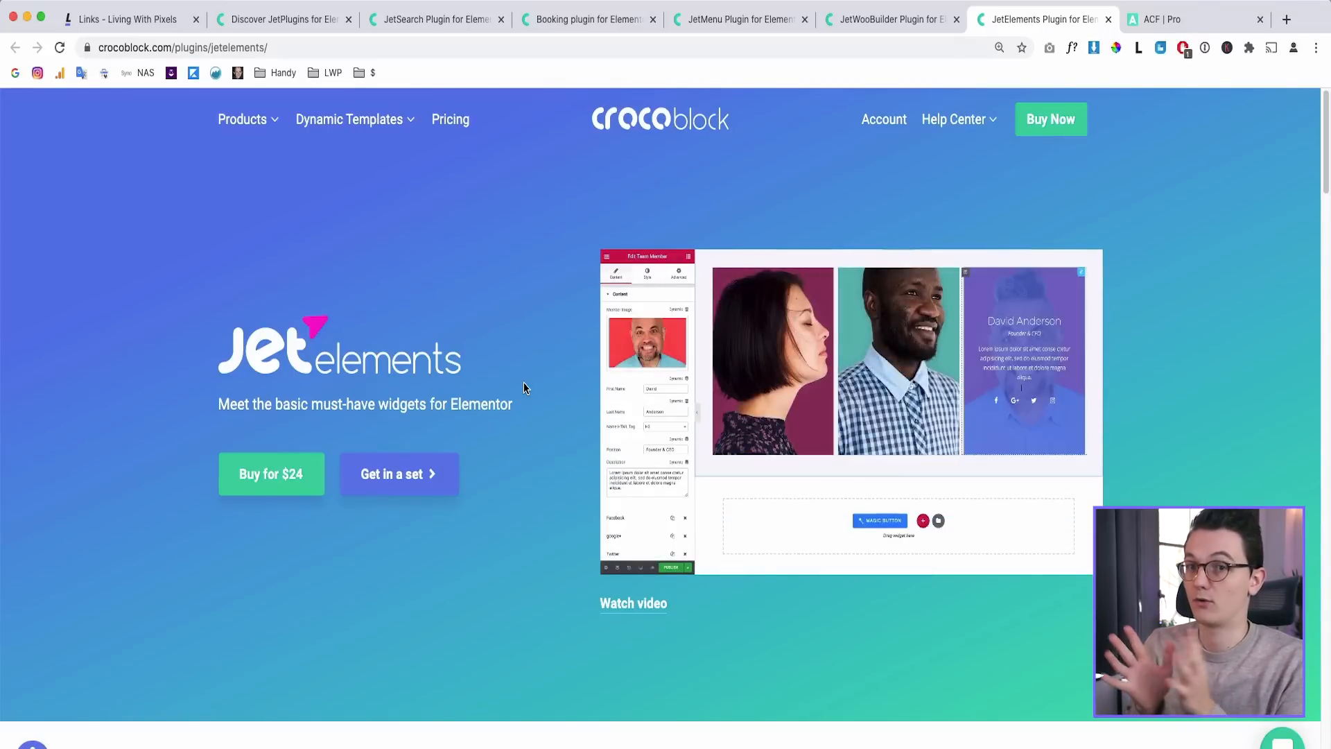
Scroll through the Discover JetPlugins grid of Crocoblock plugin cards
{"action": "scroll", "scroll_direction": "down", "scroll_amount": 3}
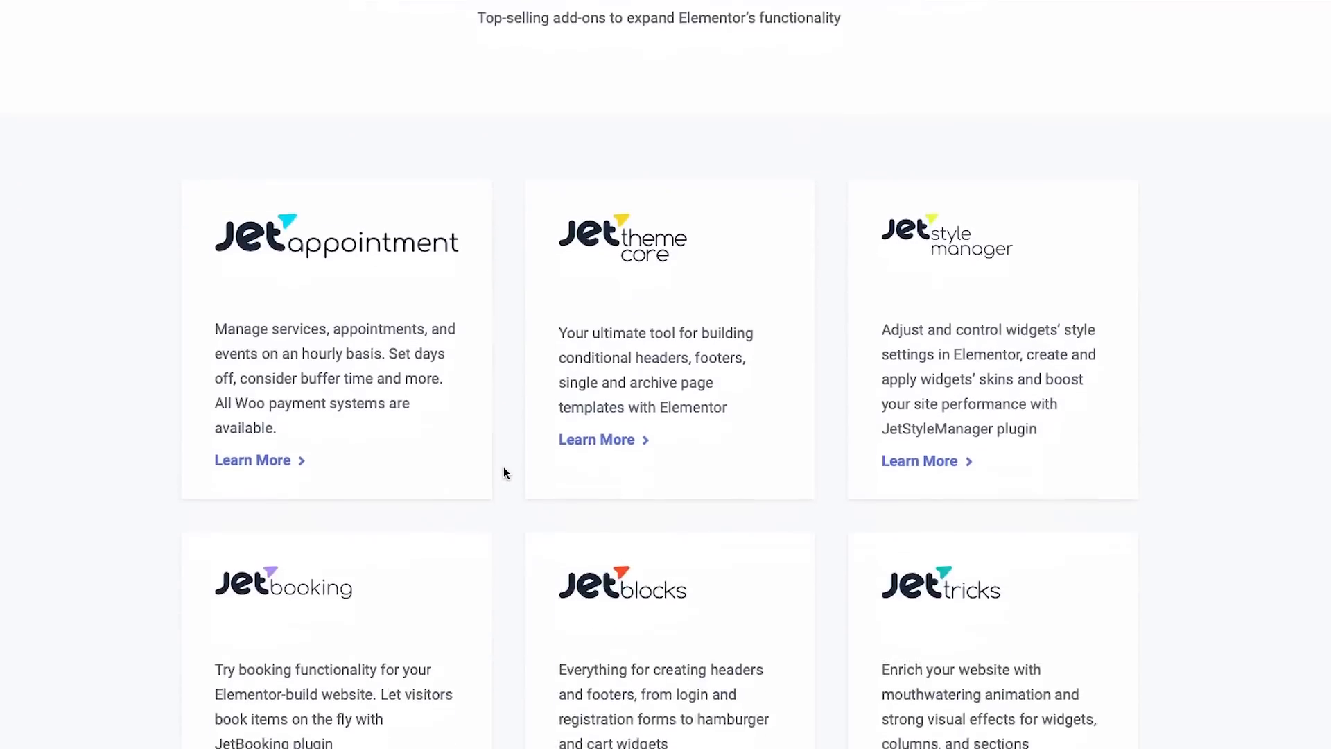
{"action": "scroll", "scroll_direction": "down", "scroll_amount": 3}
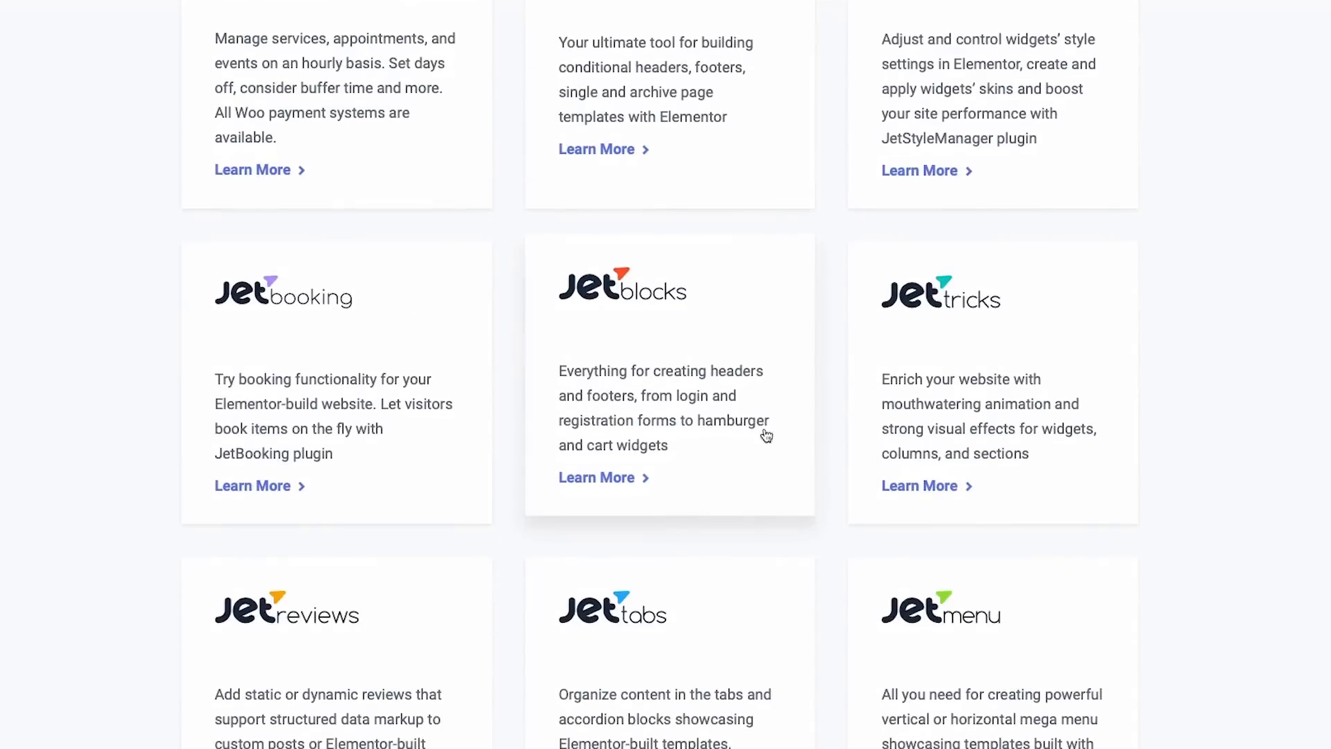
{"action": "scroll", "scroll_direction": "down", "scroll_amount": 3}
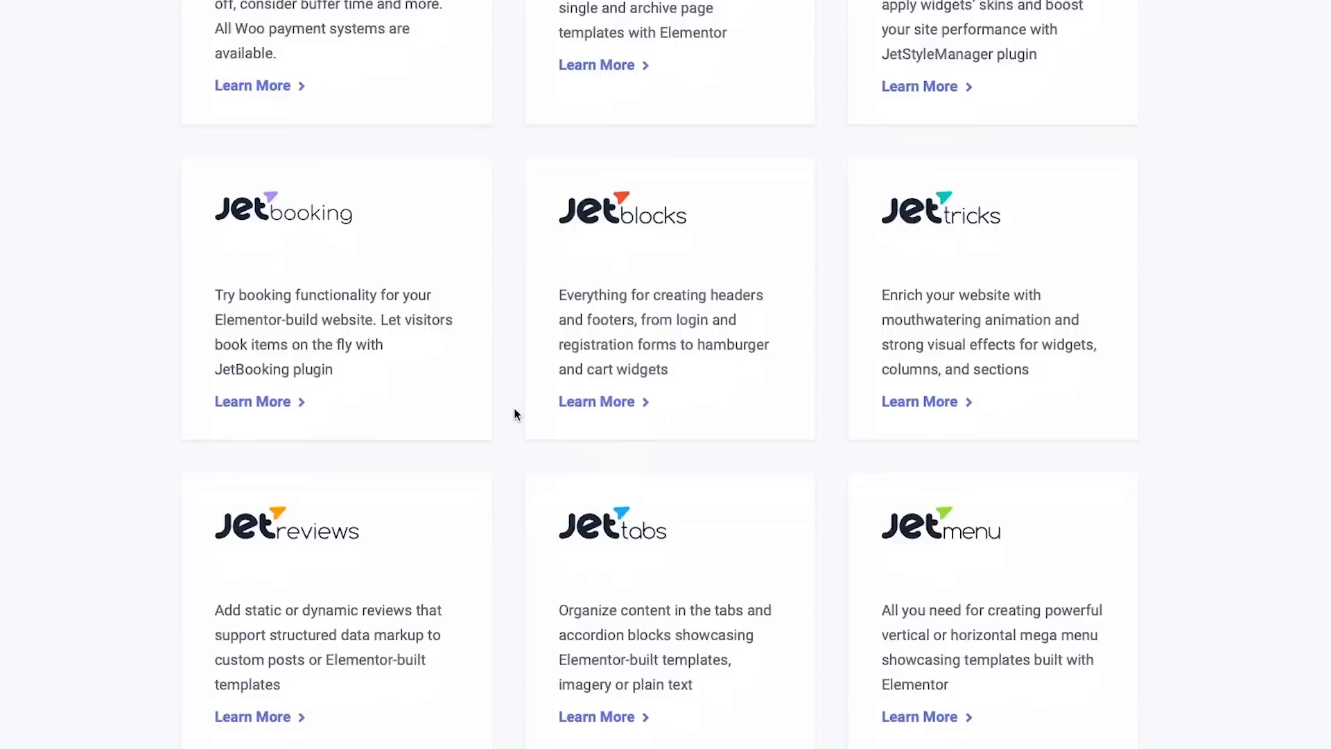
{"action": "scroll", "scroll_direction": "down", "scroll_amount": 3}
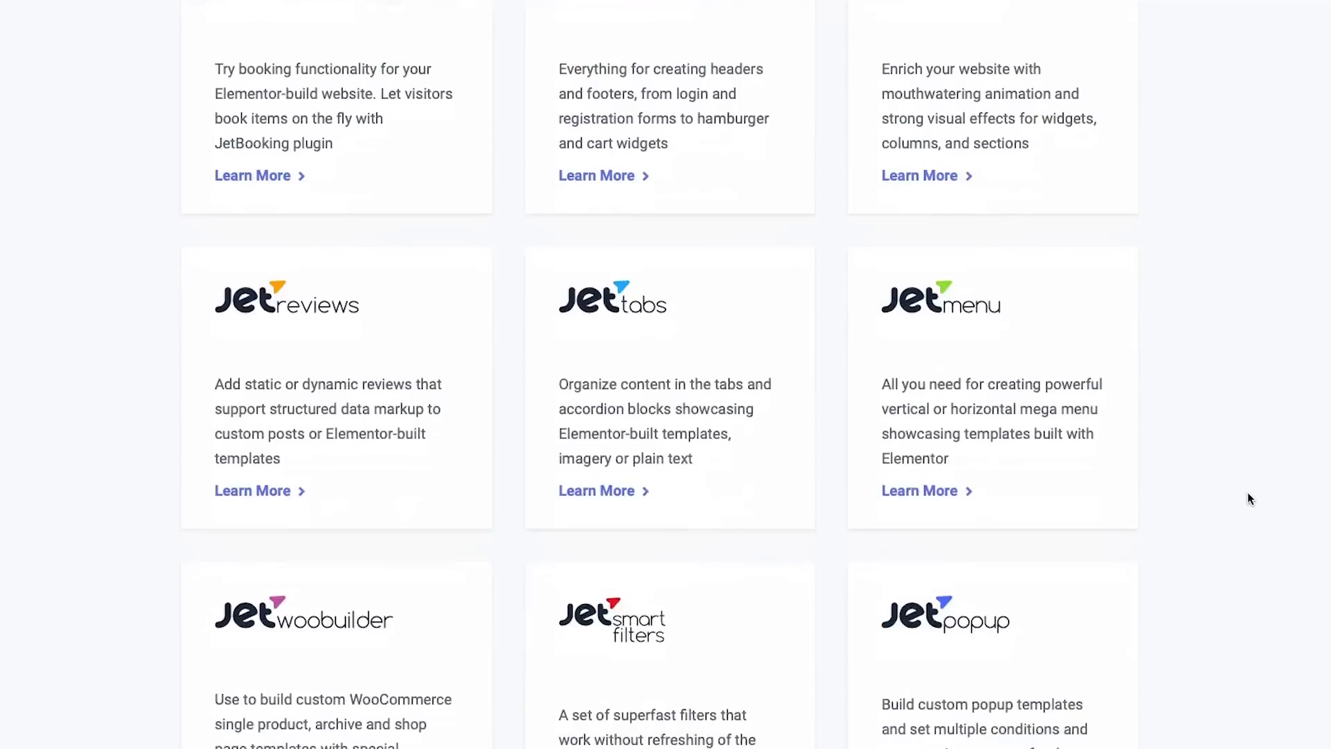
{"action": "scroll", "scroll_direction": "down", "scroll_amount": 3}
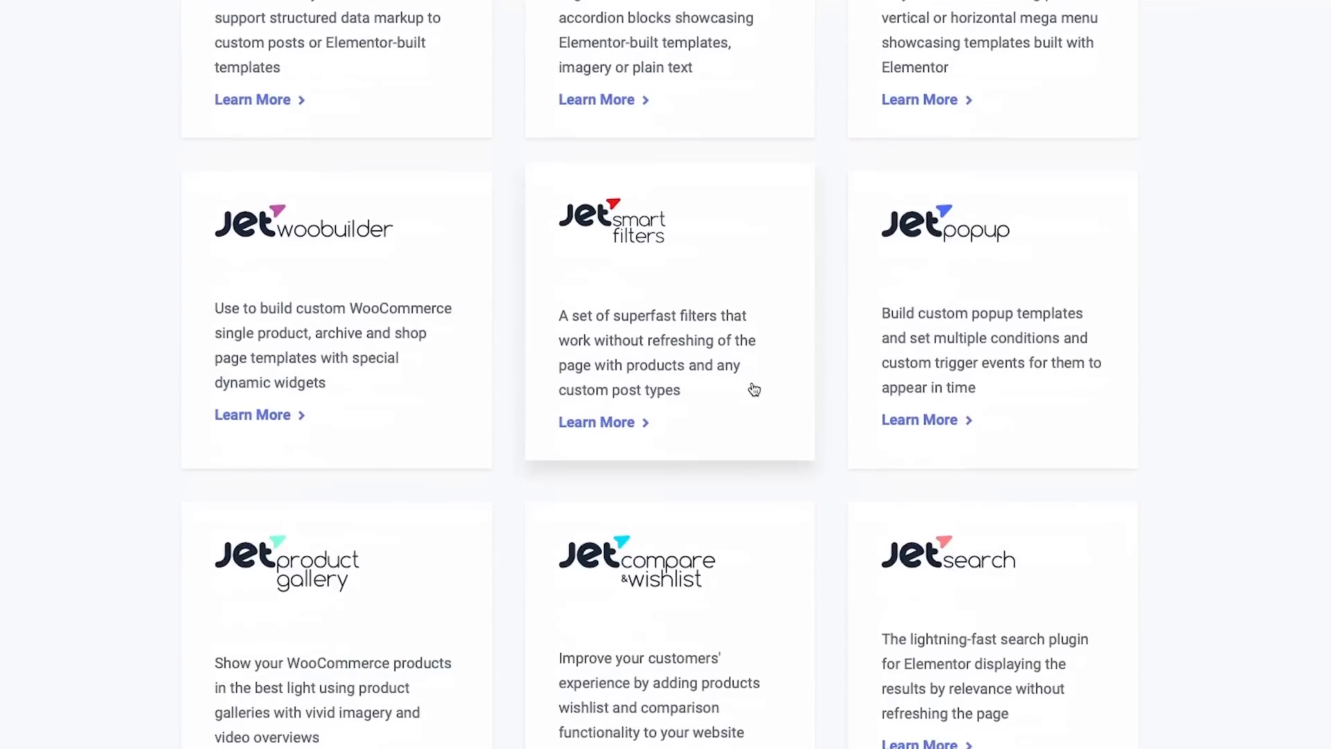
{"action": "scroll", "scroll_direction": "down", "scroll_amount": 3}
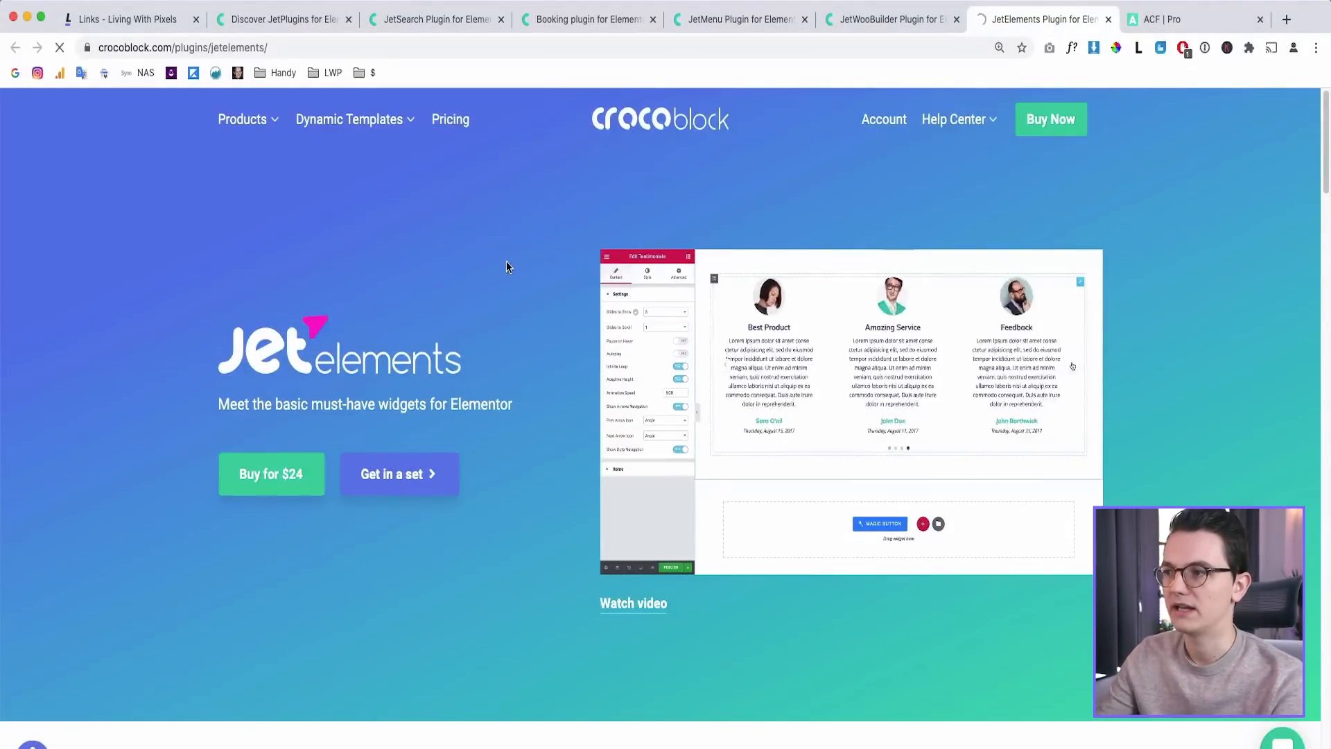
Open Crocoblock's Pricing Plans and scroll through the E-Commerce, Design, Dynamic and All-Inclusive comparison
{"action": "left_click", "coordinate": [450, 118]}
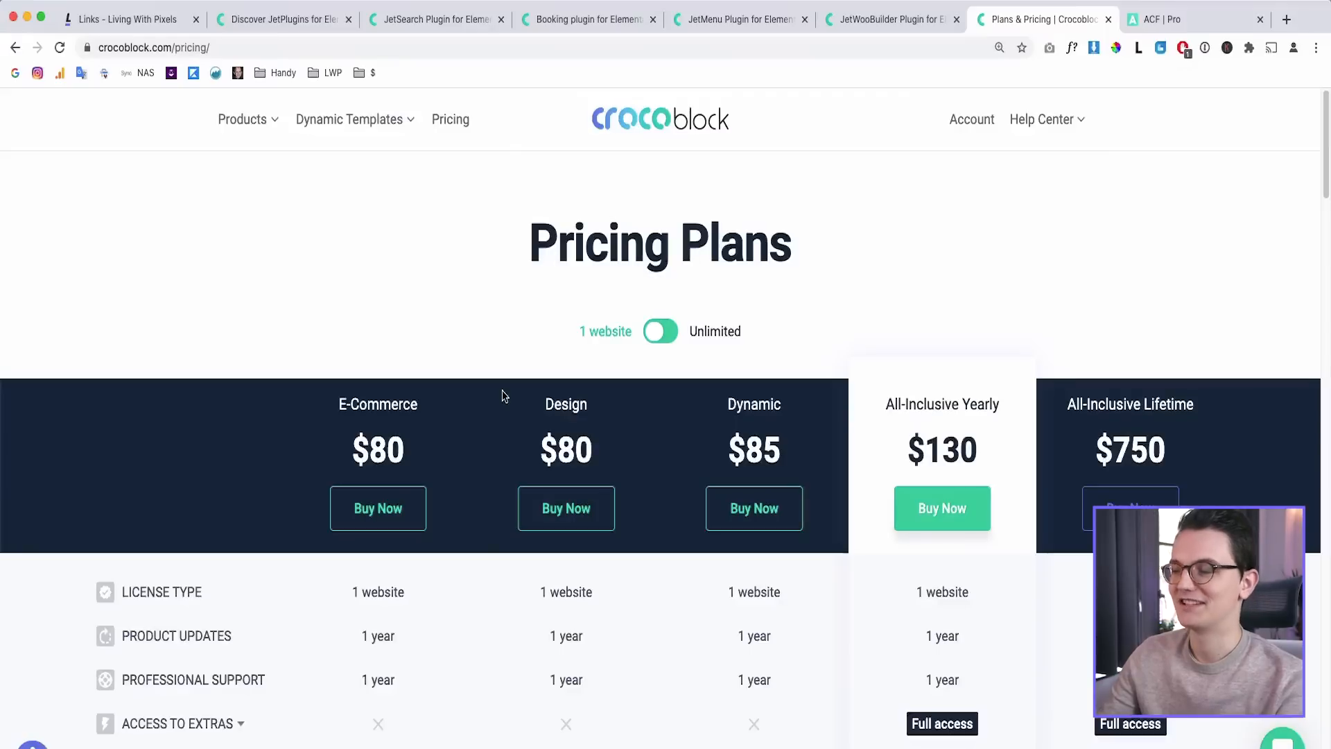
{"action": "scroll", "scroll_direction": "down", "scroll_amount": 3}
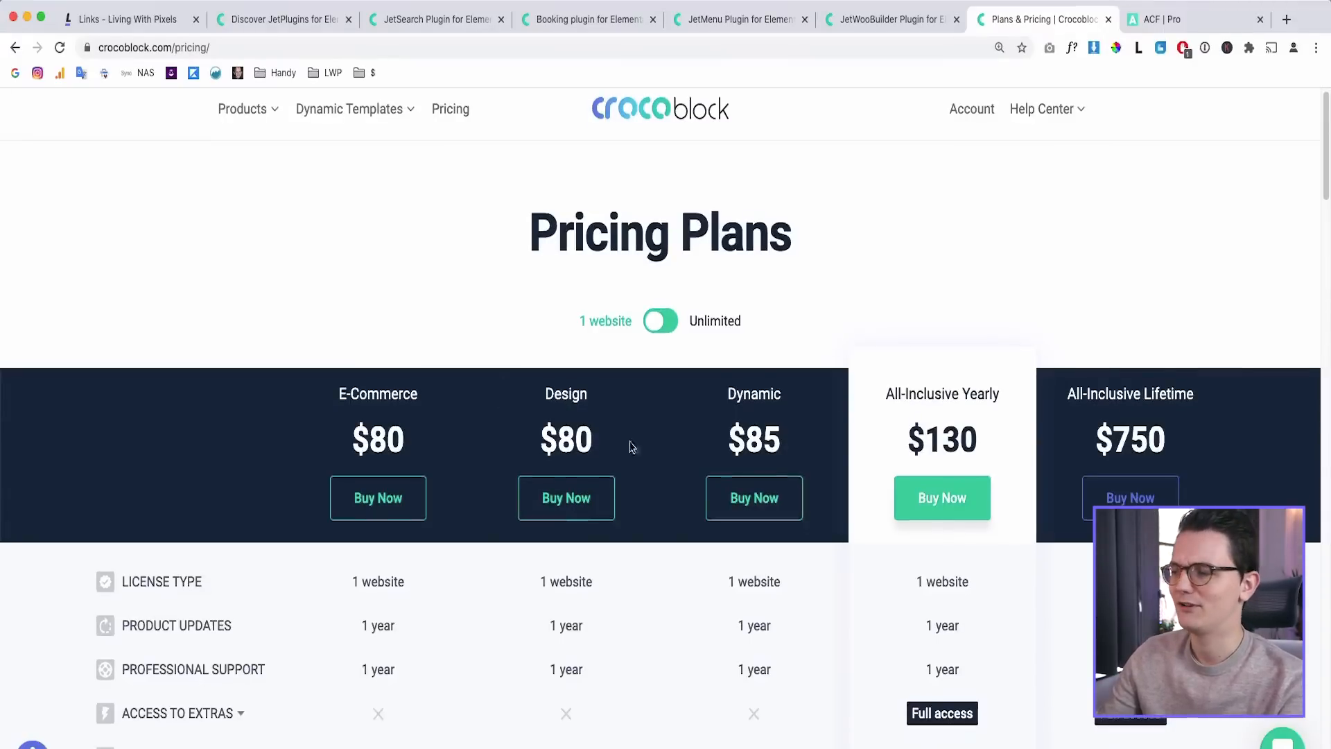
{"action": "mouse_move", "coordinate": [864, 428]}
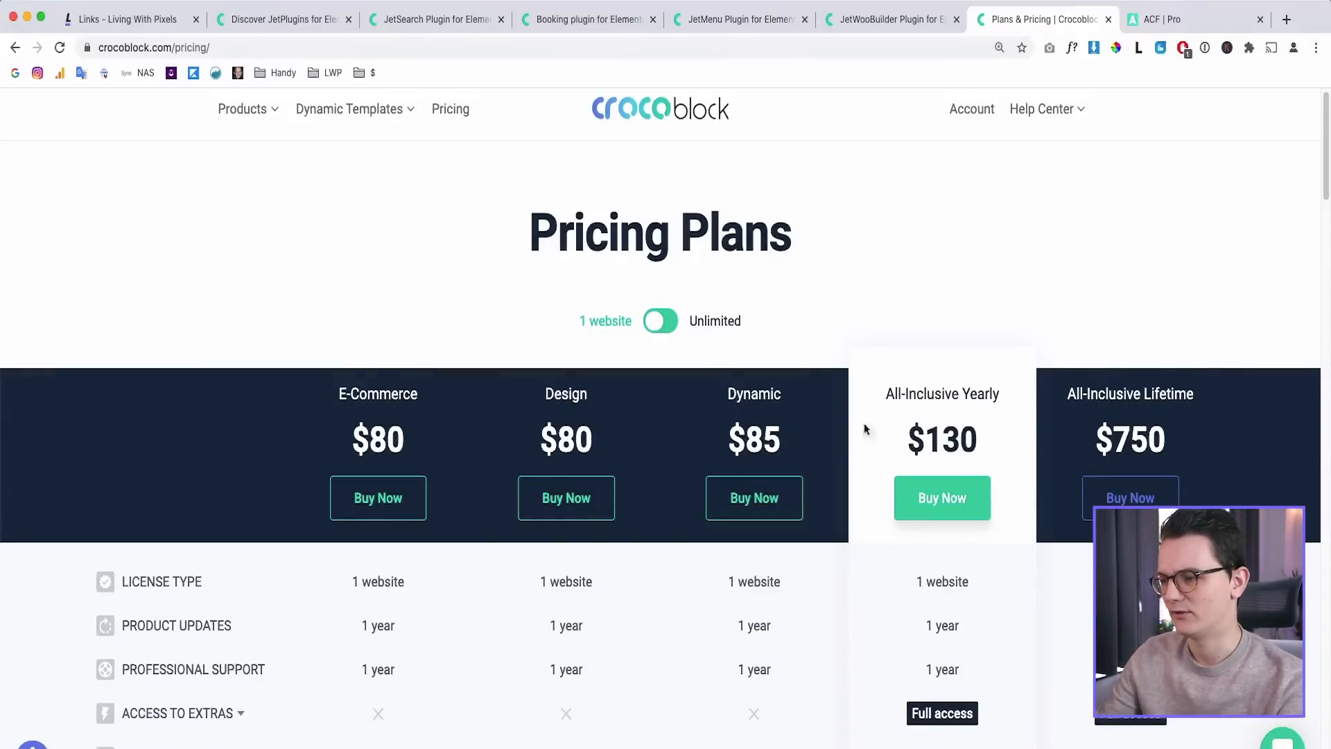
{"action": "scroll", "scroll_direction": "down", "scroll_amount": 3}
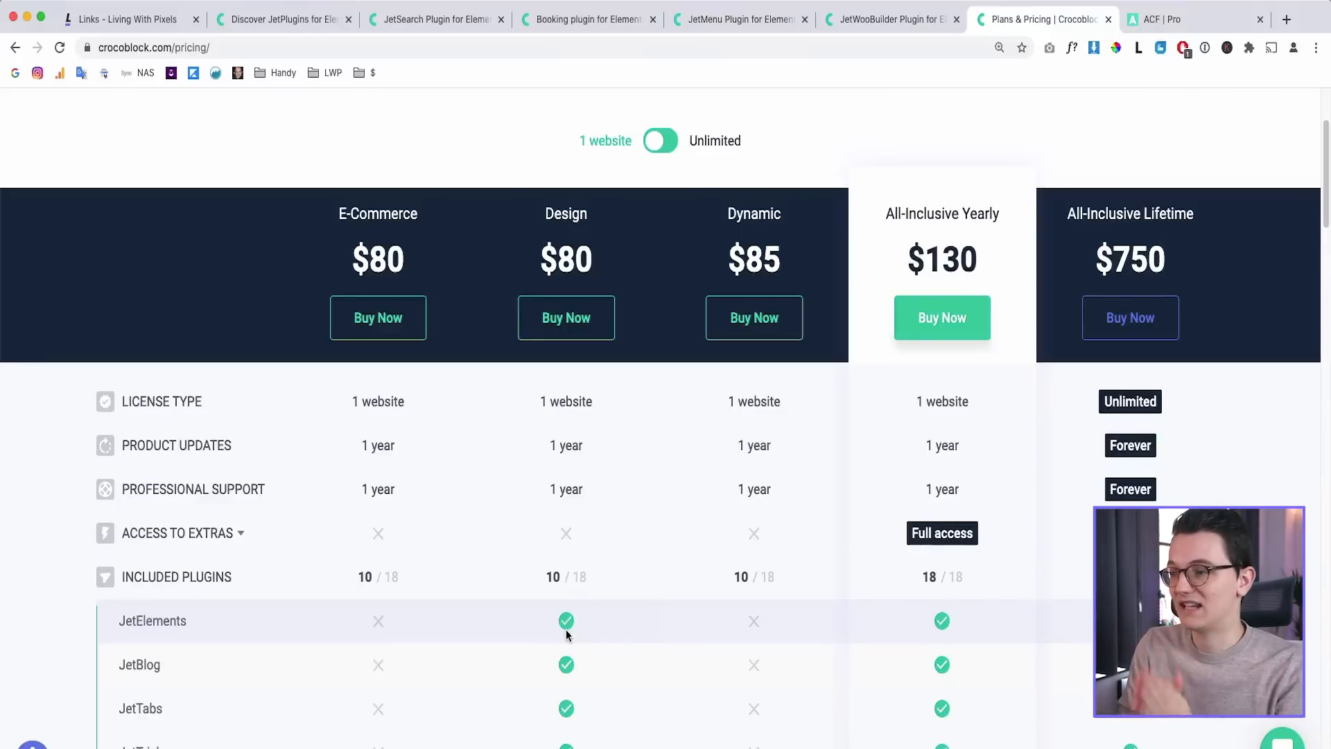
{"action": "scroll", "scroll_direction": "down", "scroll_amount": 3}
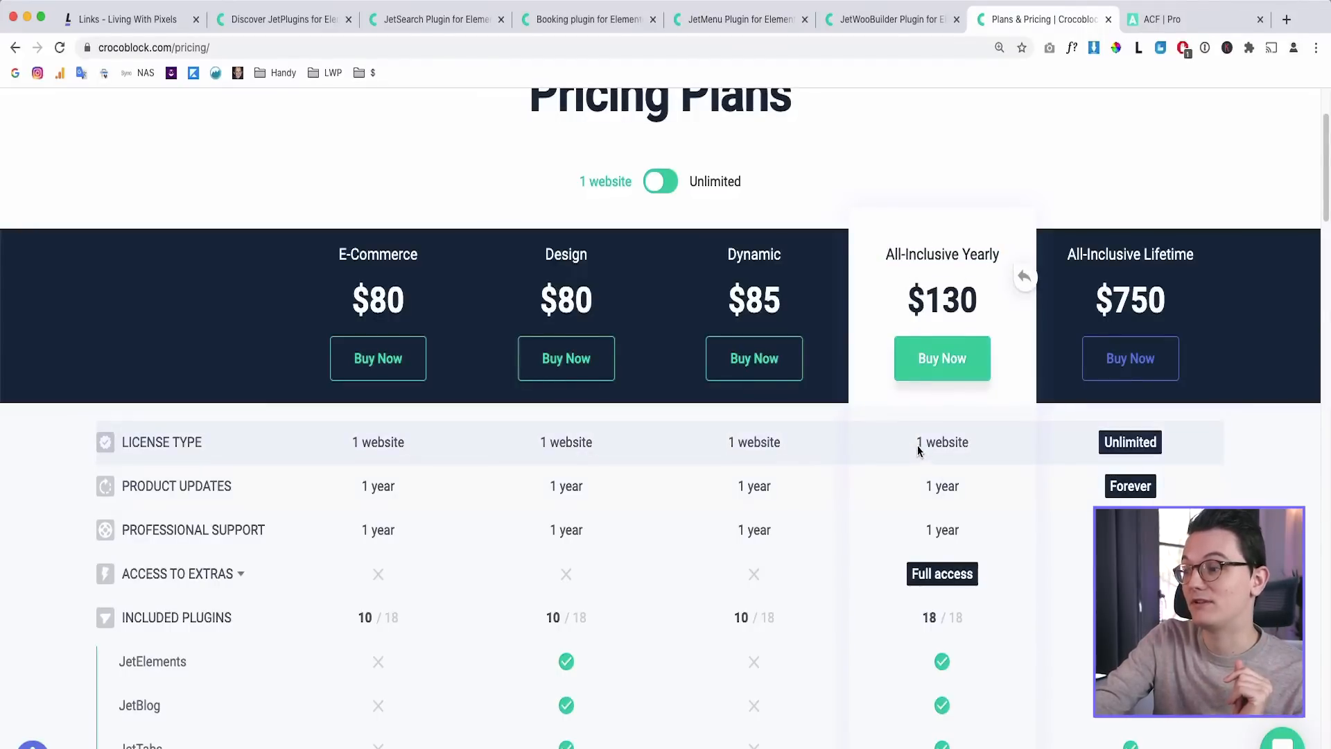
Switch plans to unlimited websites, select the $265 yearly price, and compare against ACF PRO pricing
{"action": "left_click", "coordinate": [660, 180]}
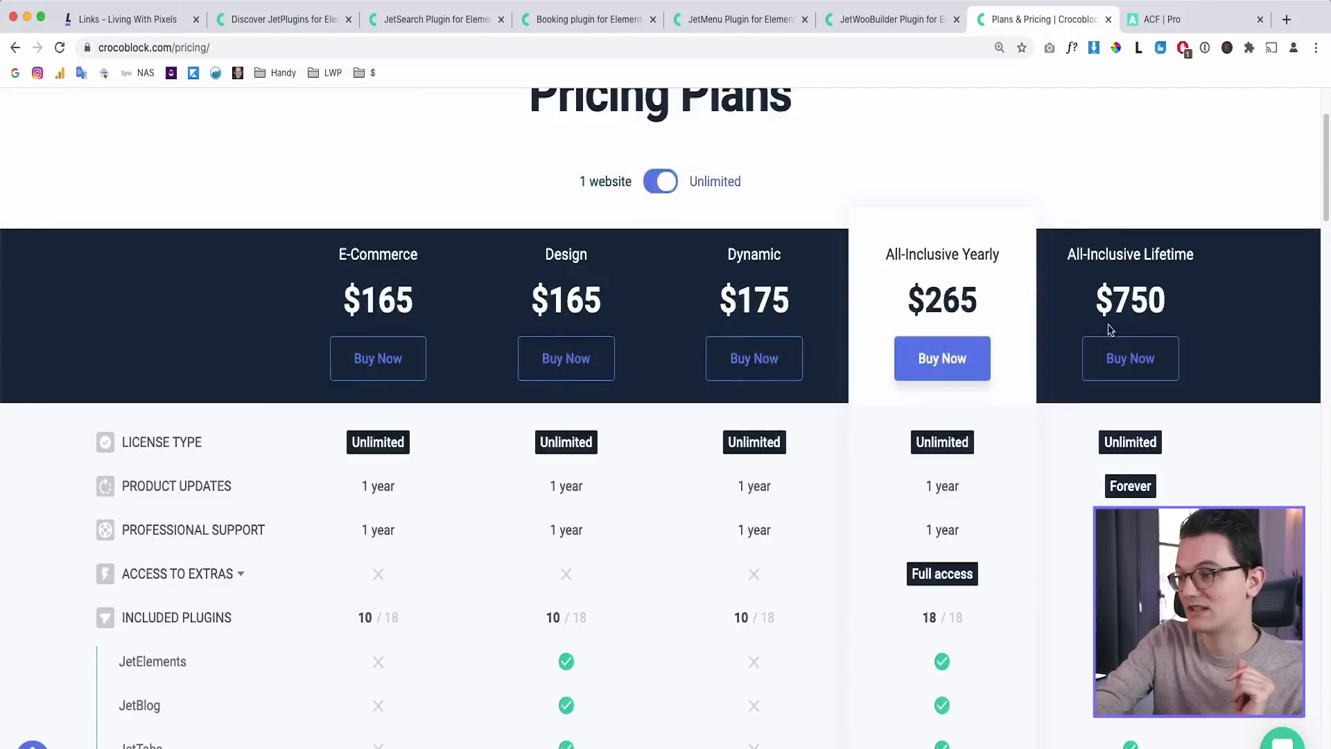
{"action": "double_click", "coordinate": [941, 299]}
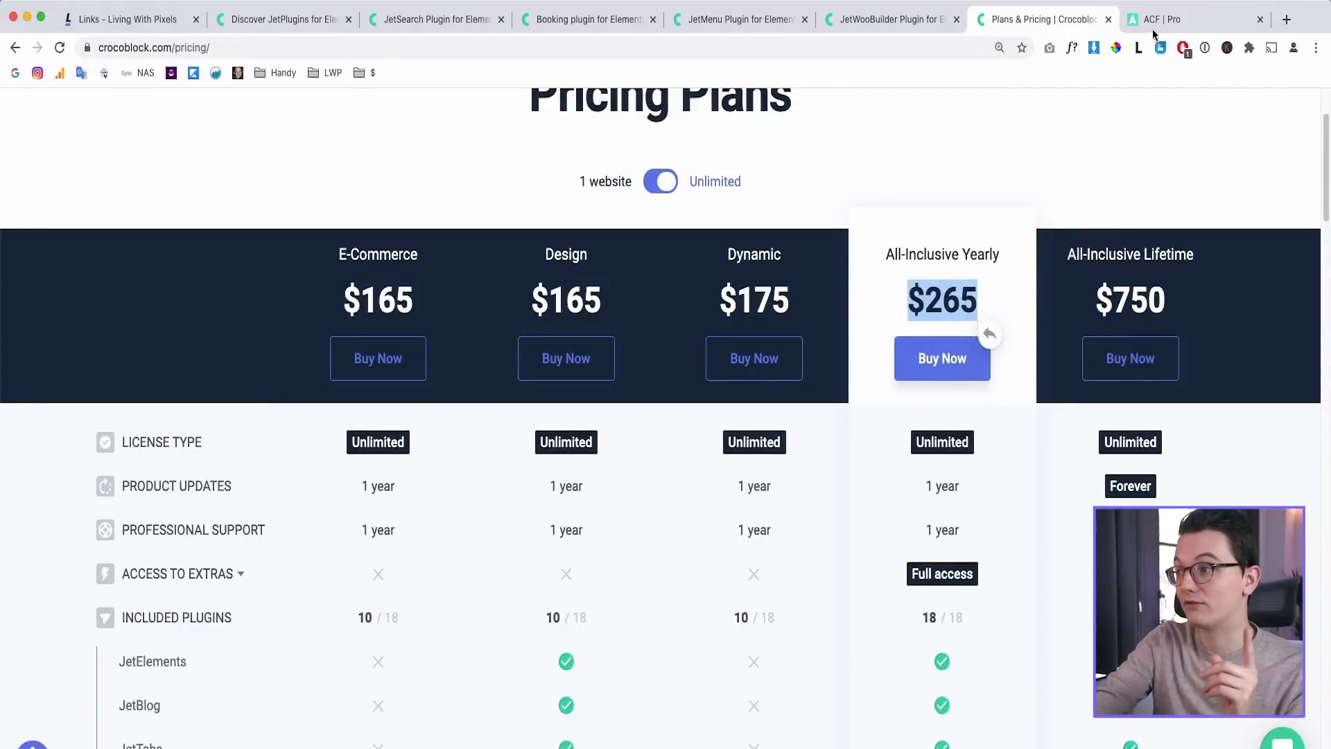
{"action": "left_click", "coordinate": [1171, 19]}
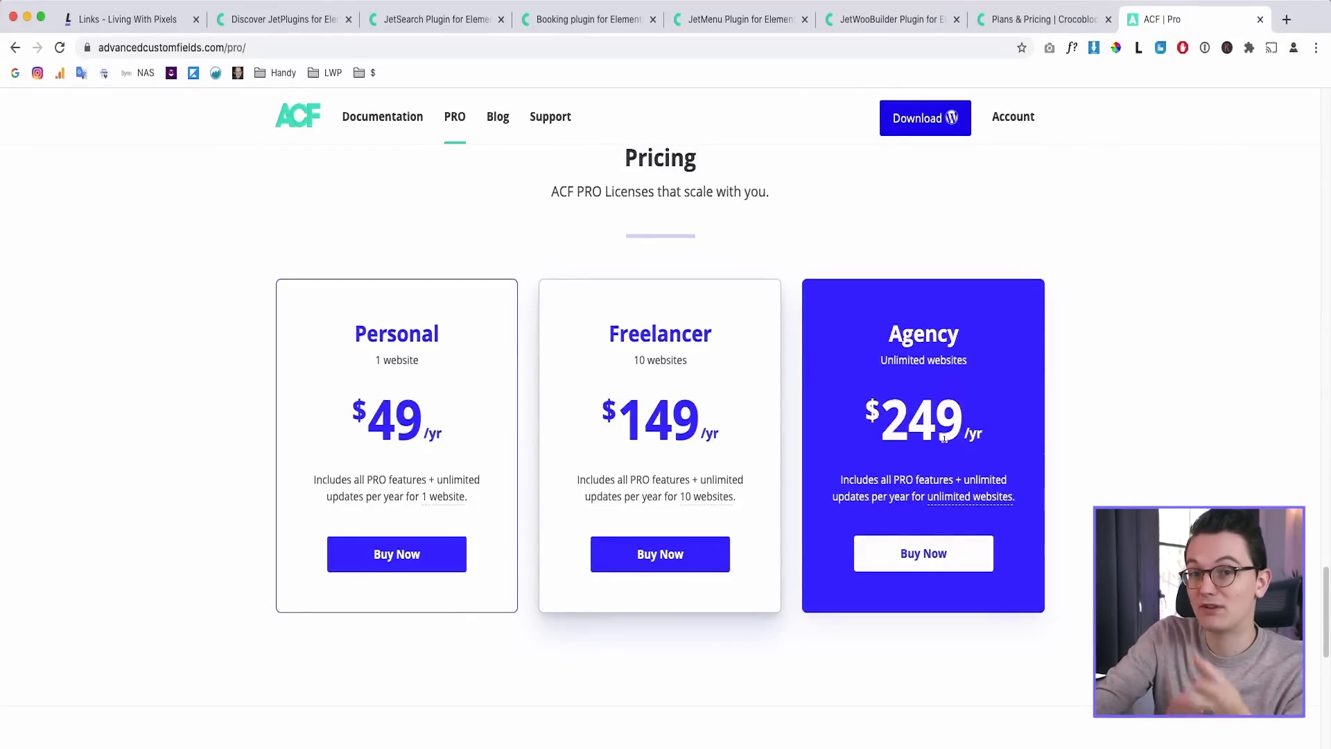
{"action": "left_click", "coordinate": [1040, 18]}
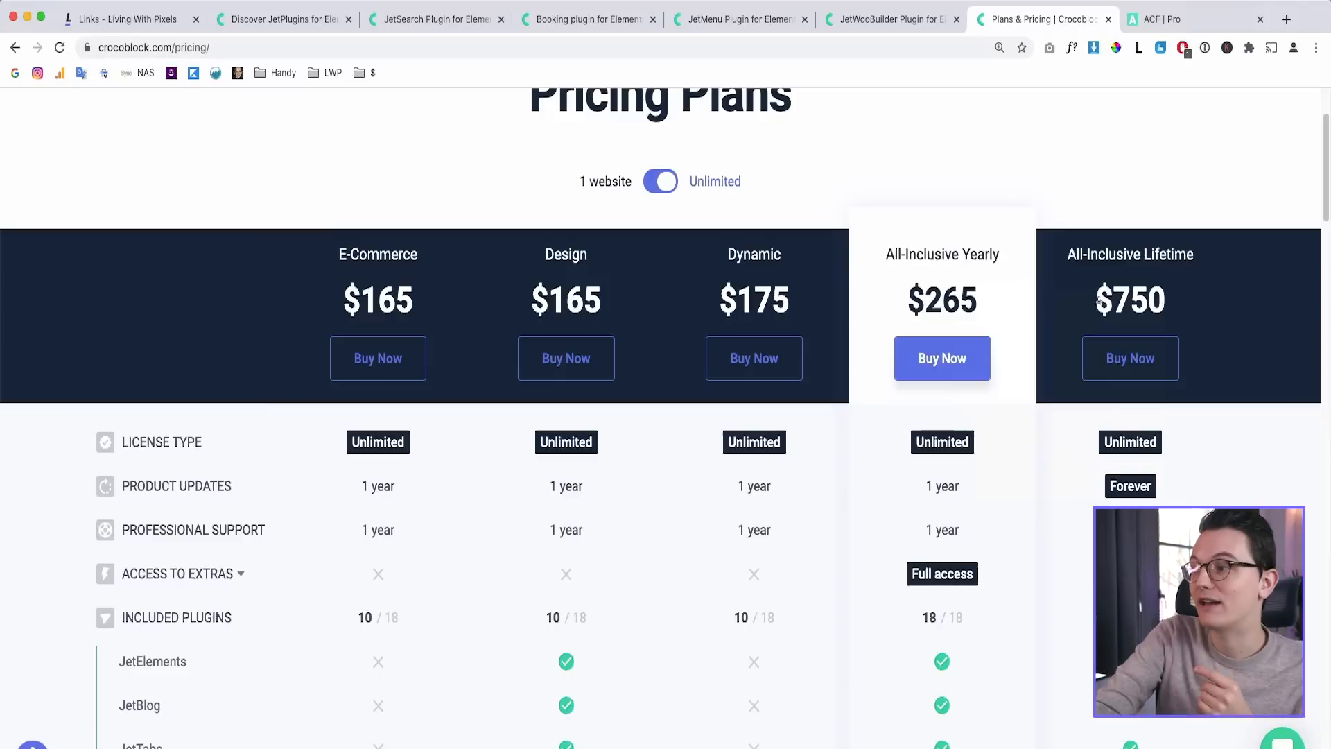
{"action": "double_click", "coordinate": [1129, 300]}
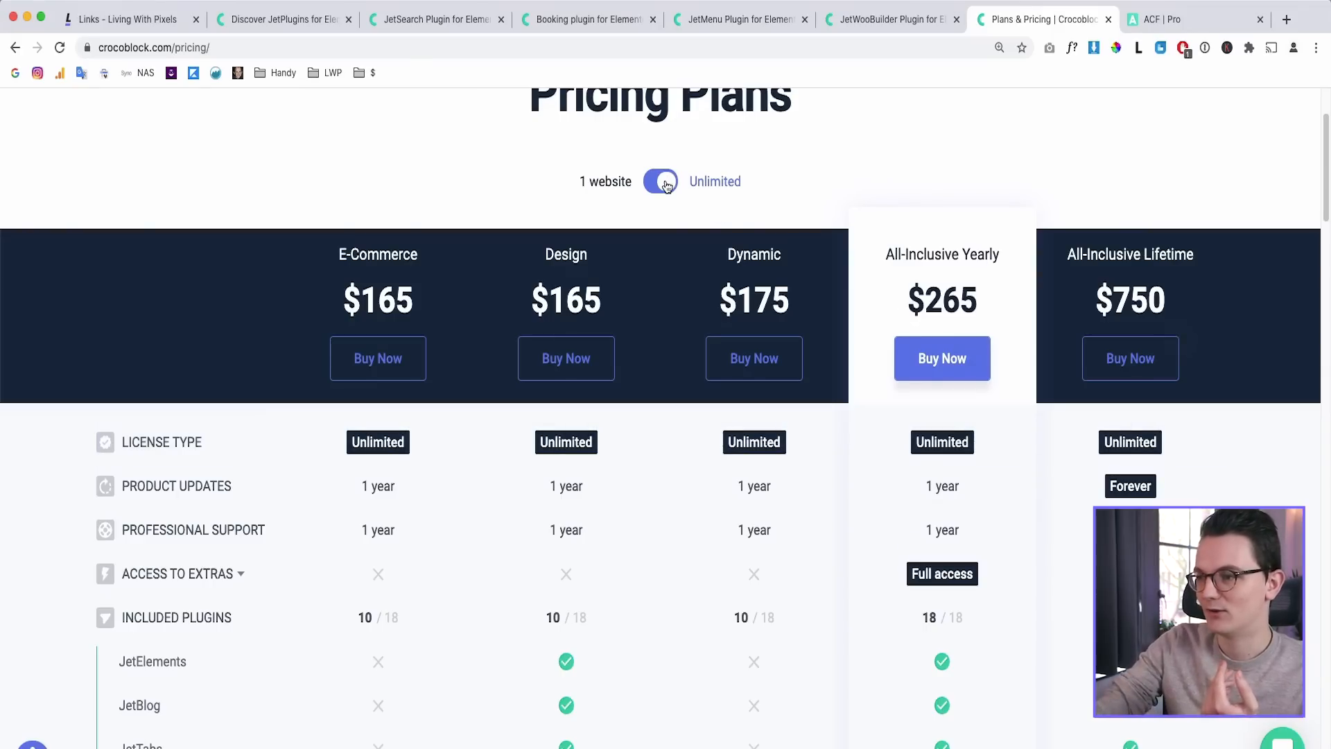
Return the plans to 1-website pricing, compute 85*3, and switch to the Living With Pixels tab
{"action": "left_click", "coordinate": [661, 181]}
{"action": "type", "text": "85"}
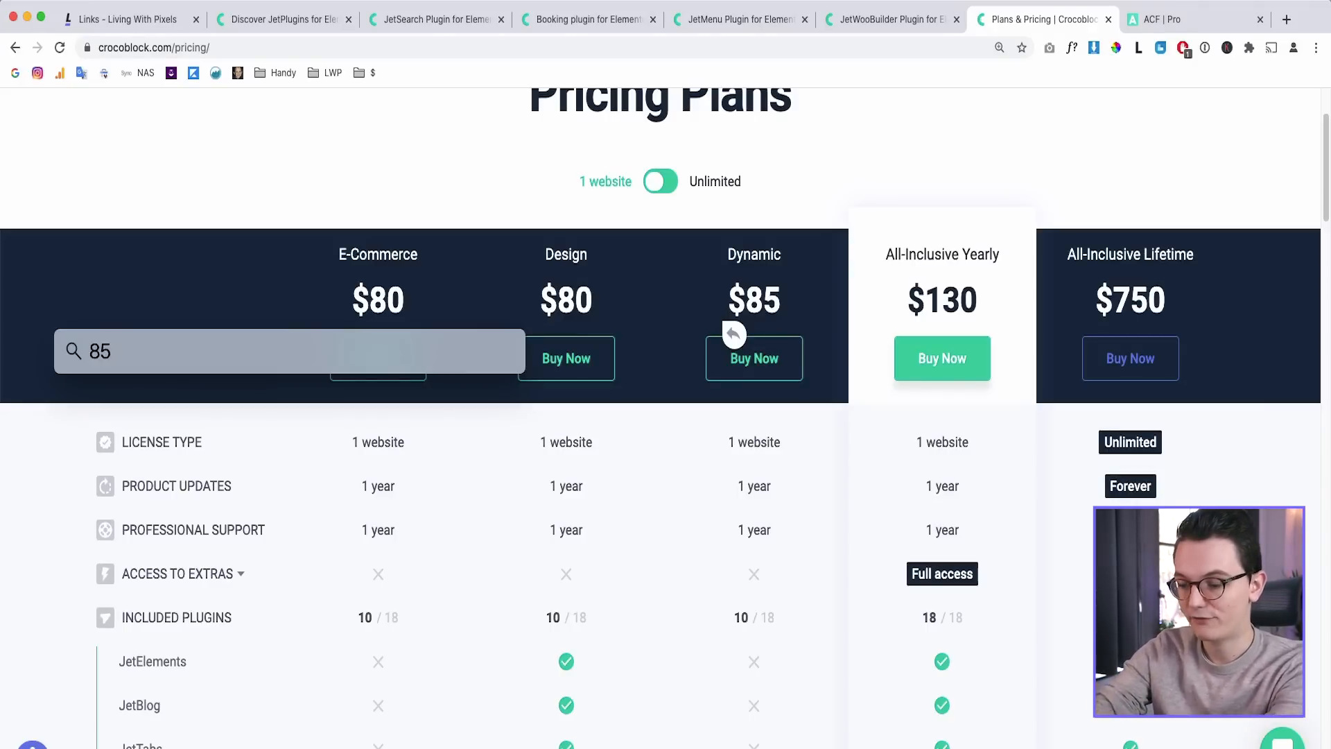
{"action": "type", "text": "*3"}
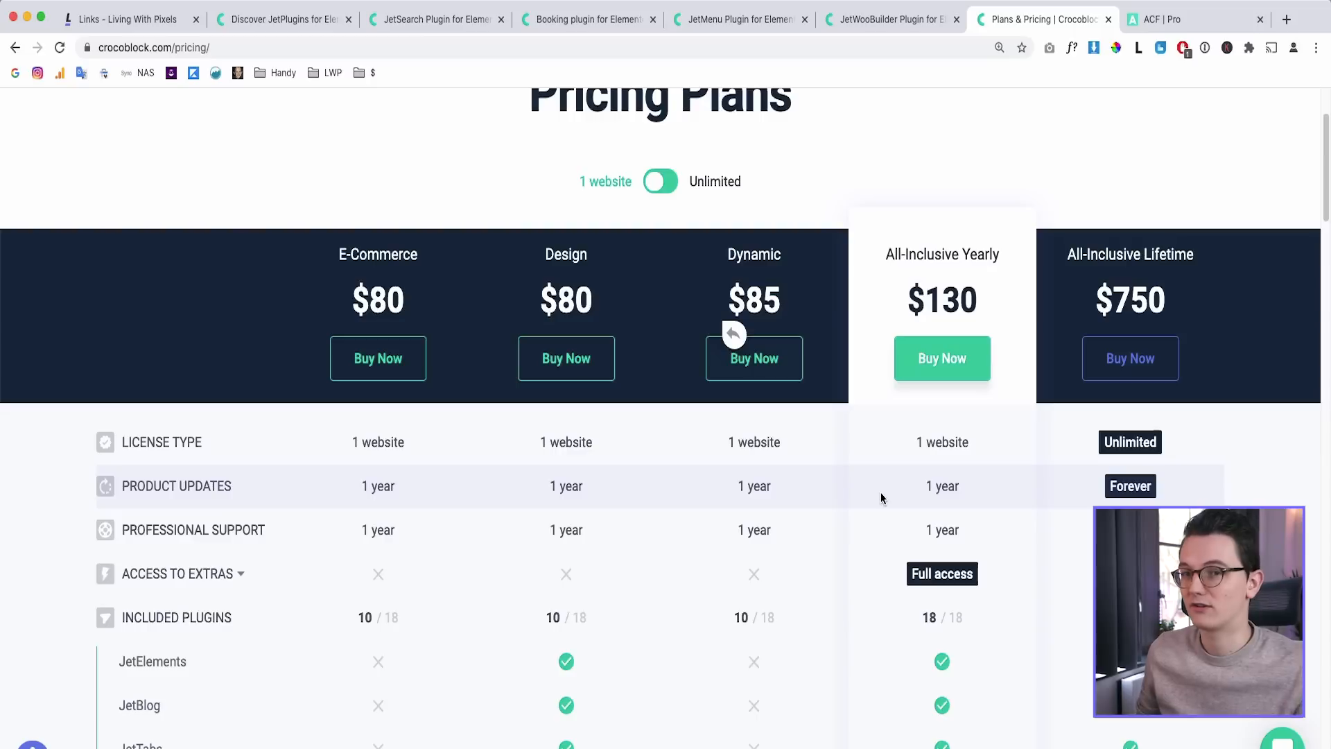
{"action": "mouse_move", "coordinate": [884, 141]}
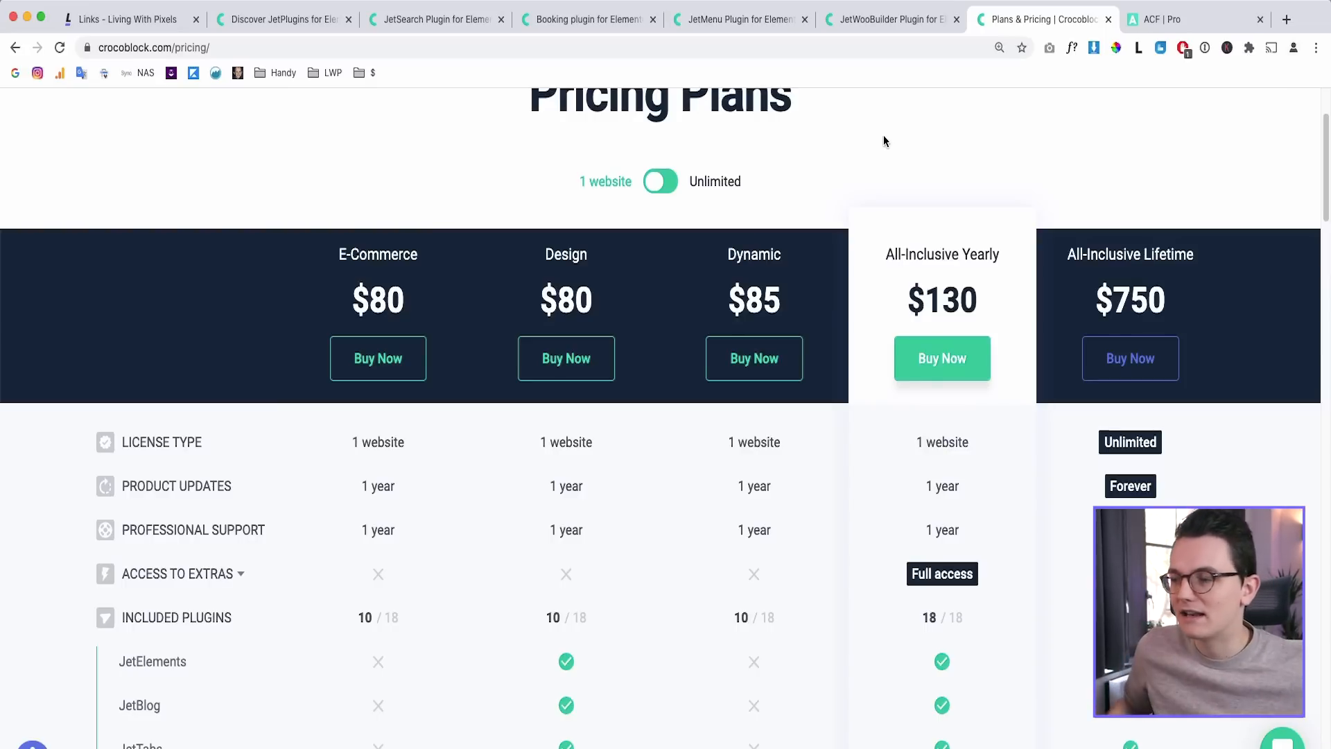
{"action": "left_click", "coordinate": [126, 18]}
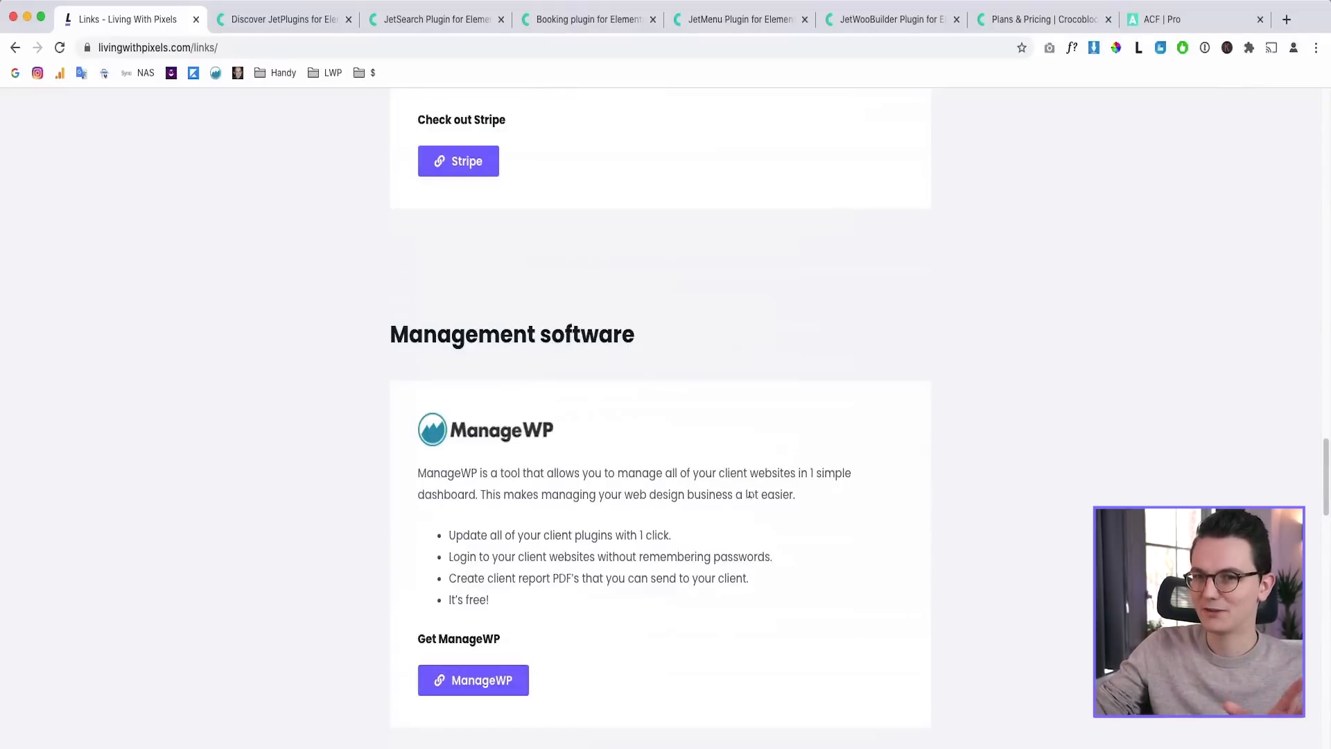
Scroll the links page to the Elementor addons section showing the LivingWithPixels10 coupon
{"action": "scroll", "scroll_direction": "down", "scroll_amount": 3}
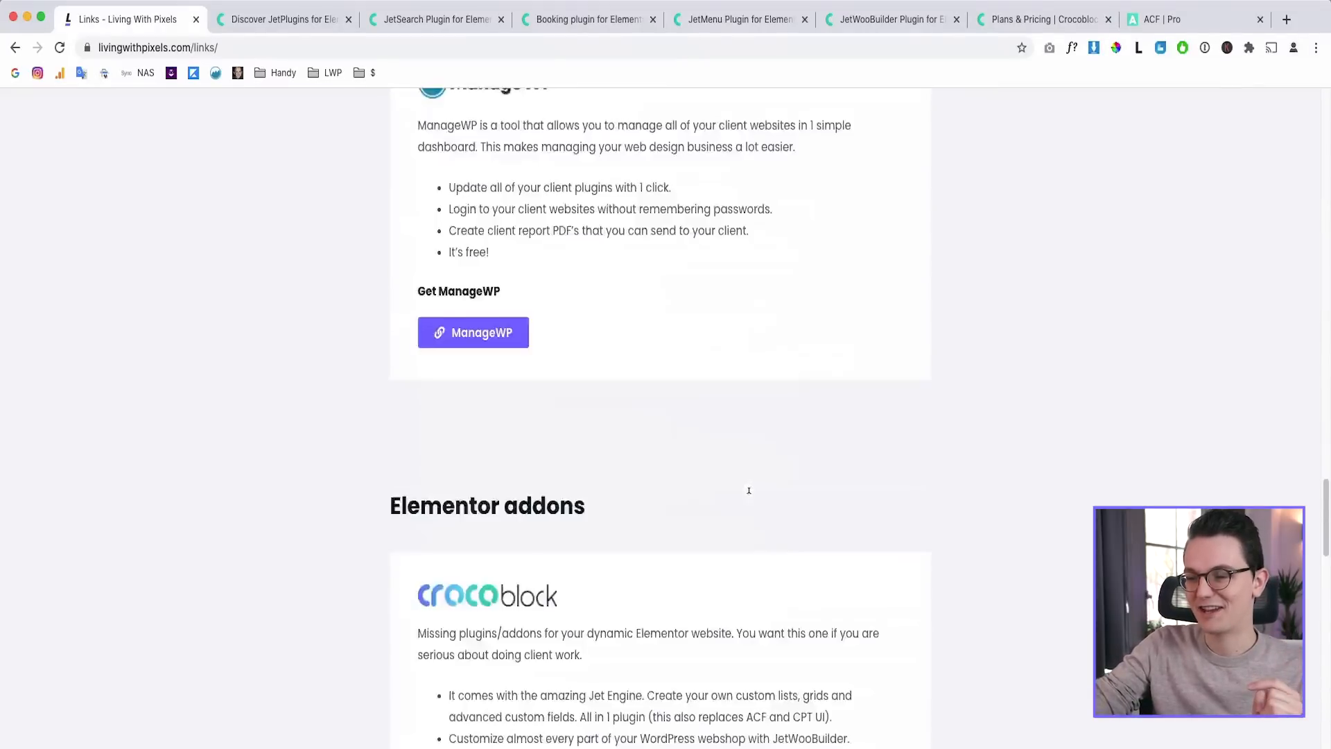
{"action": "scroll", "scroll_direction": "down", "scroll_amount": 3}
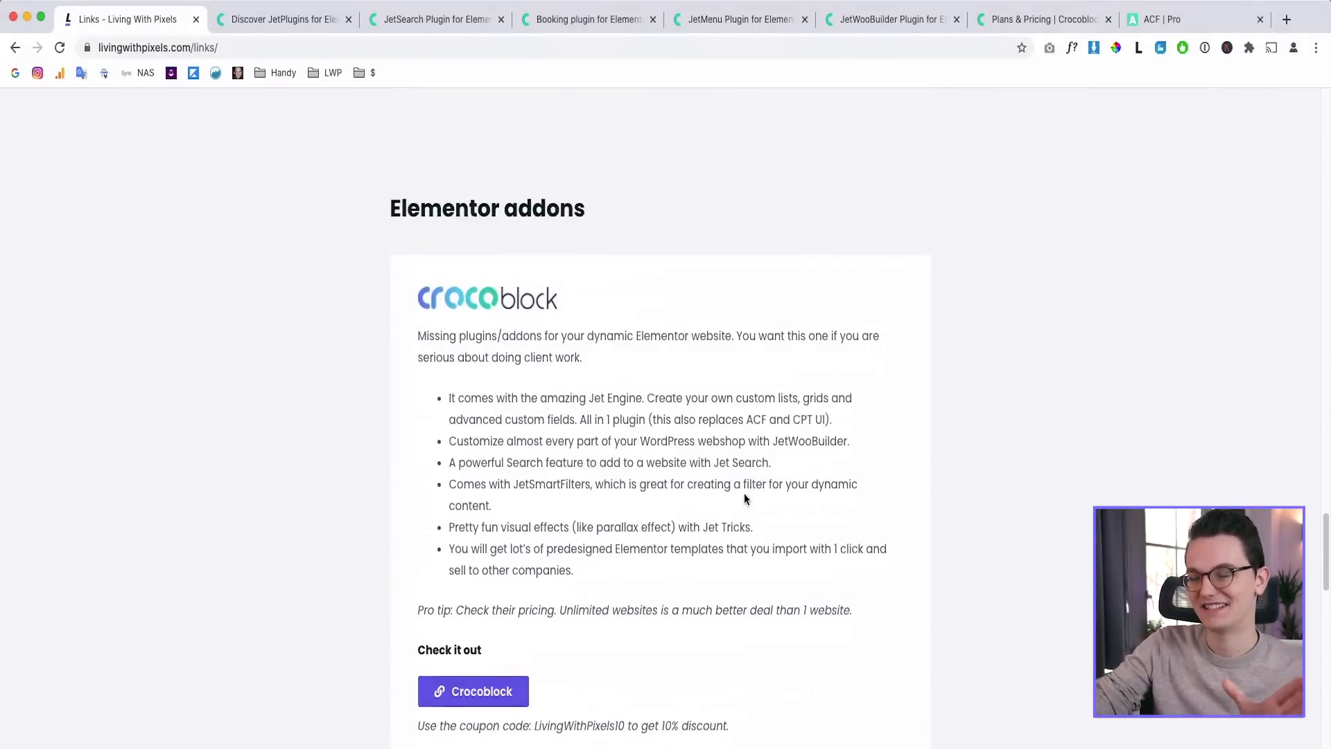
{"action": "scroll", "scroll_direction": "down", "scroll_amount": 3}
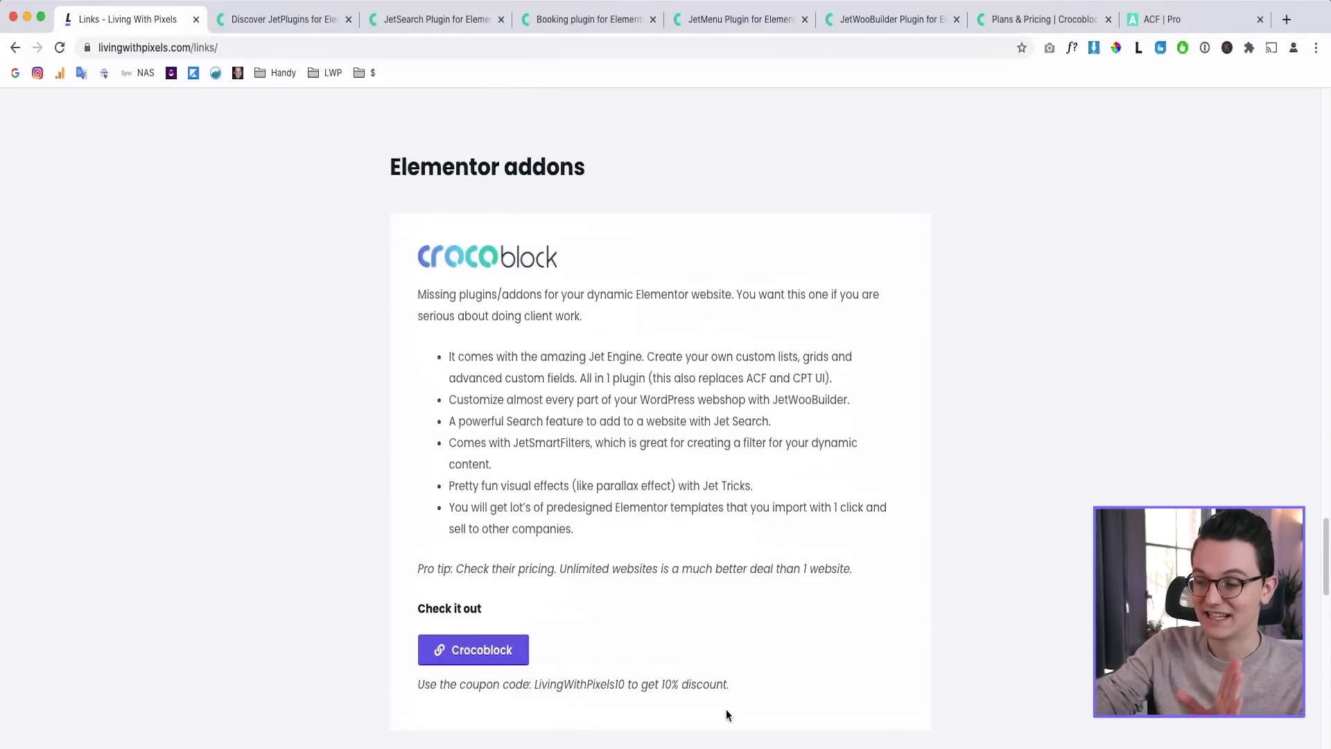
{"action": "mouse_move", "coordinate": [282, 295]}
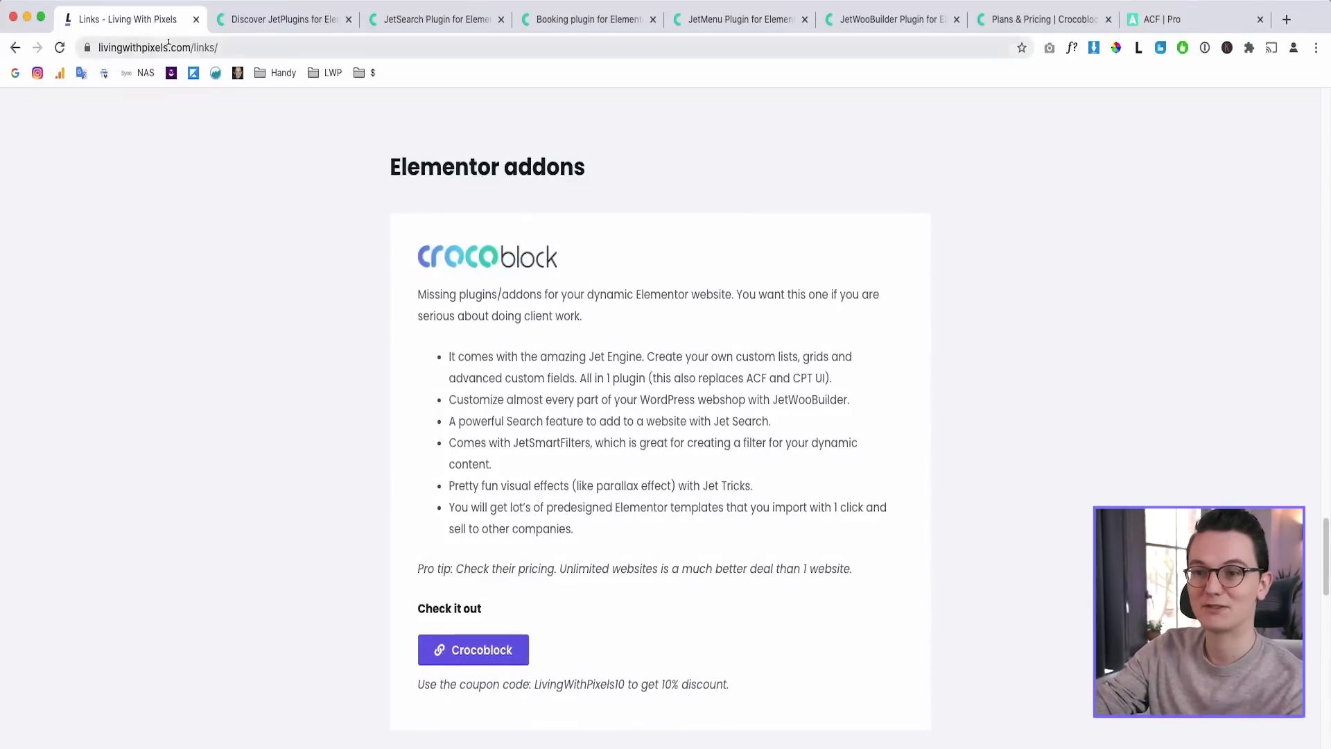
{"action": "scroll", "scroll_direction": "down", "scroll_amount": 3}
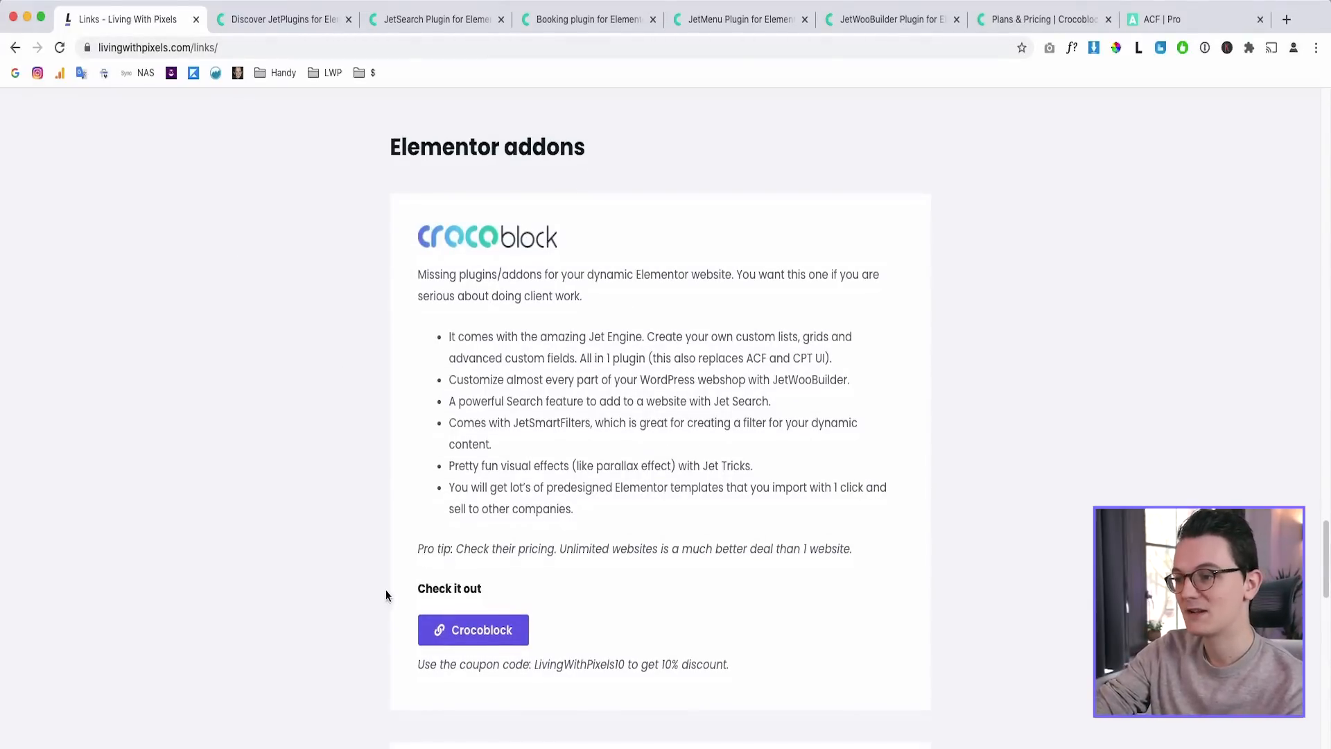
{"action": "mouse_move", "coordinate": [540, 677]}
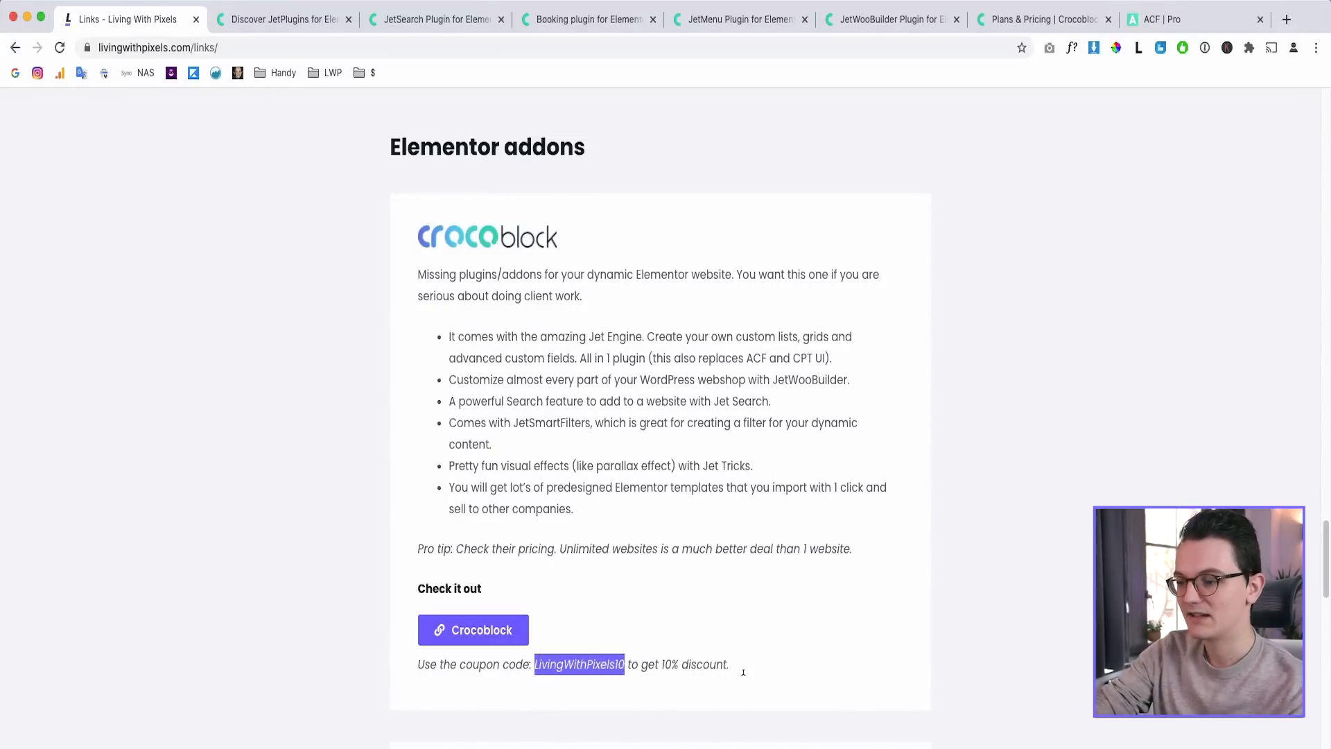
Open Crocoblock through the recommendation link and go to its pricing plans
{"action": "left_click", "coordinate": [473, 630]}
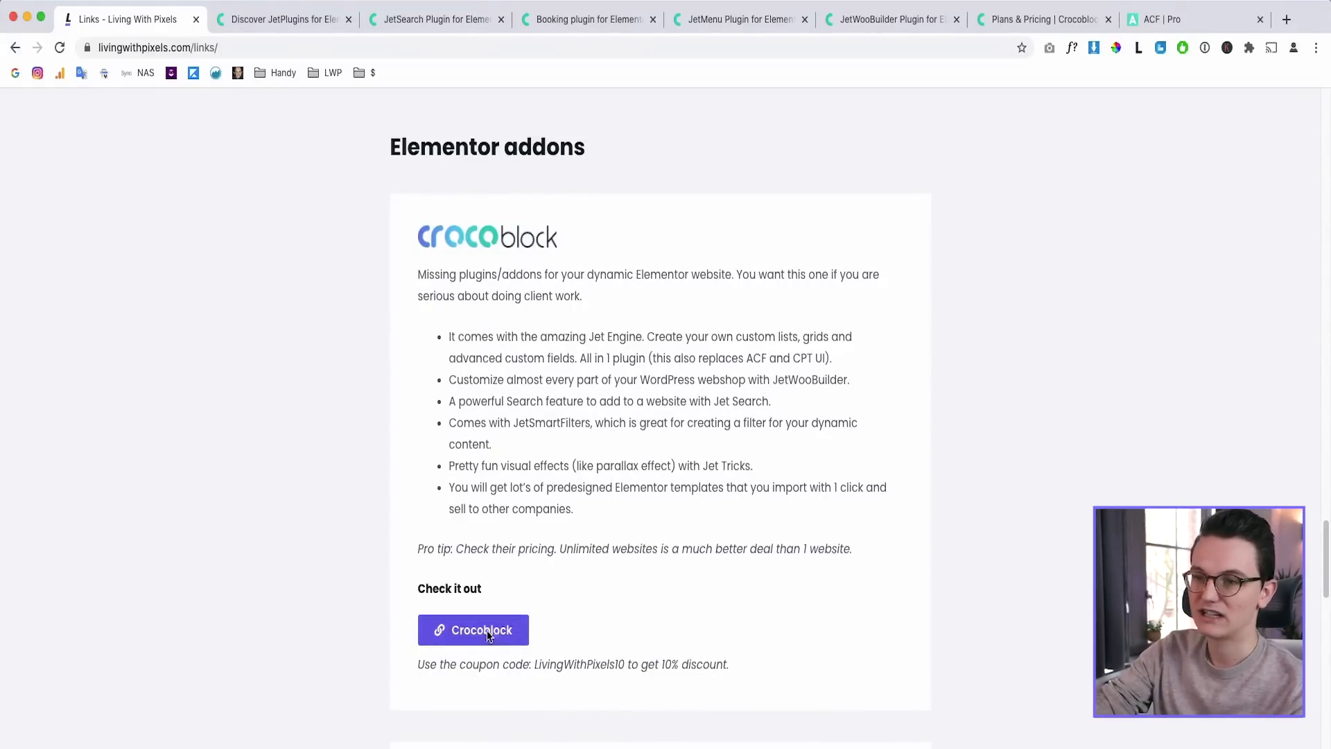
{"action": "left_click", "coordinate": [472, 630]}
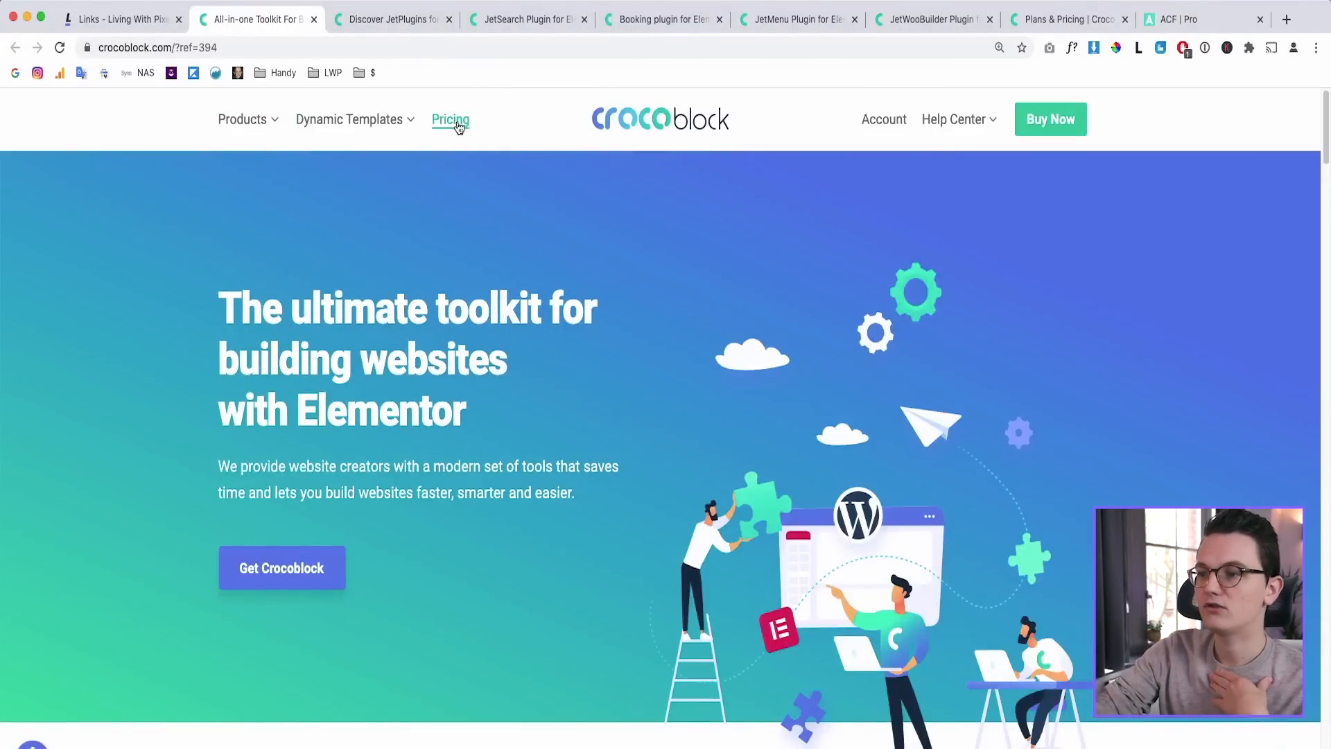
{"action": "left_click", "coordinate": [450, 119]}
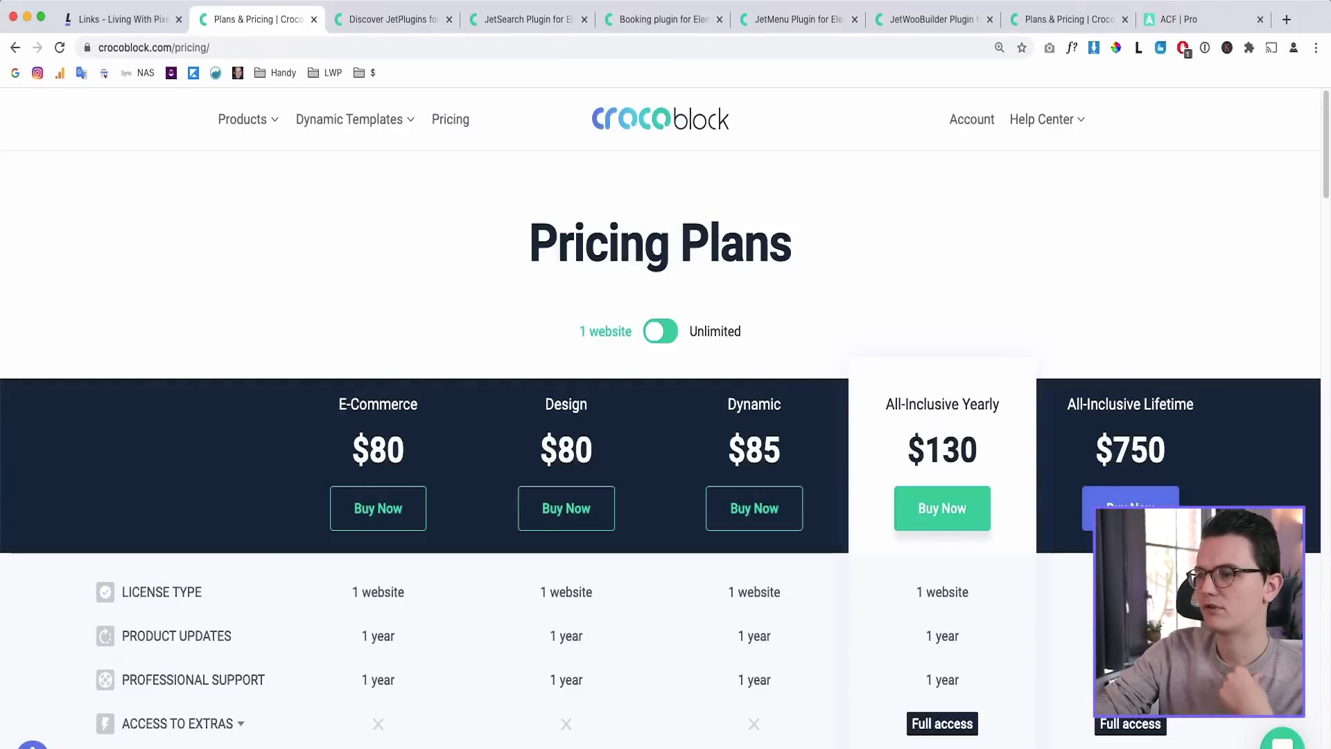
Check out the All-Inclusive Lifetime plan with code LivingWithPixels10, bringing the total to $675
{"action": "left_click", "coordinate": [1129, 507]}
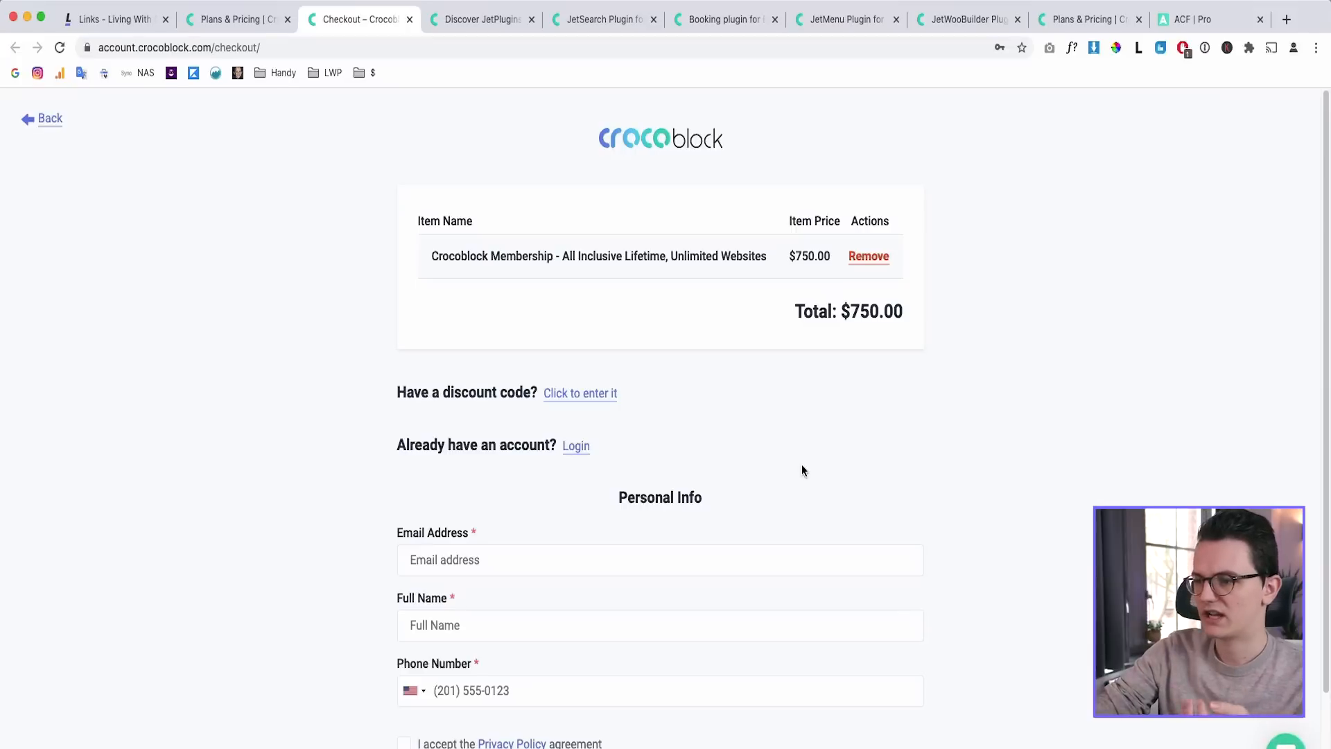
{"action": "left_click", "coordinate": [580, 393]}
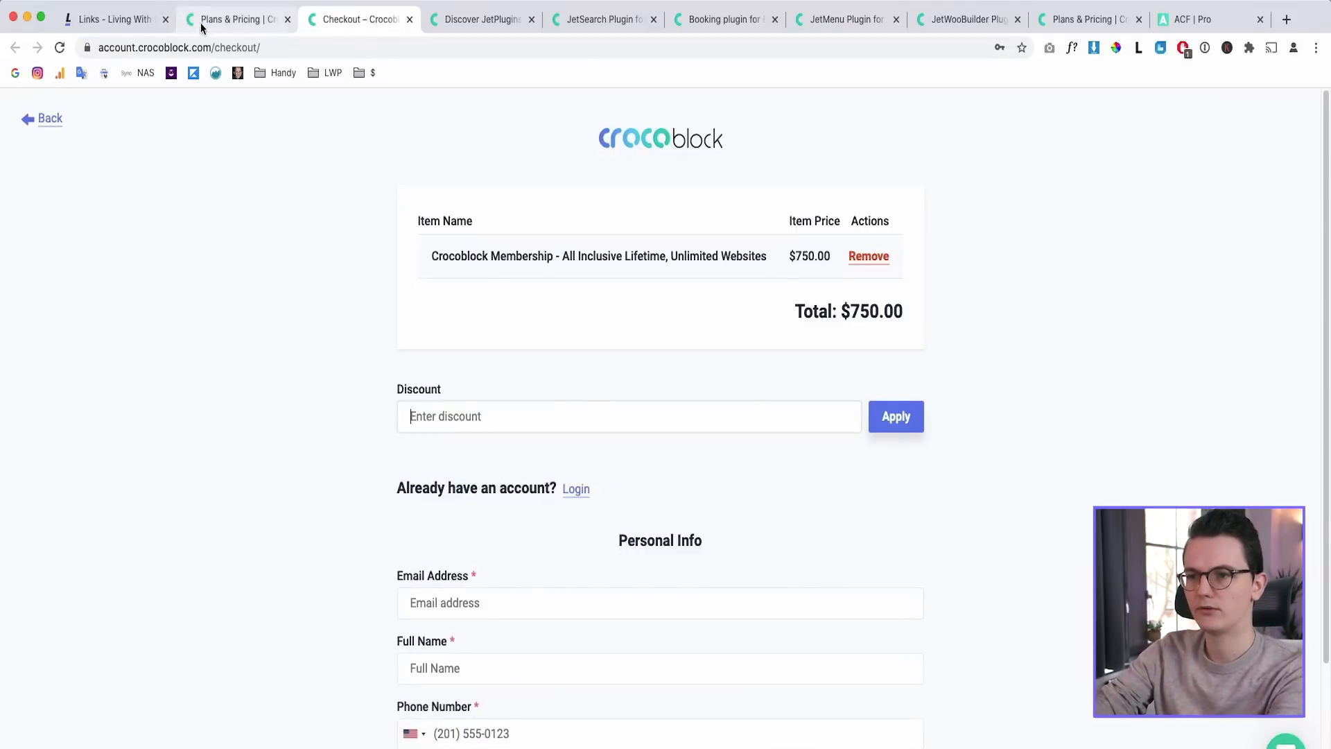
{"action": "left_click", "coordinate": [115, 19]}
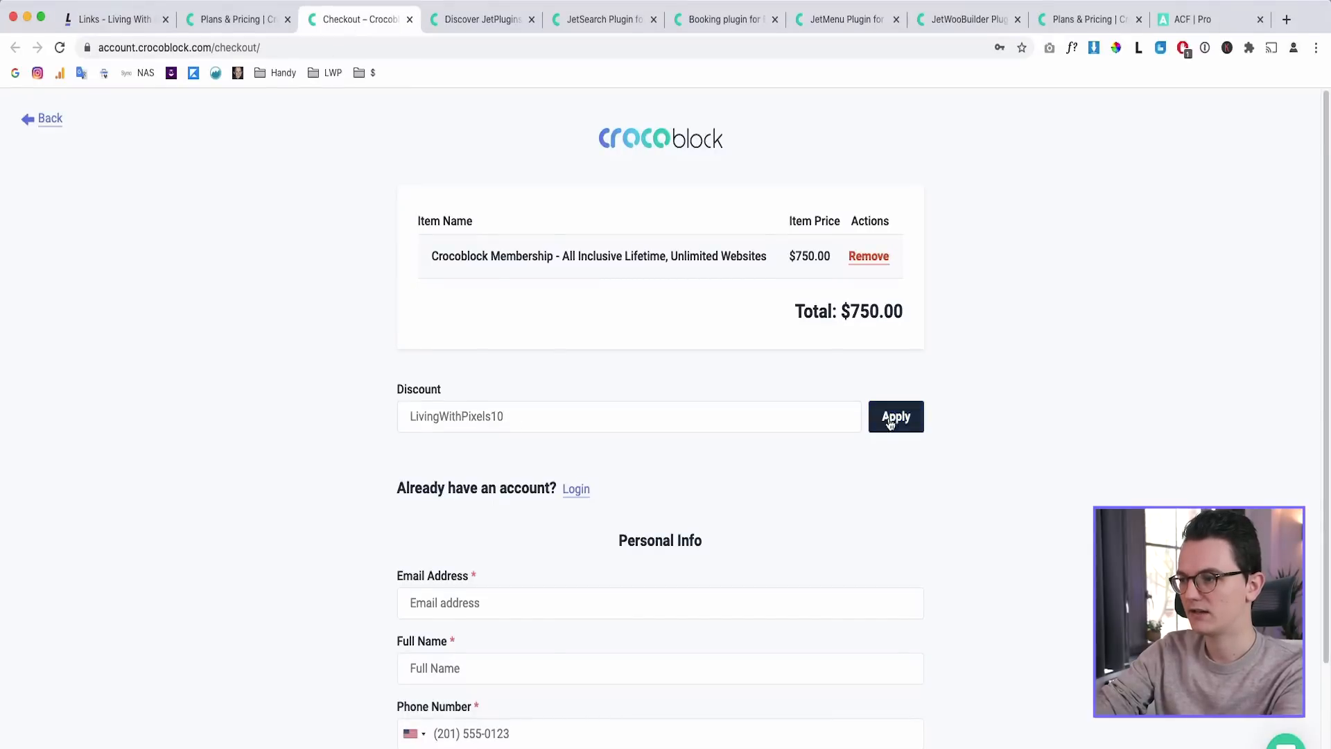
{"action": "left_click", "coordinate": [895, 416]}
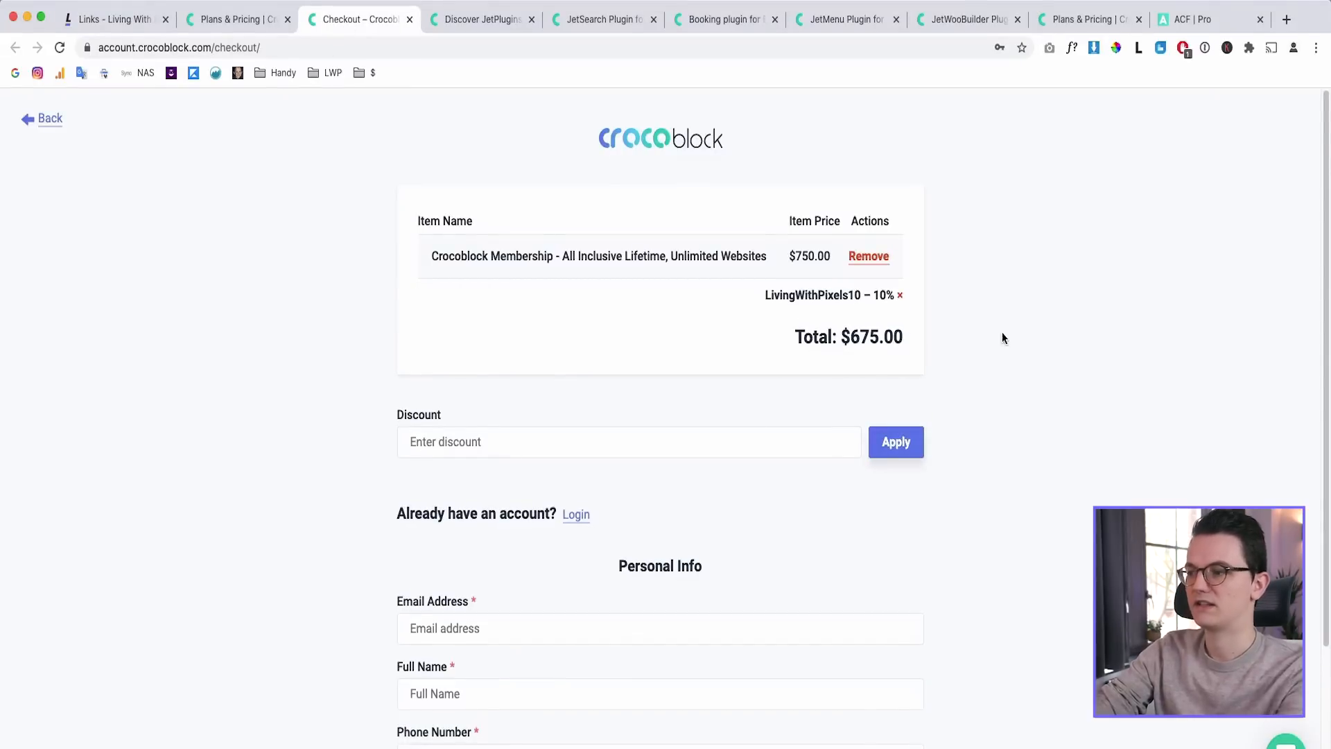
{"action": "mouse_move", "coordinate": [971, 362]}
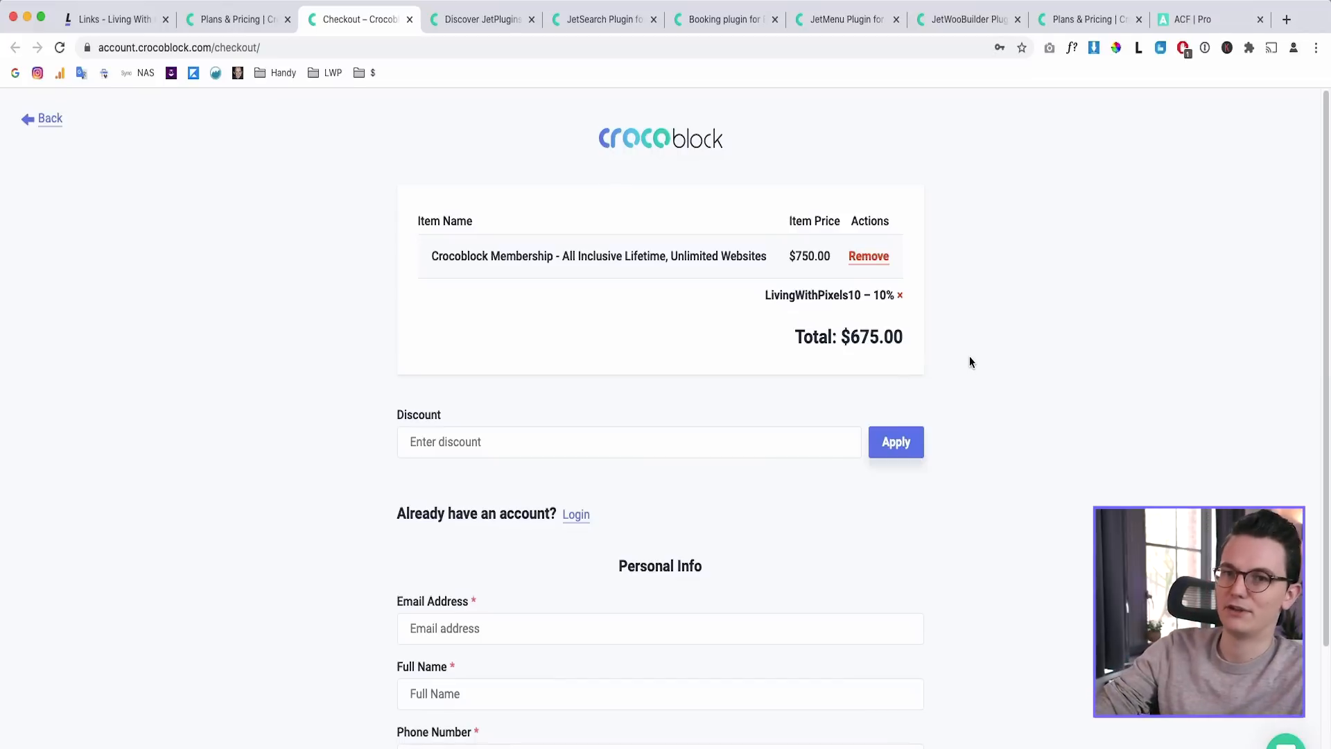